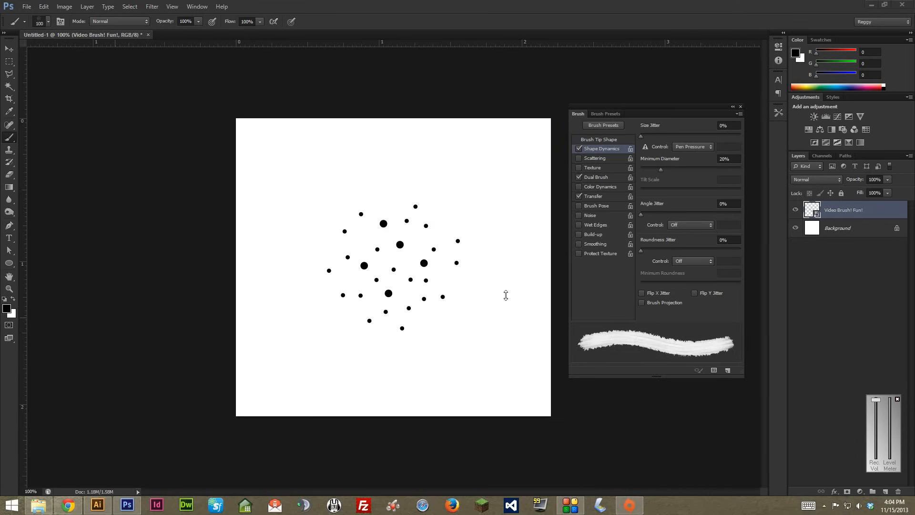
mouse_move(496, 296)
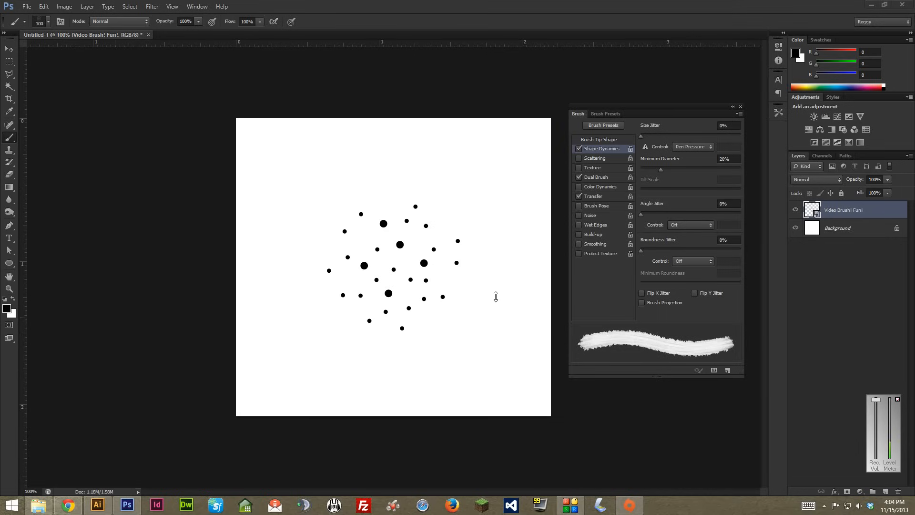
mouse_move(485, 287)
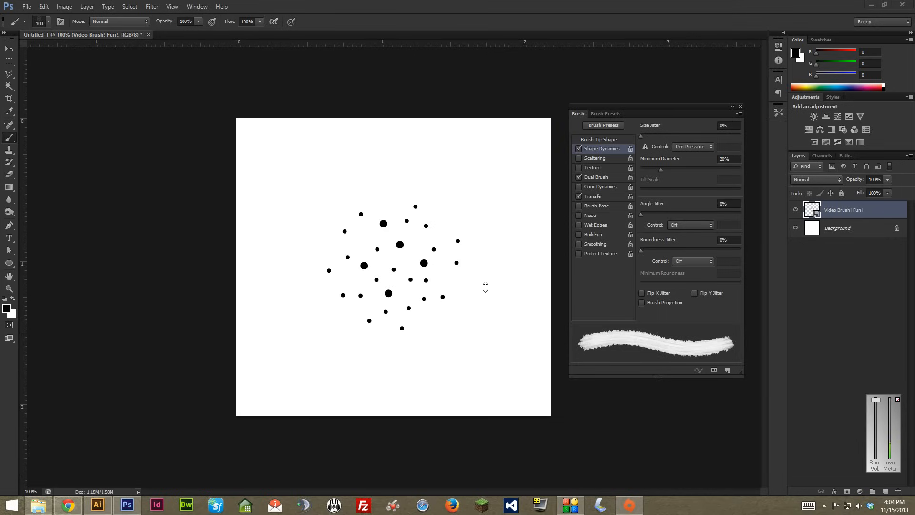
mouse_move(500, 296)
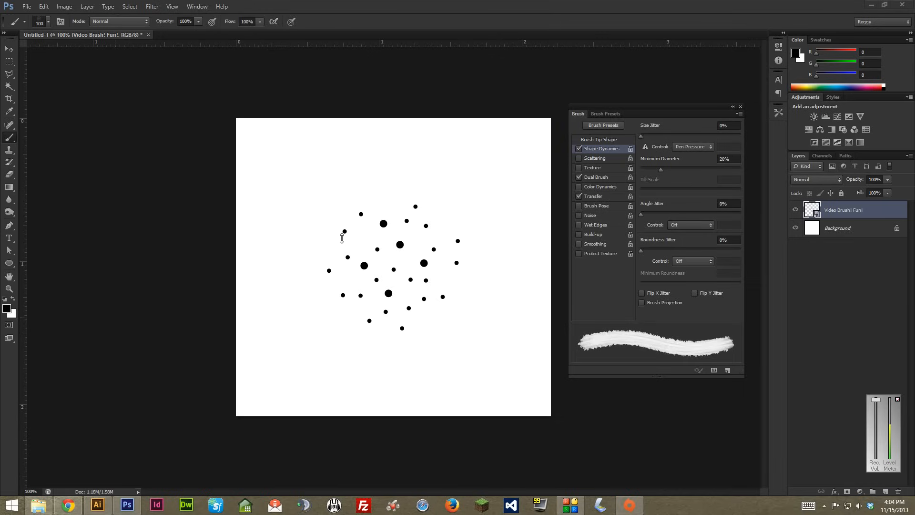
mouse_move(325, 220)
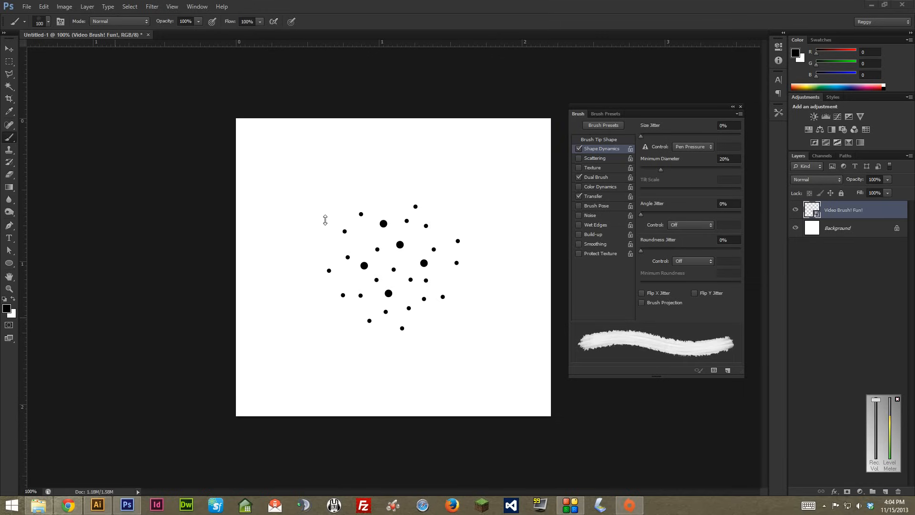
mouse_move(240, 235)
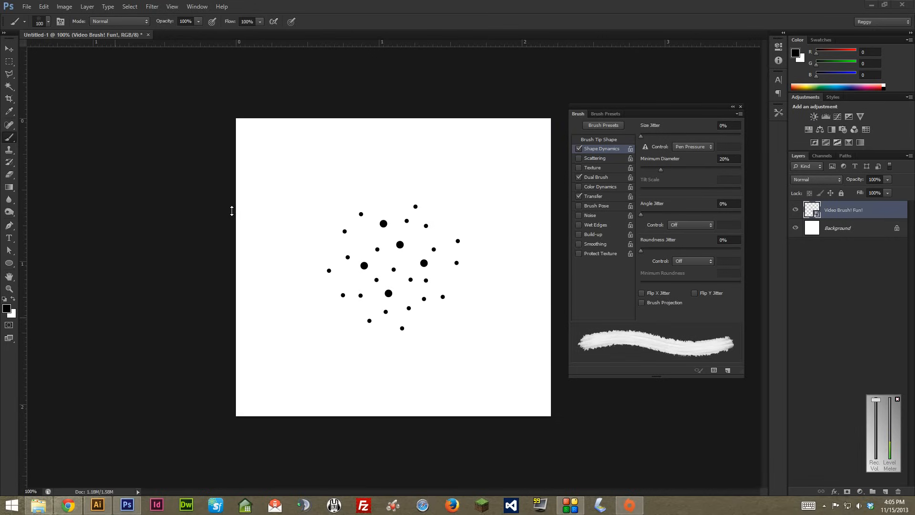
mouse_move(262, 177)
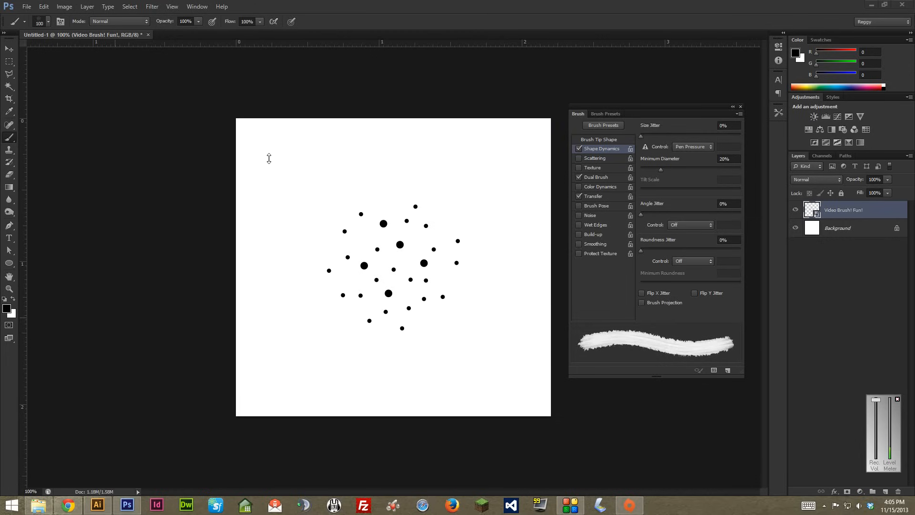
mouse_move(794, 165)
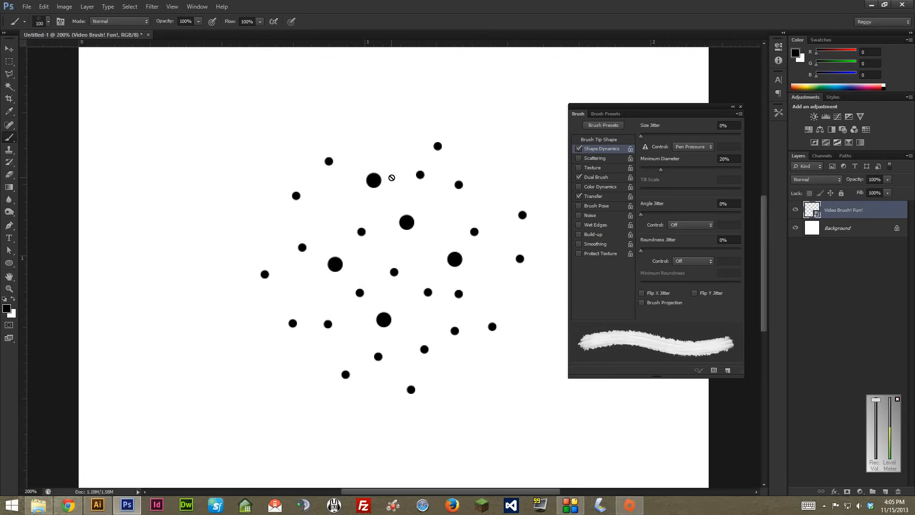
mouse_move(380, 181)
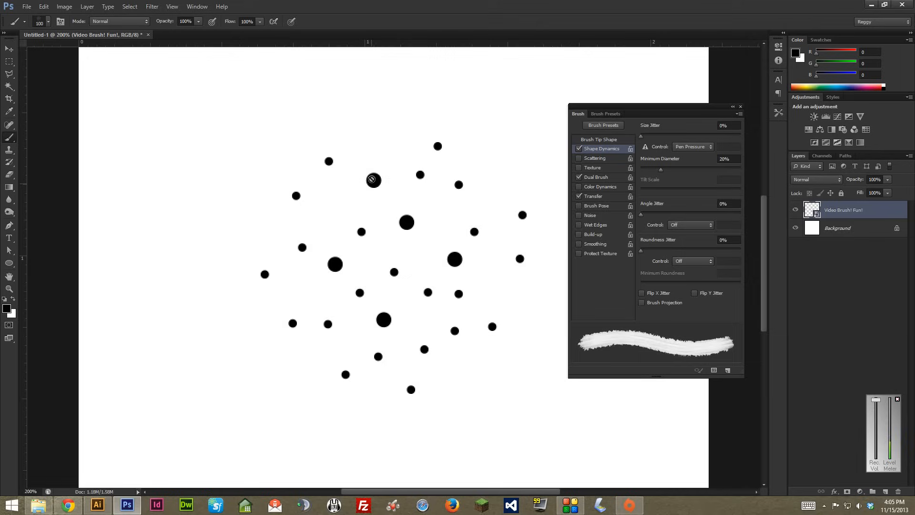
mouse_move(364, 172)
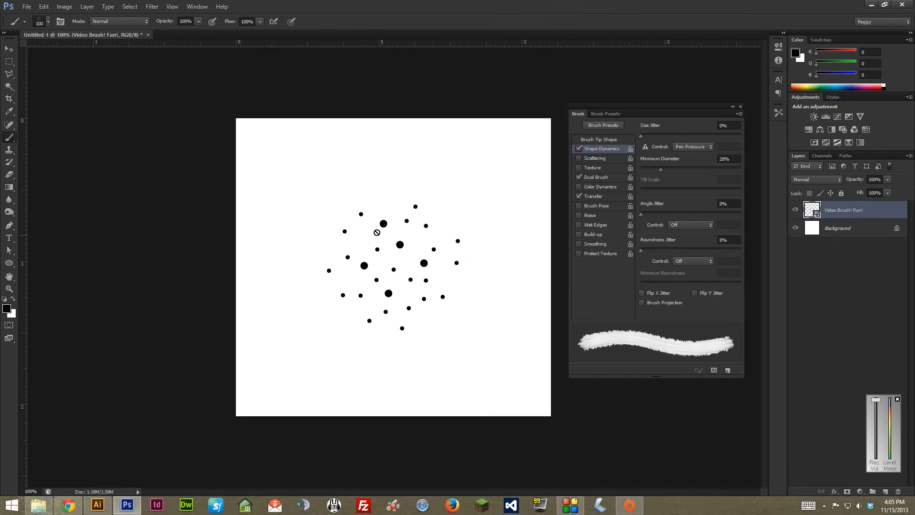
mouse_move(367, 231)
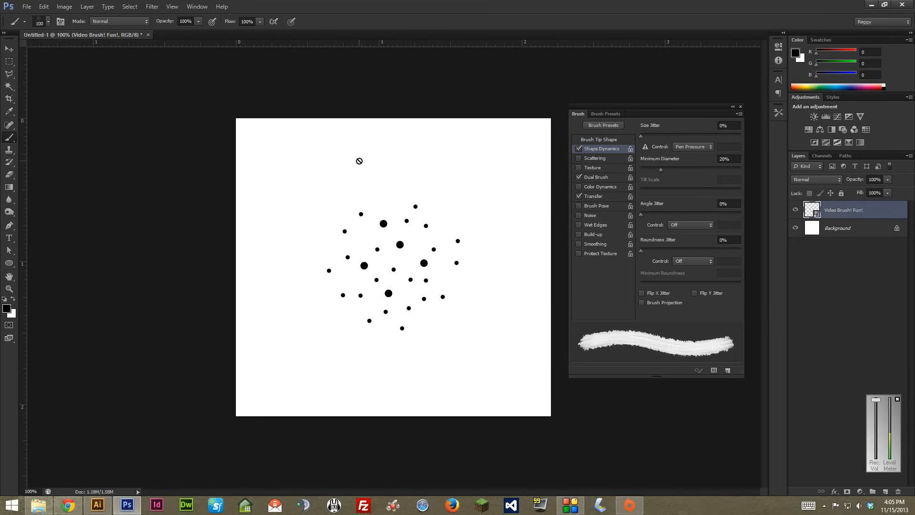
mouse_move(388, 210)
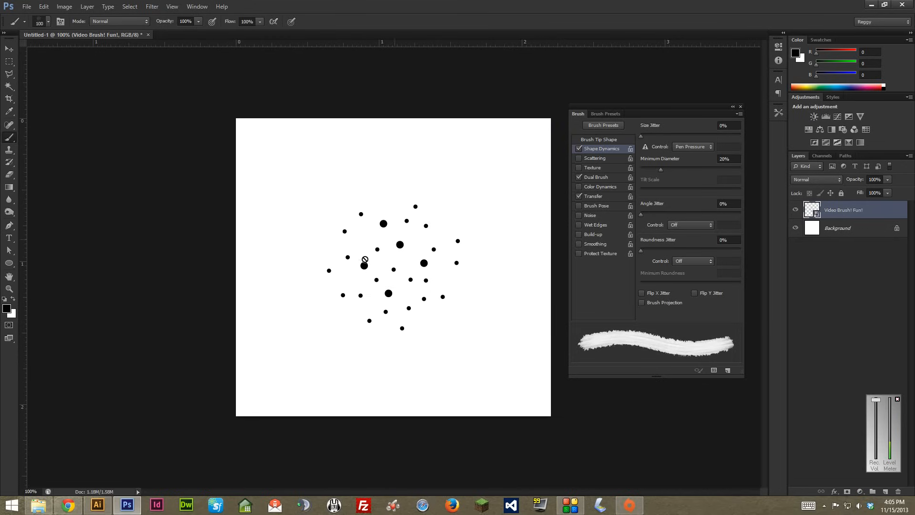
mouse_move(386, 222)
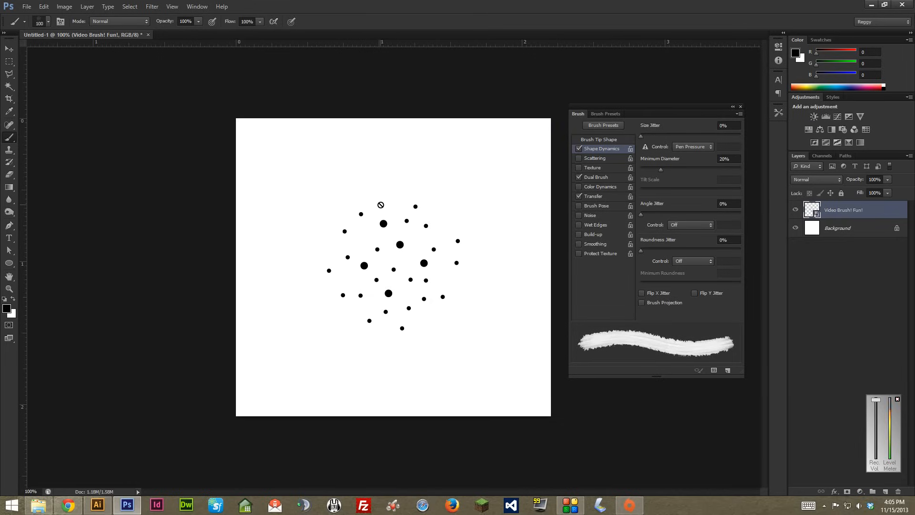
mouse_move(151, 454)
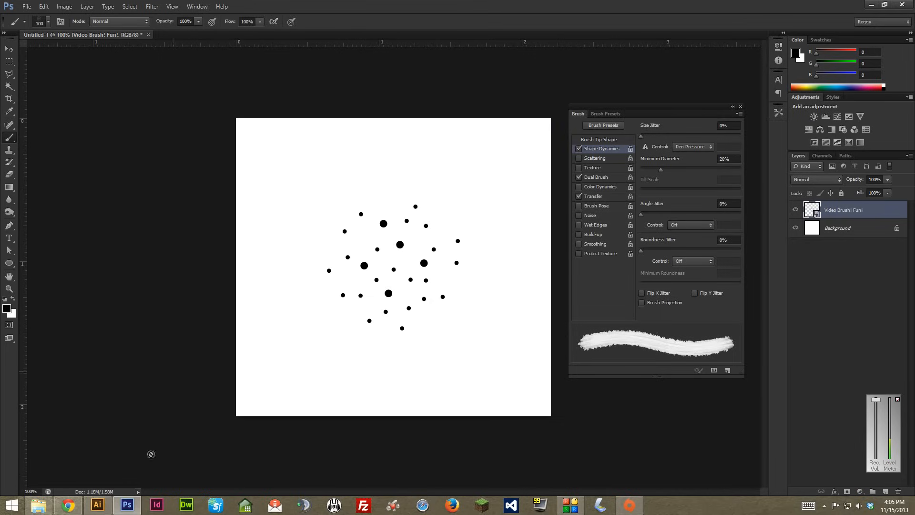
- Switch to the stipple dot artwork and adjust its layer options
left_click(97, 505)
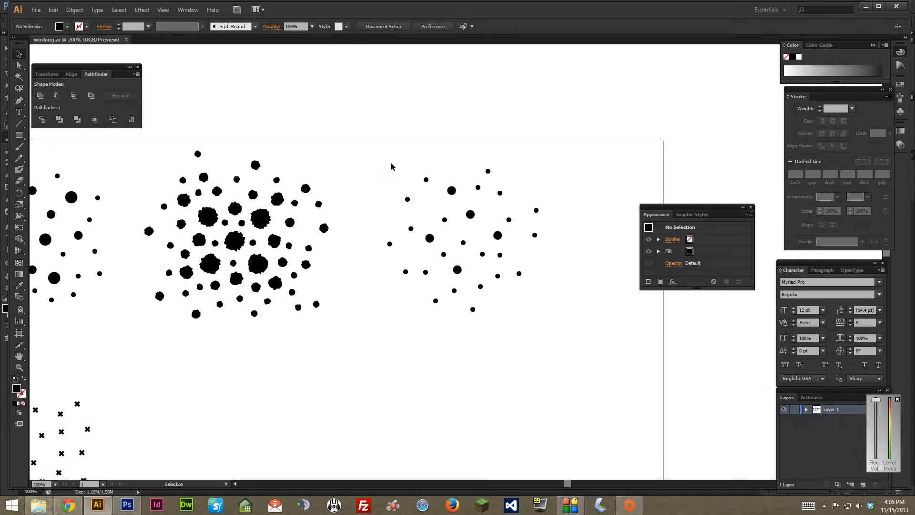
mouse_move(564, 229)
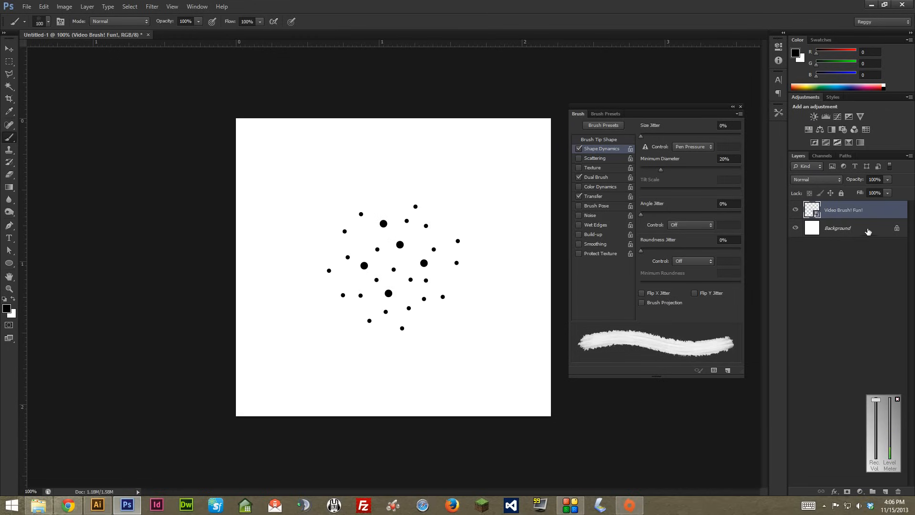
left_click(795, 228)
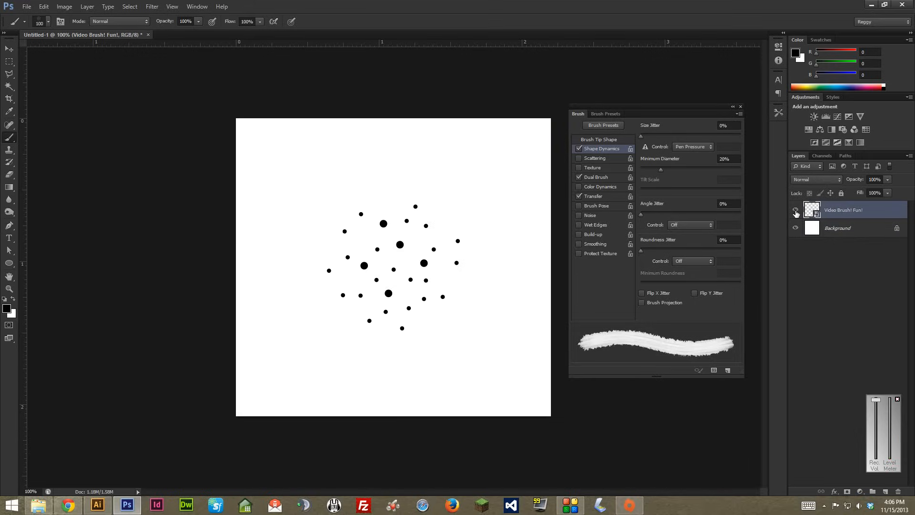
left_click(795, 210)
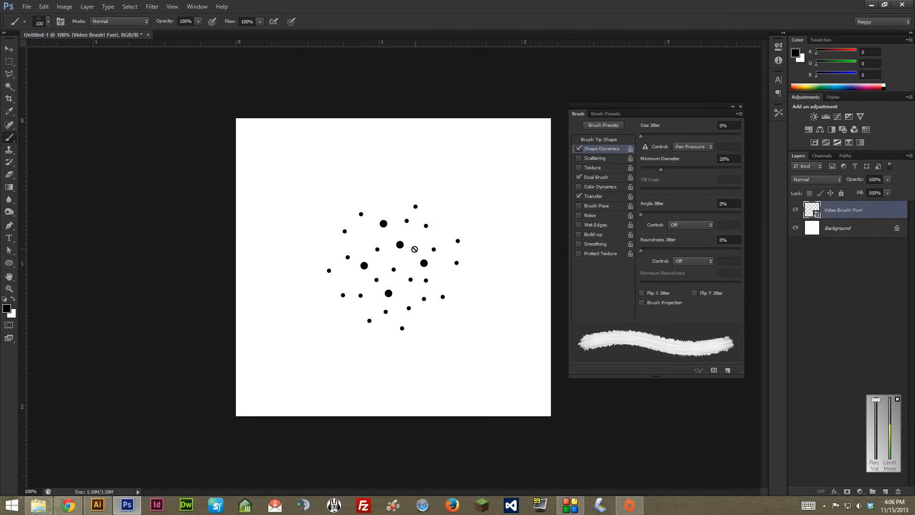
mouse_move(426, 250)
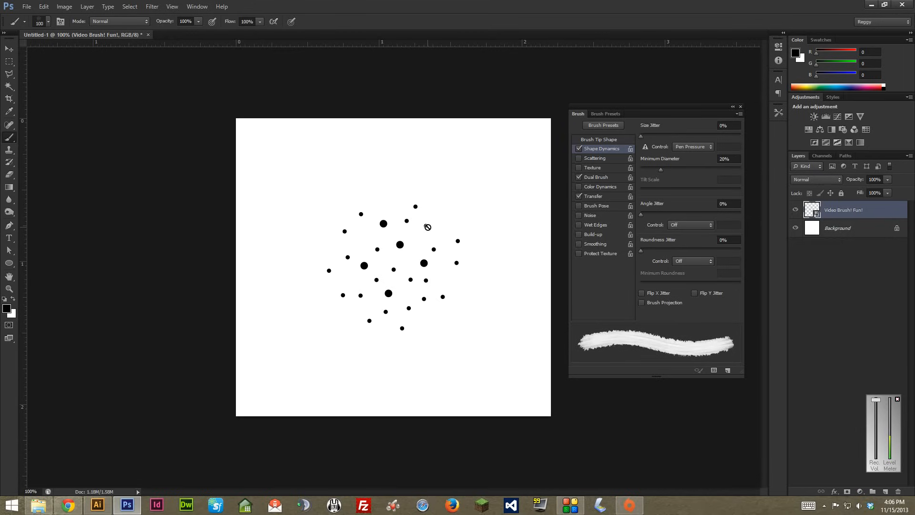
mouse_move(427, 223)
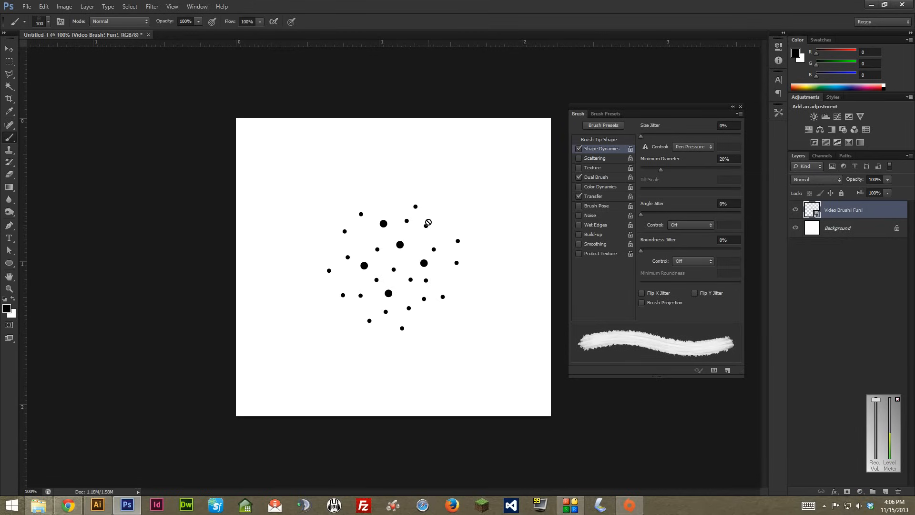
mouse_move(270, 219)
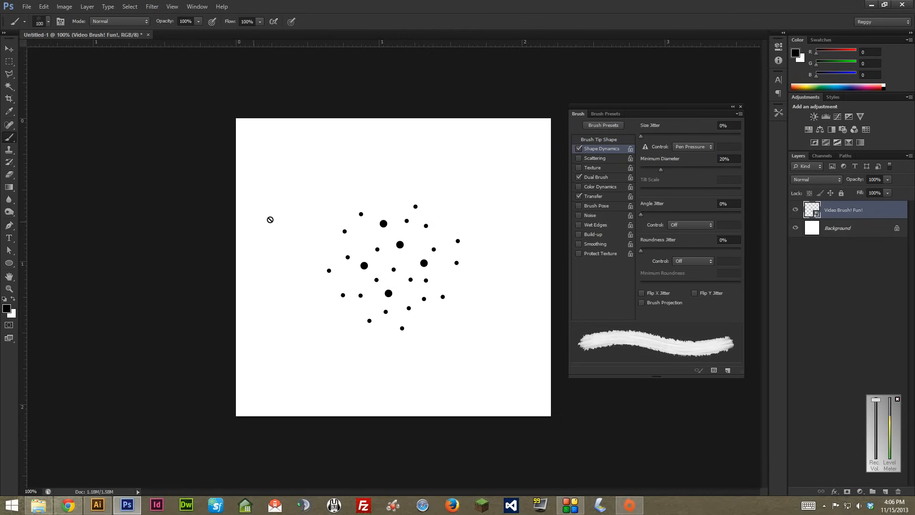
mouse_move(223, 144)
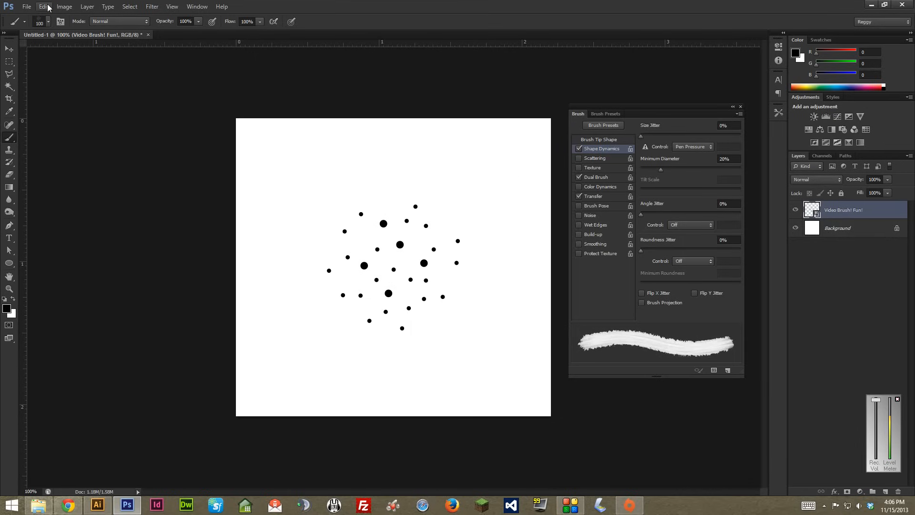
- Define a new brush preset from the dots and name it 'Video Brush 1'
left_click(42, 6)
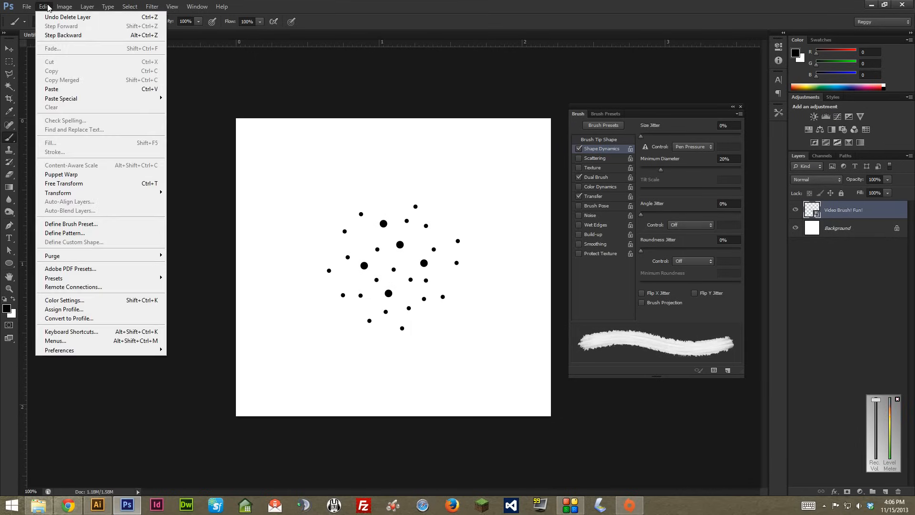
mouse_move(70, 202)
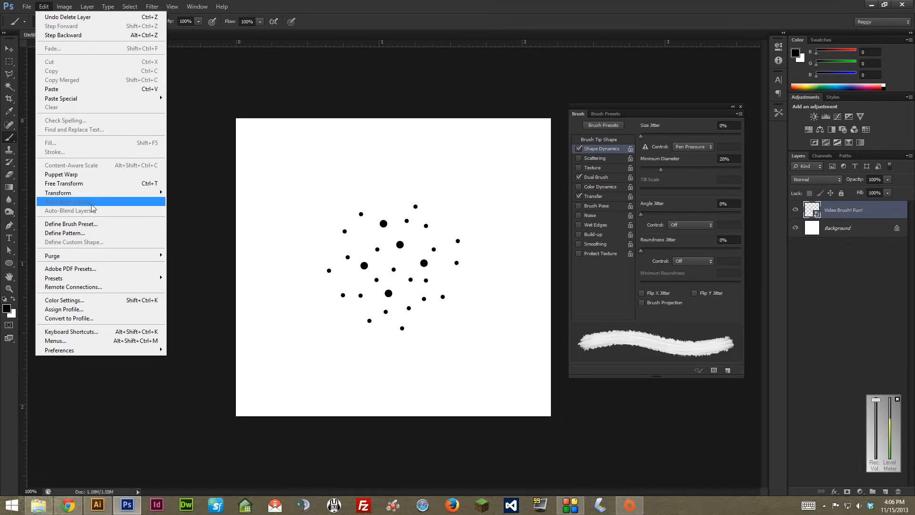
mouse_move(72, 223)
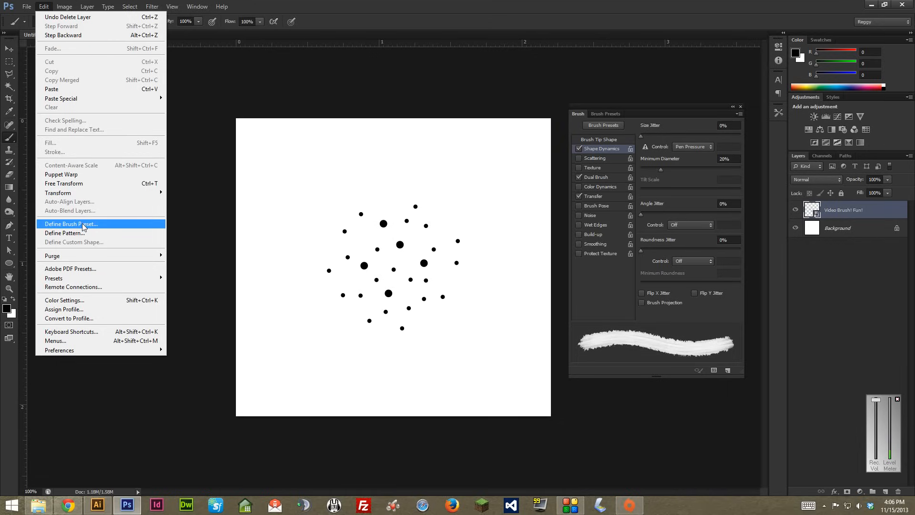
left_click(71, 223)
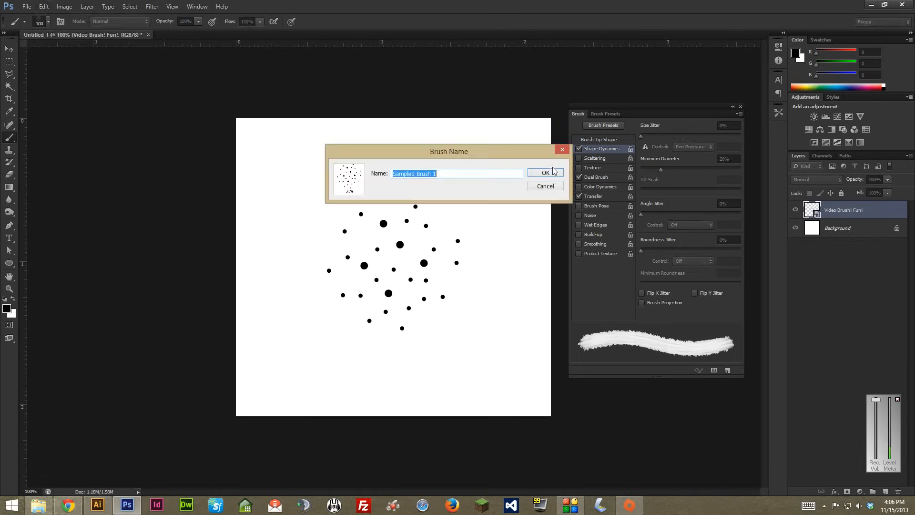
mouse_move(508, 152)
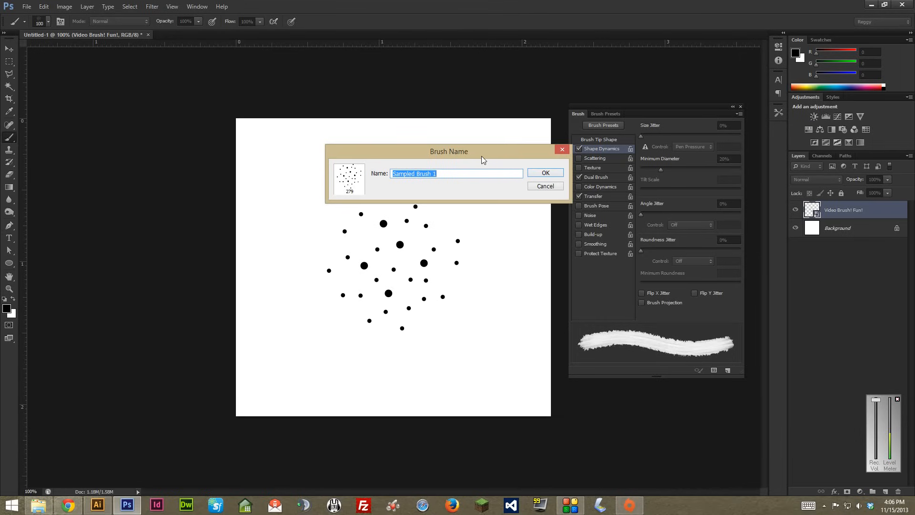
type("Video Brush")
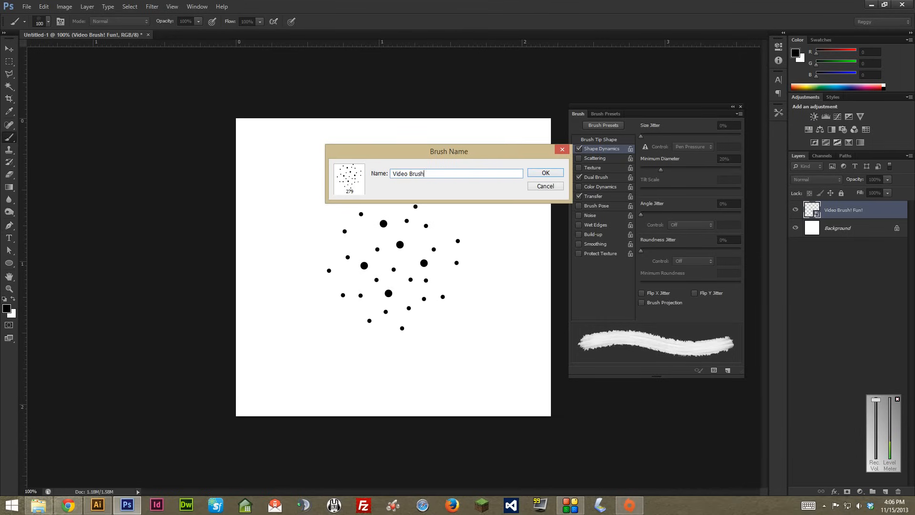
type("1")
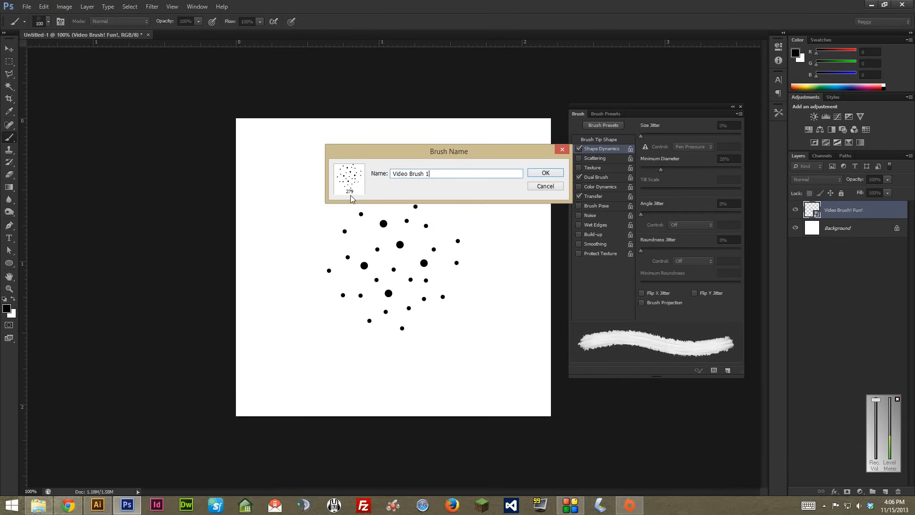
mouse_move(384, 189)
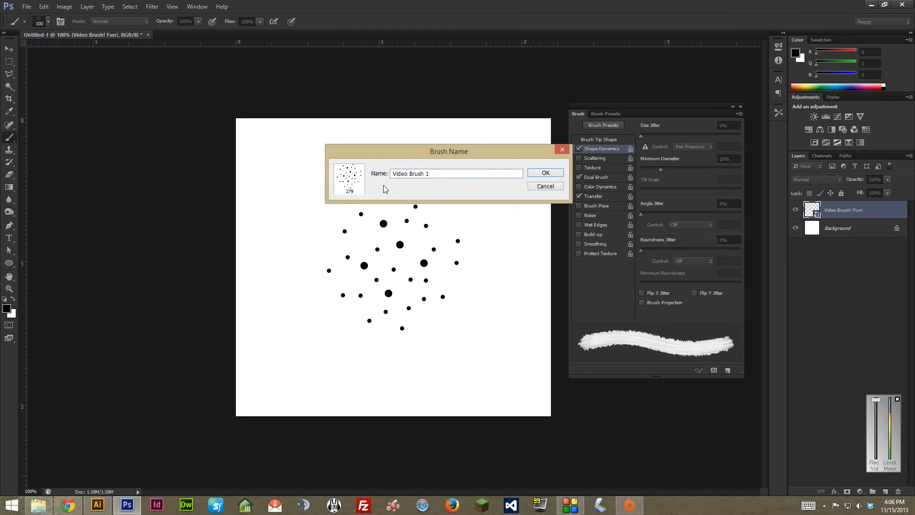
mouse_move(368, 198)
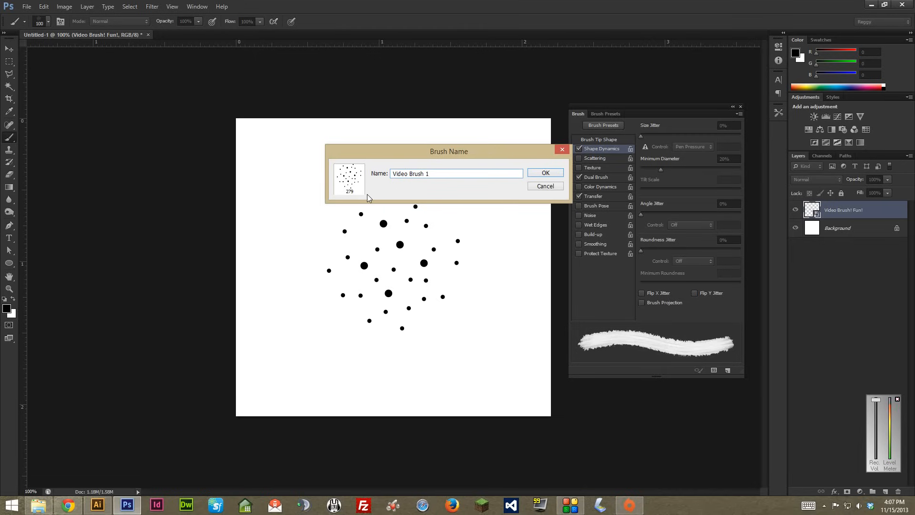
mouse_move(349, 196)
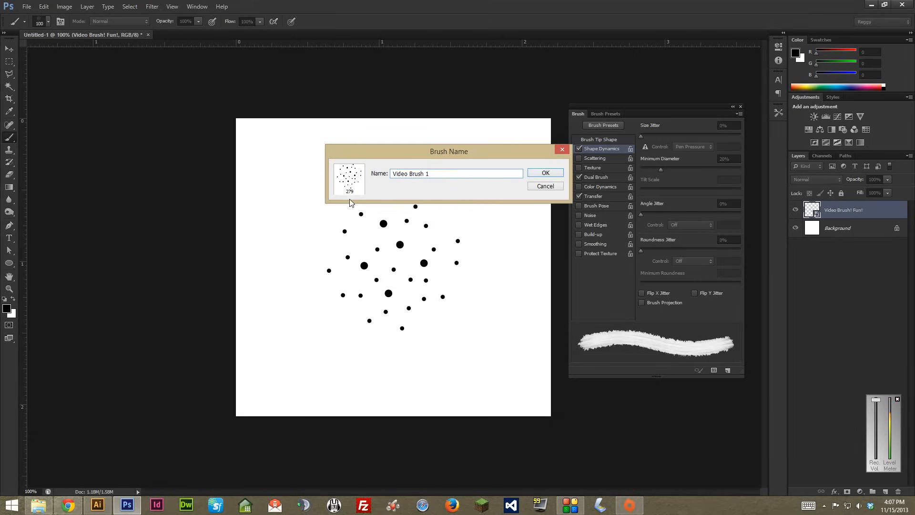
- Keep 'Video Brush 1' in the Brush Name dialog and move the dialog aside
left_click(457, 174)
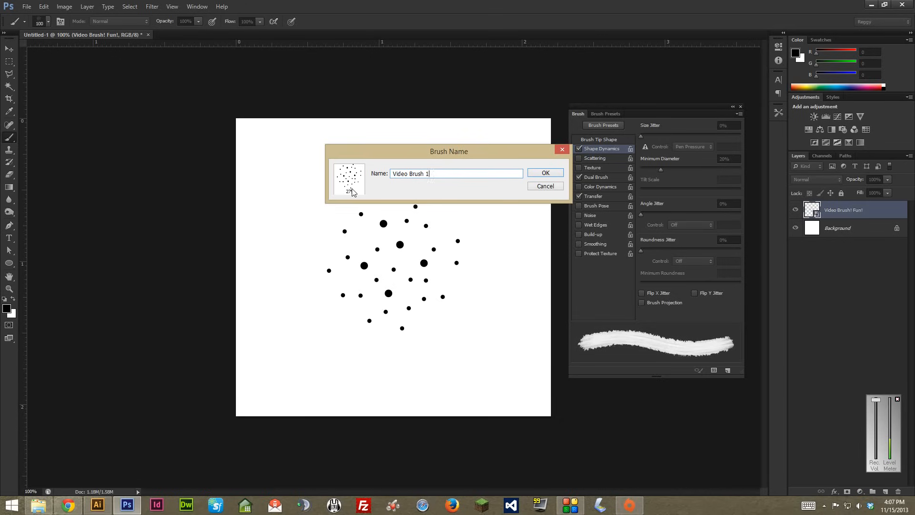
mouse_move(391, 184)
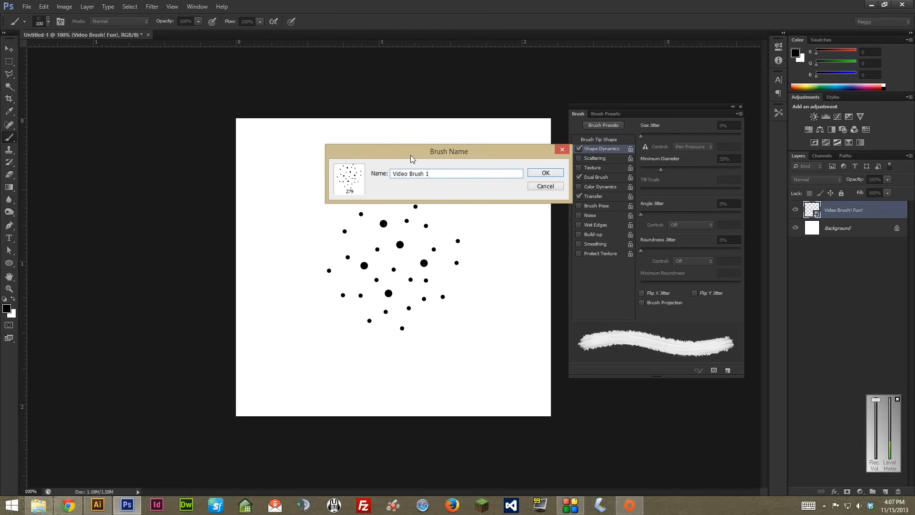
mouse_move(412, 159)
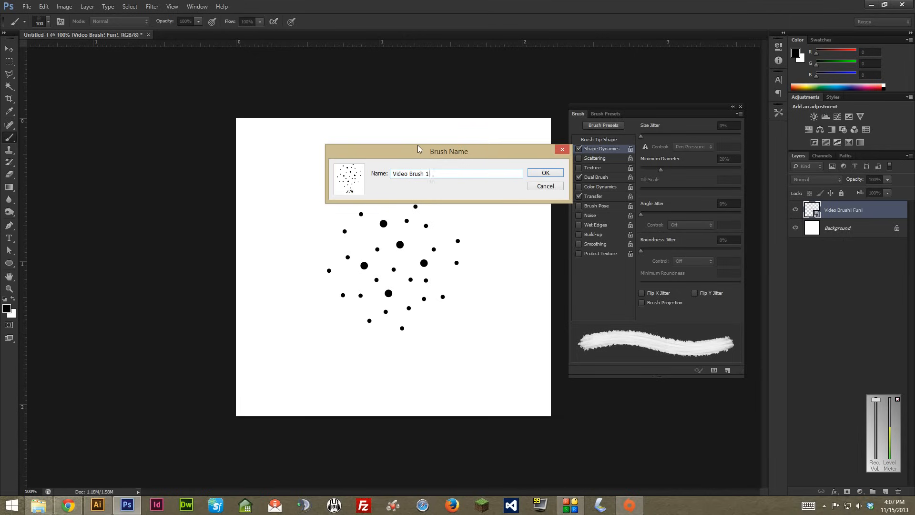
mouse_move(352, 181)
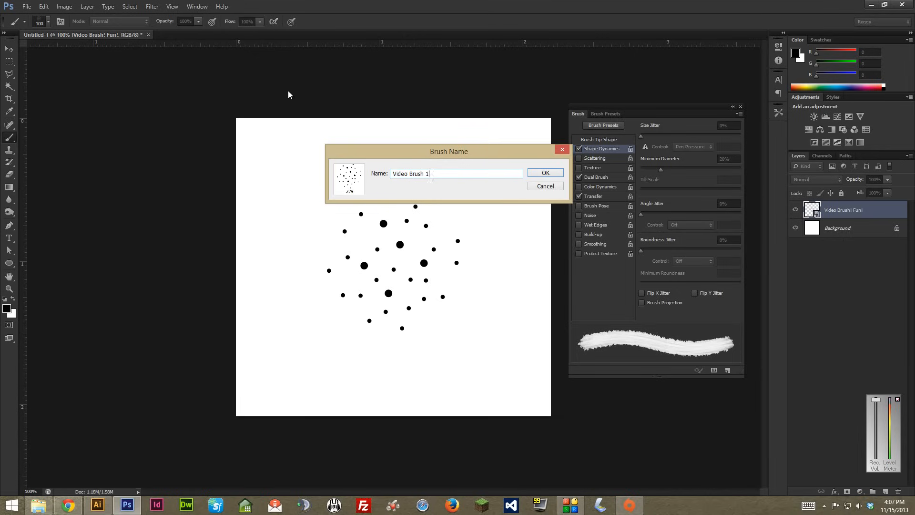
mouse_move(339, 95)
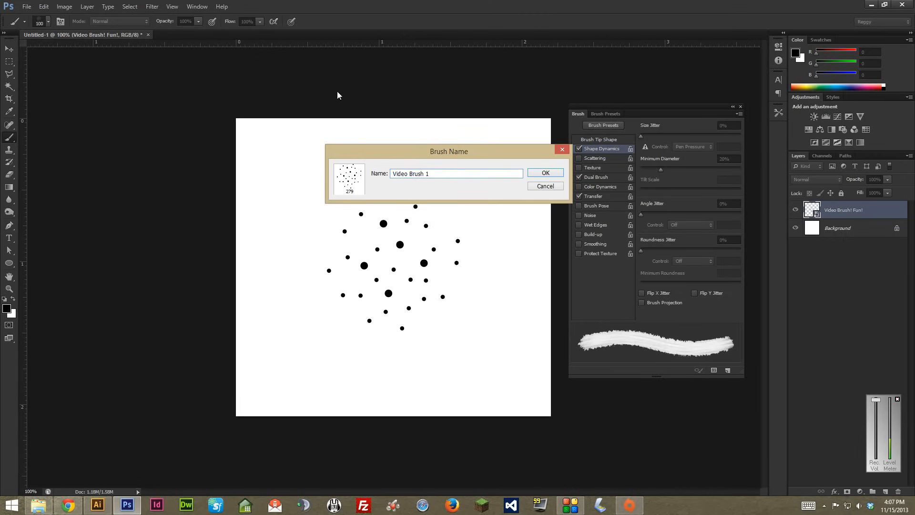
mouse_move(447, 201)
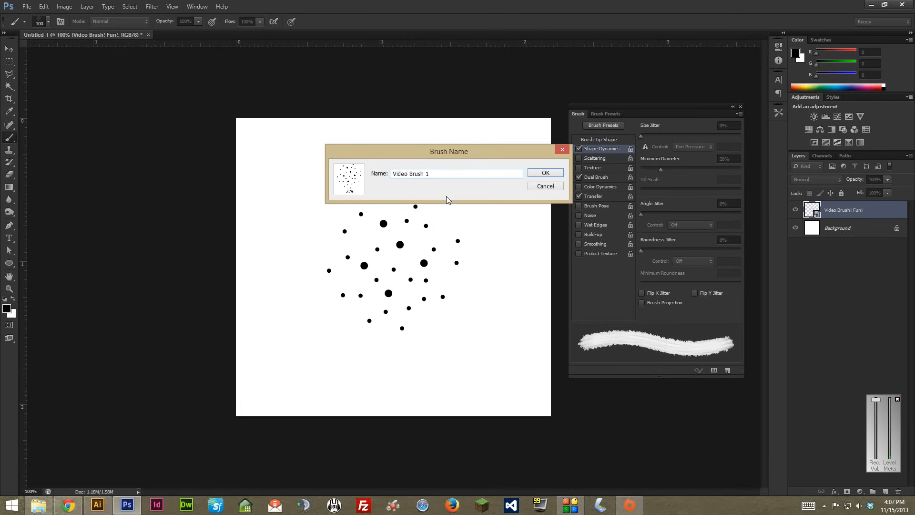
mouse_move(432, 191)
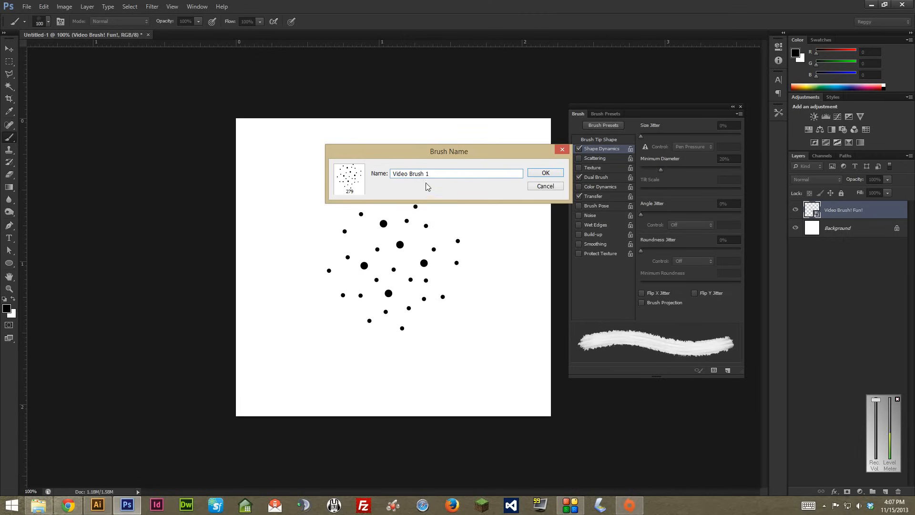
left_click_drag(448, 151, 411, 146)
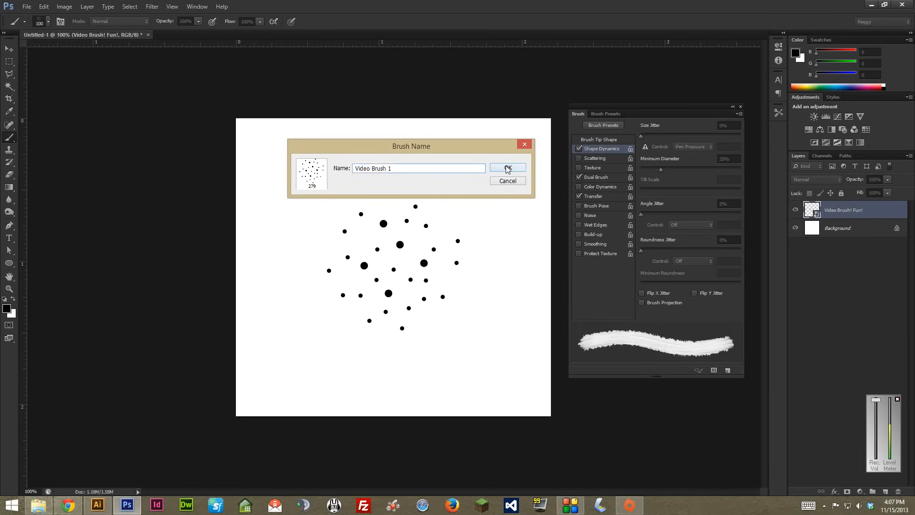
- Confirm saving the Video Brush 1 preset
left_click(506, 169)
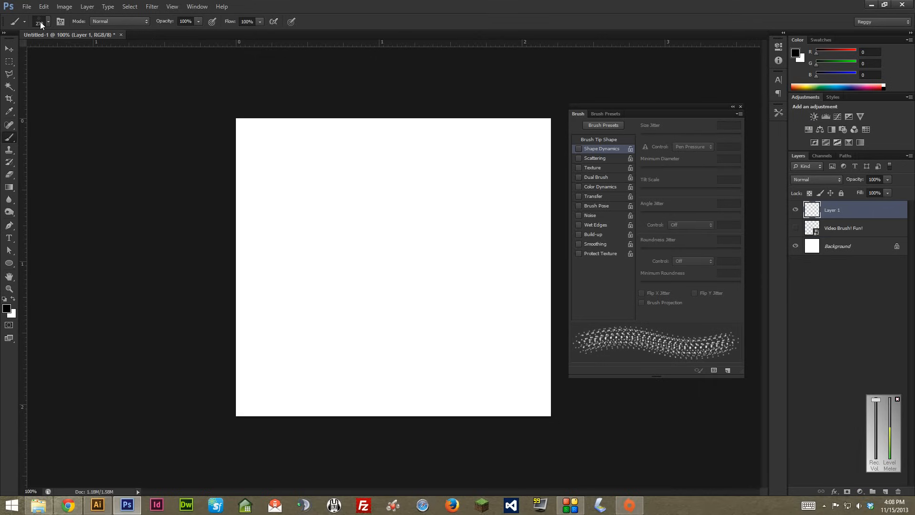
mouse_move(40, 22)
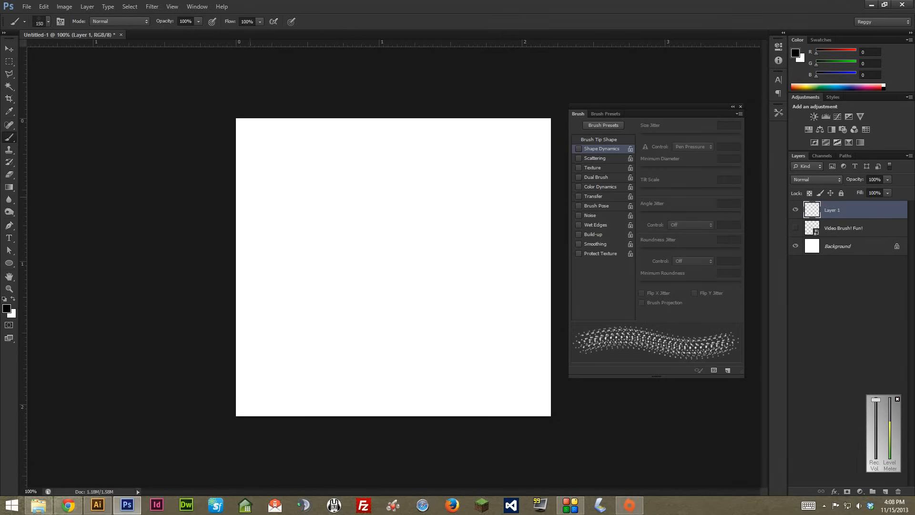
left_click_drag(240, 193, 549, 192)
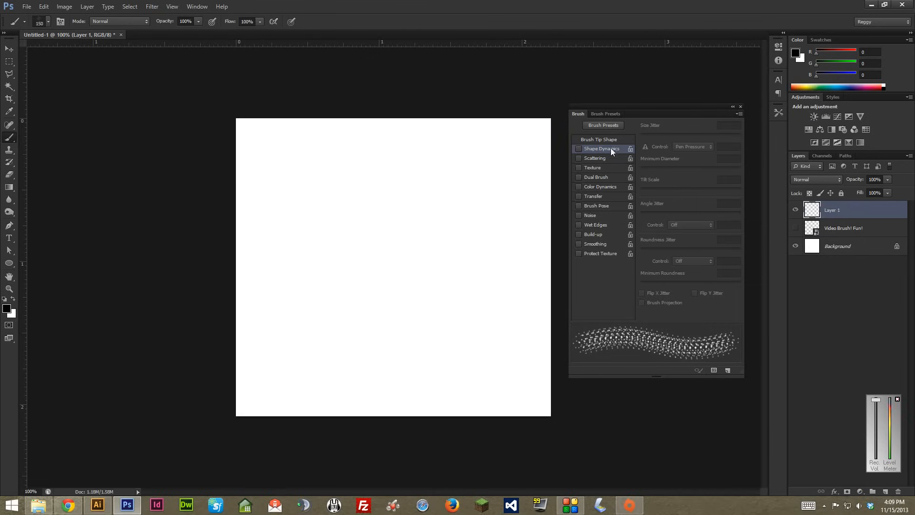
mouse_move(595, 159)
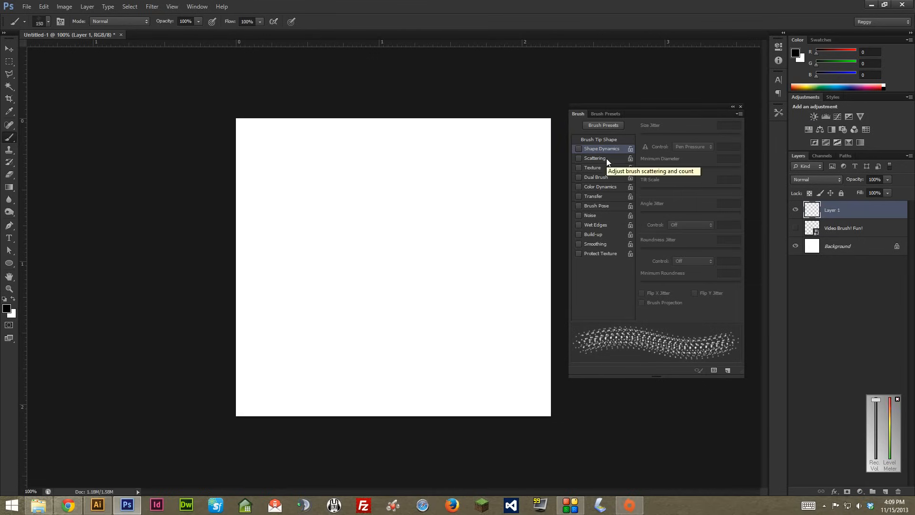
mouse_move(602, 181)
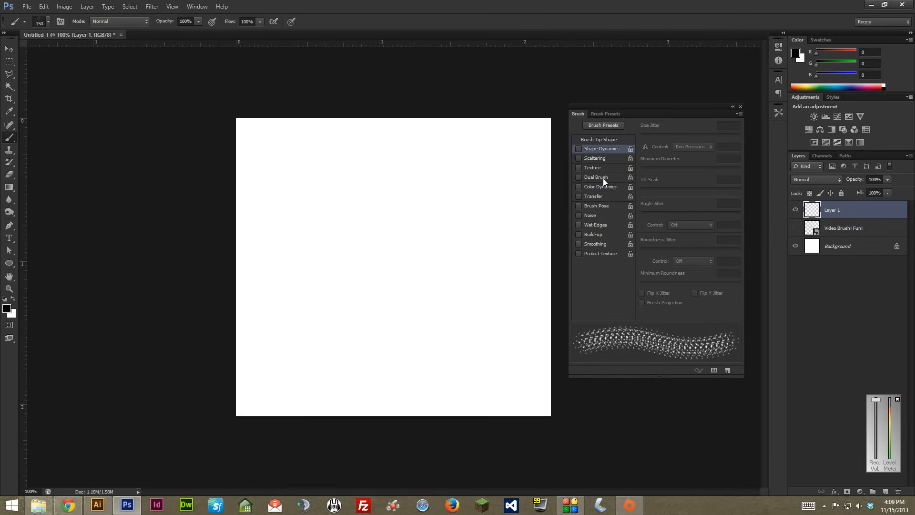
mouse_move(600, 178)
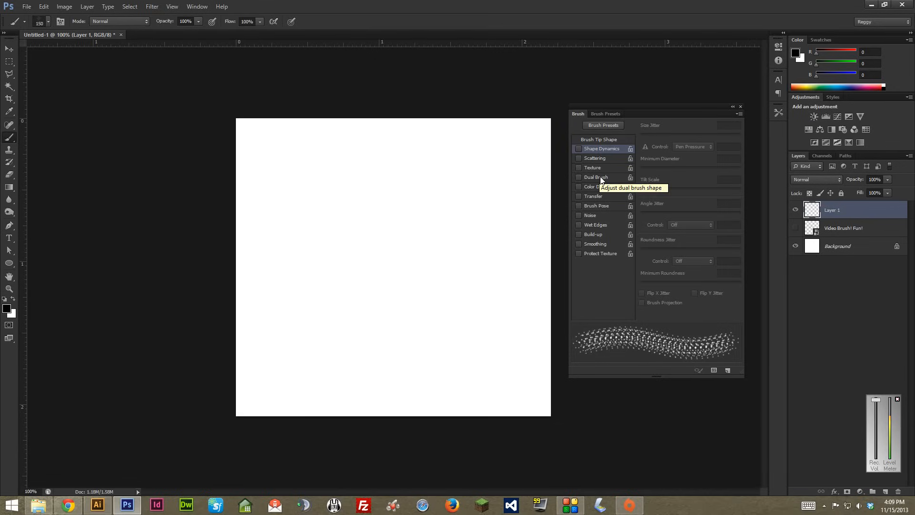
mouse_move(682, 143)
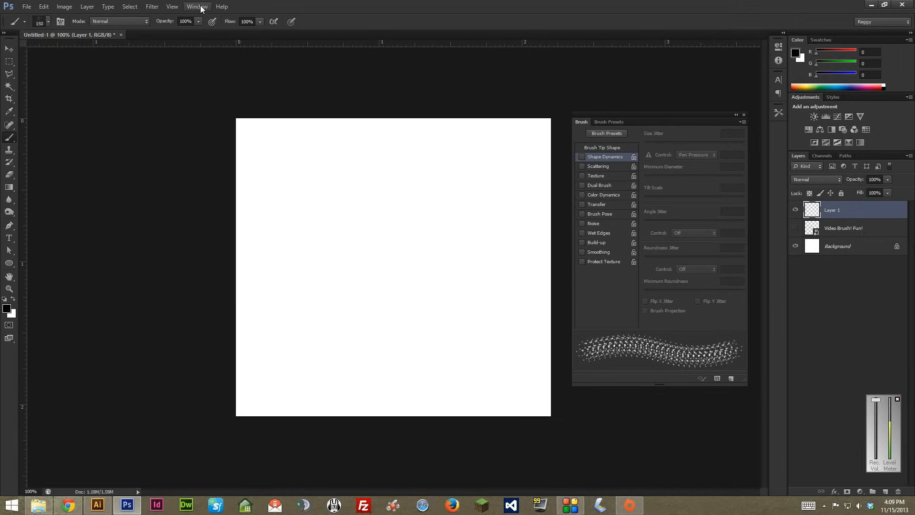
left_click(197, 7)
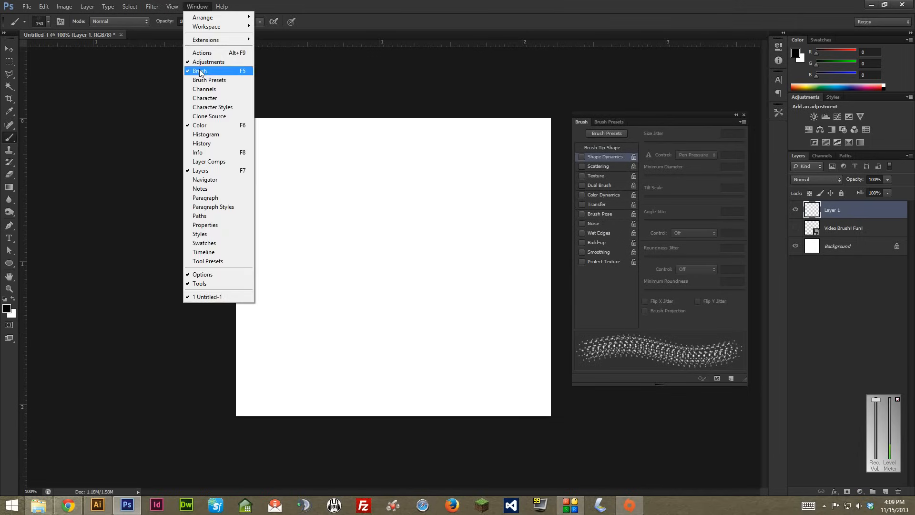
left_click(200, 70)
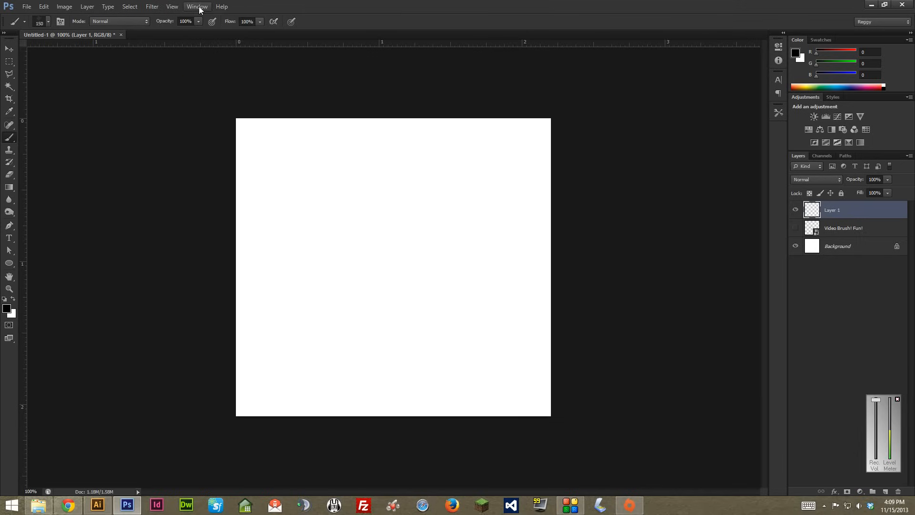
left_click(196, 7)
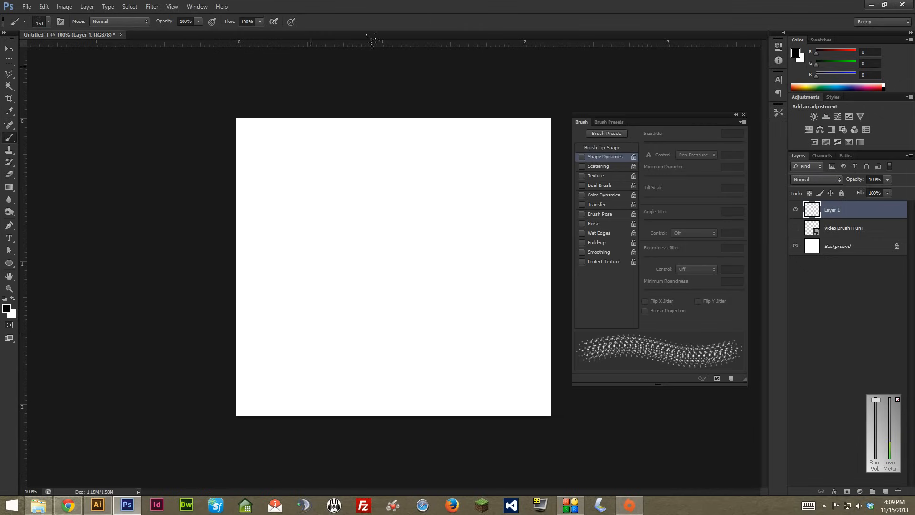
mouse_move(490, 39)
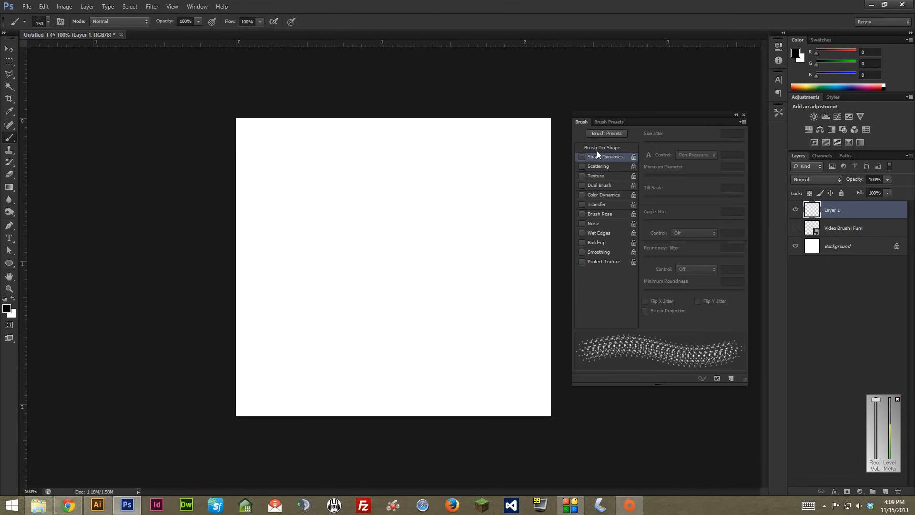
mouse_move(605, 157)
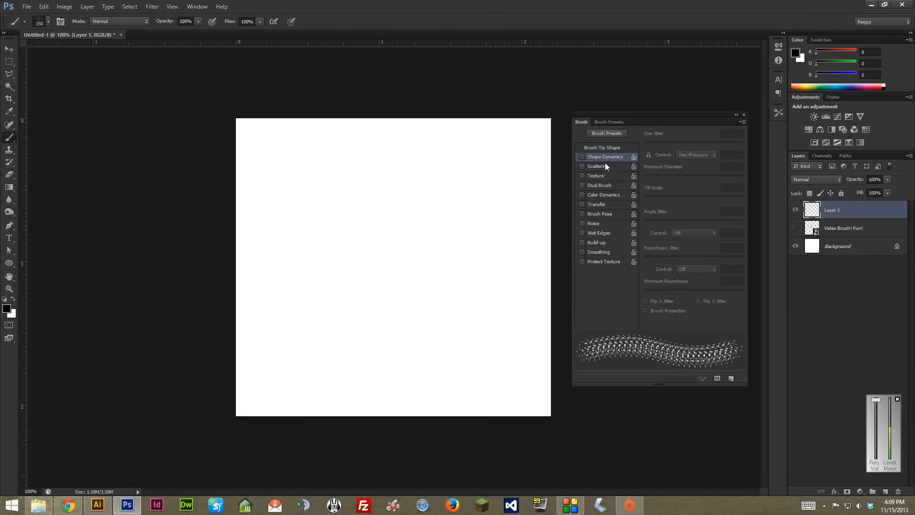
mouse_move(610, 164)
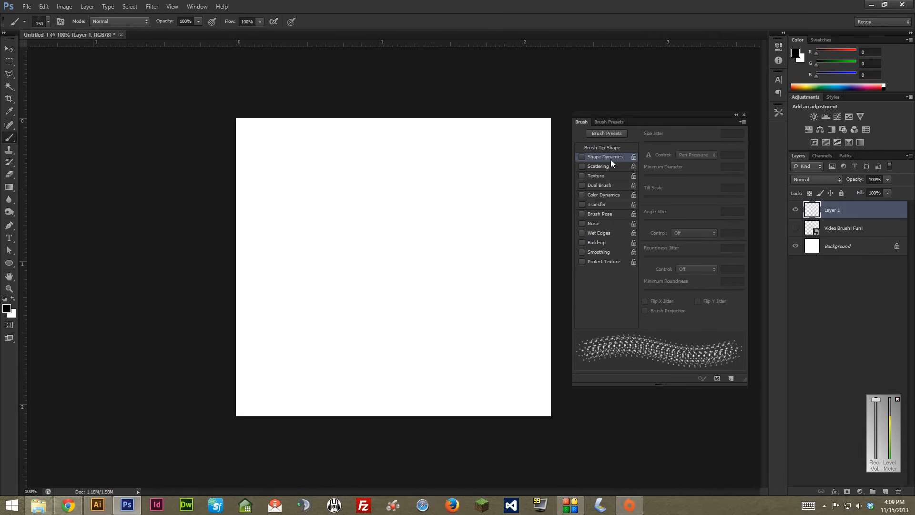
mouse_move(604, 156)
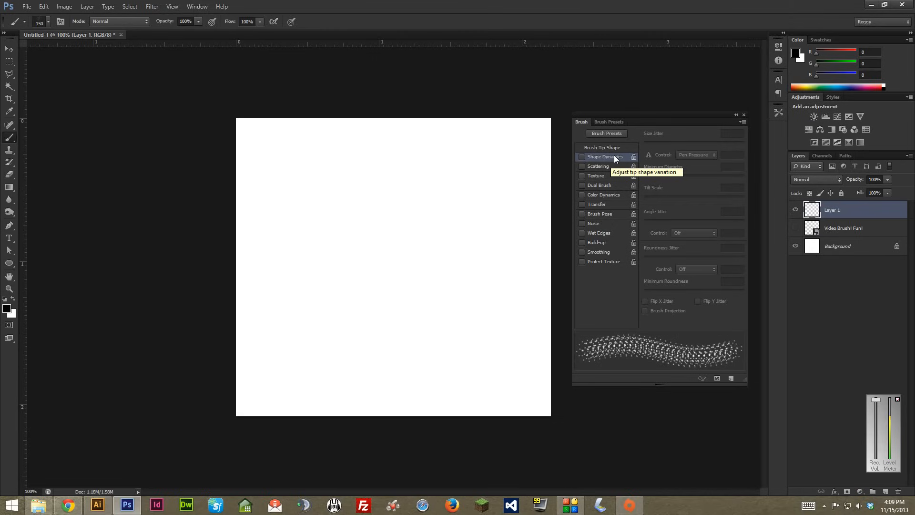
mouse_move(602, 147)
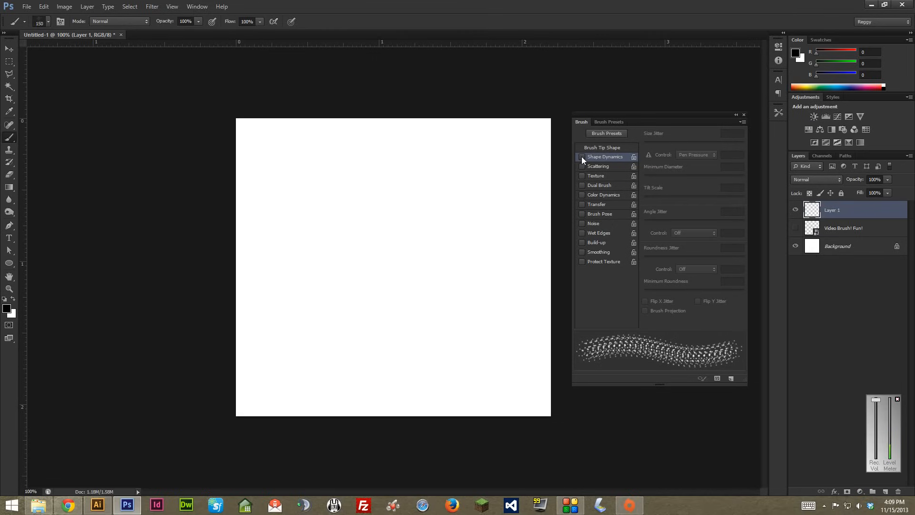
- Turn on Shape Dynamics size variation for Video Brush 1
left_click(581, 159)
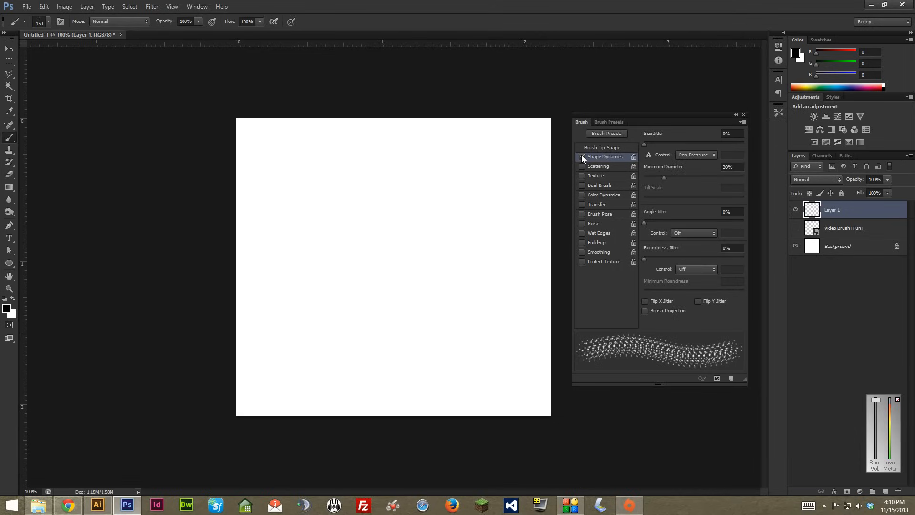
mouse_move(672, 133)
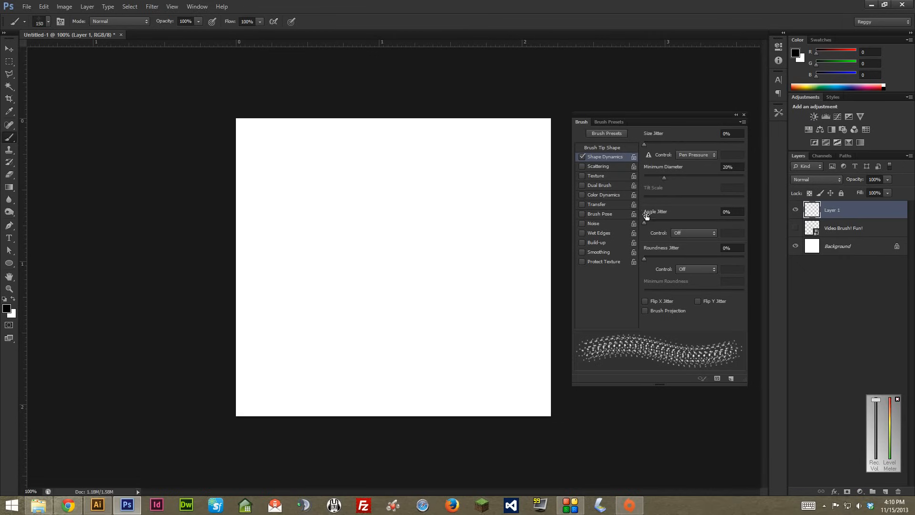
mouse_move(675, 259)
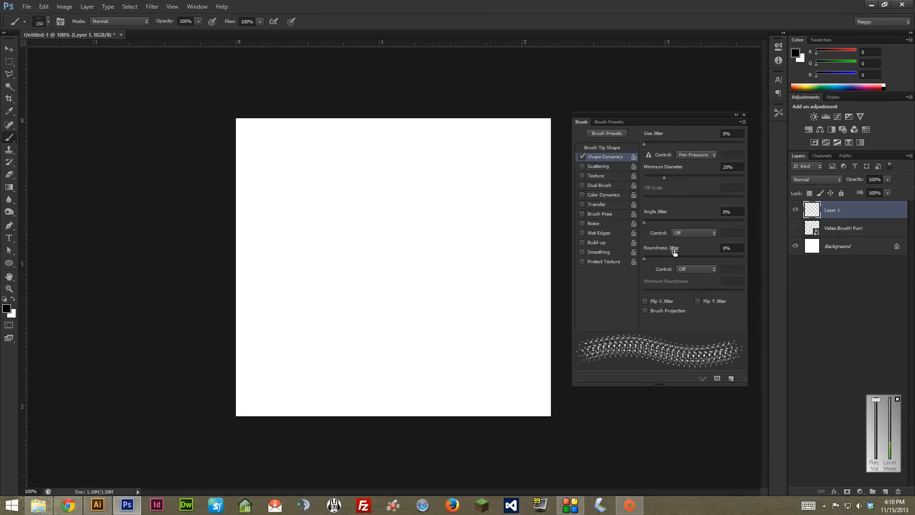
mouse_move(652, 137)
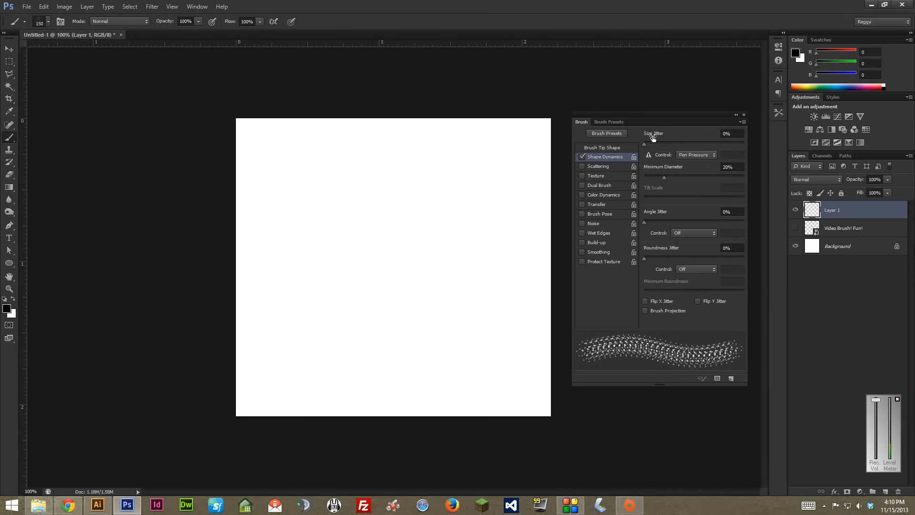
mouse_move(652, 135)
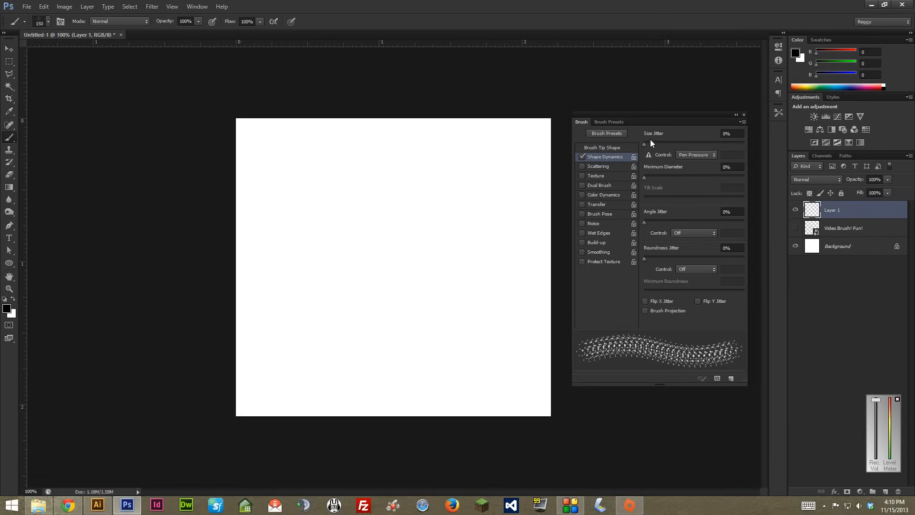
mouse_move(654, 133)
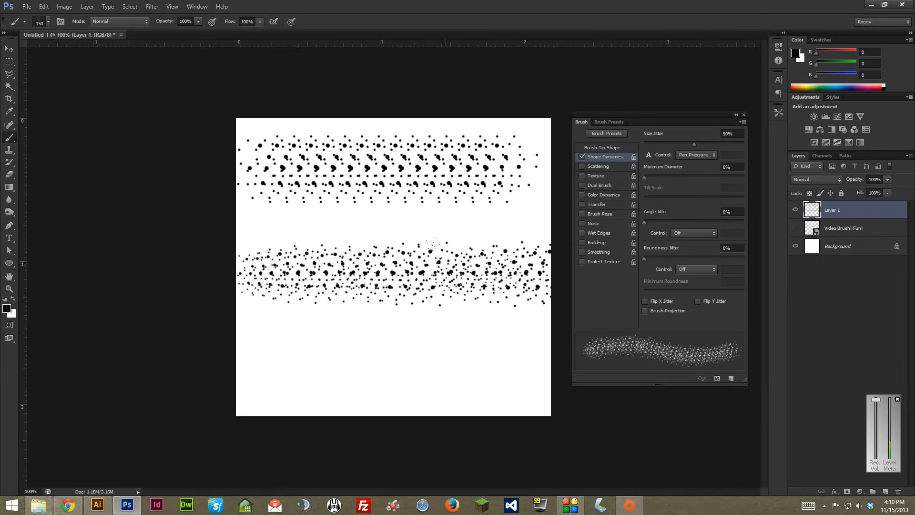
mouse_move(458, 349)
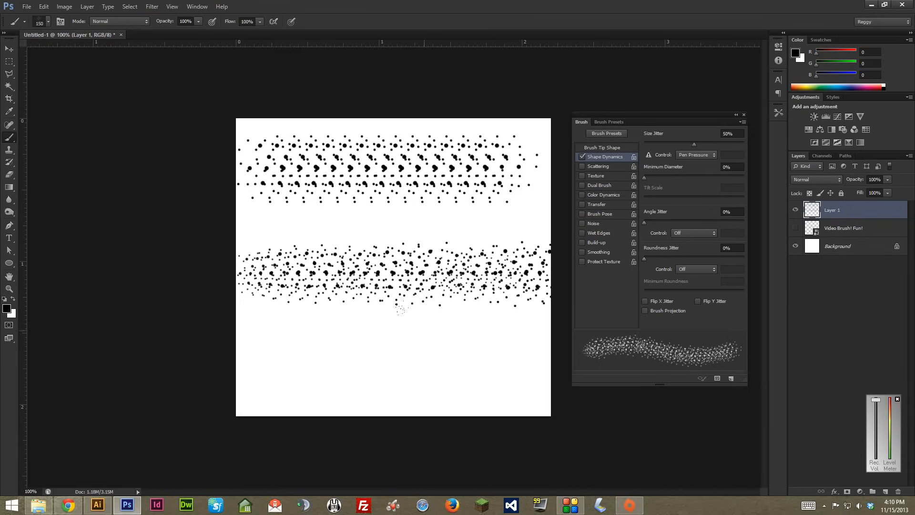
mouse_move(668, 202)
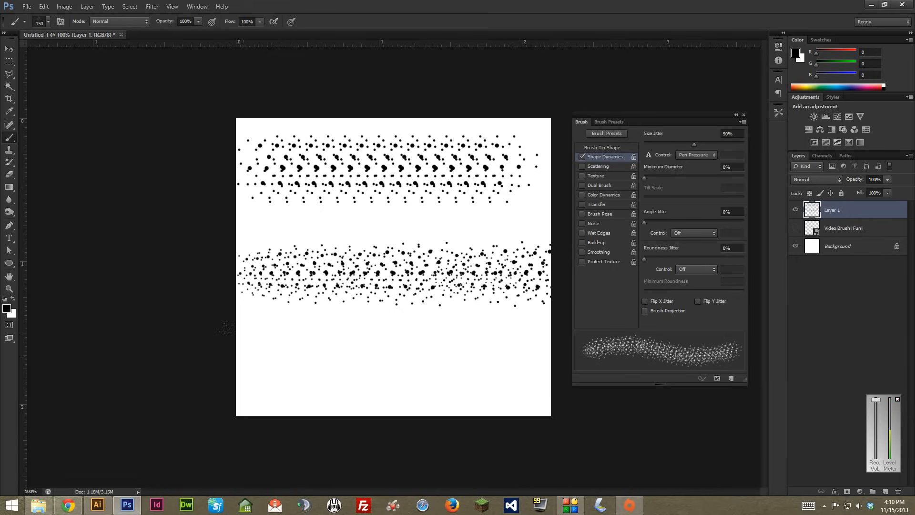
- Paint several test strokes of scattered dots across Layer 1 with the stipple brush
left_click(259, 337)
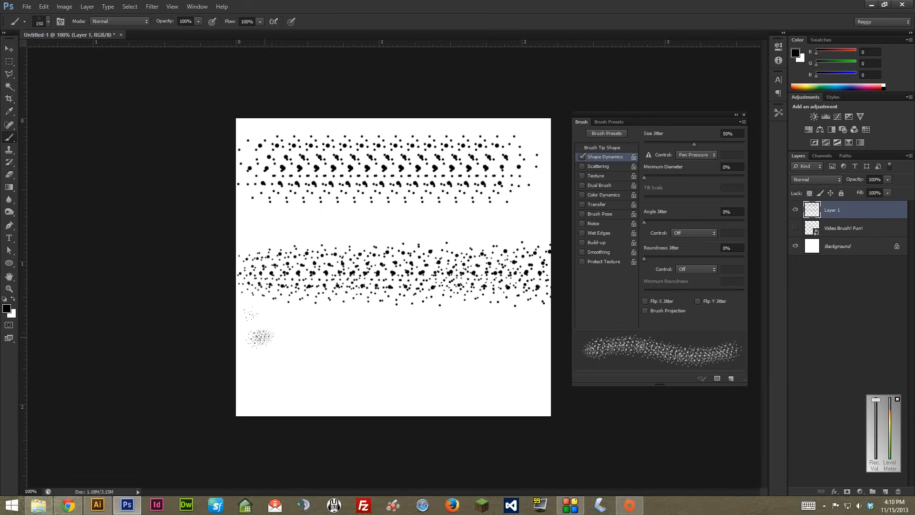
left_click_drag(251, 337, 359, 338)
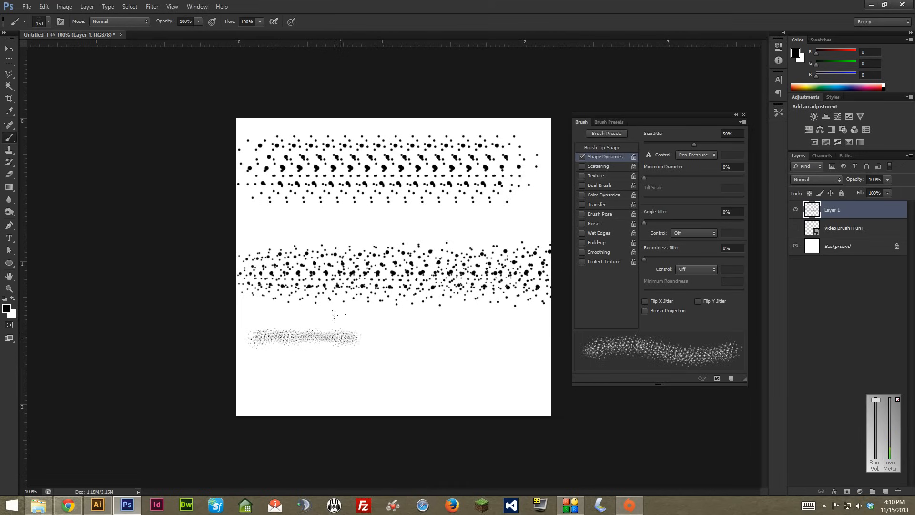
left_click_drag(251, 339, 525, 385)
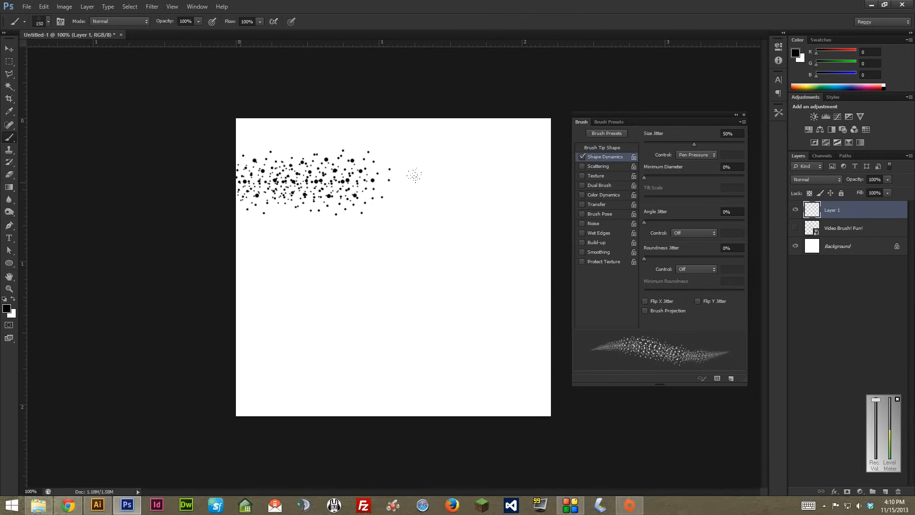
left_click_drag(379, 175, 525, 210)
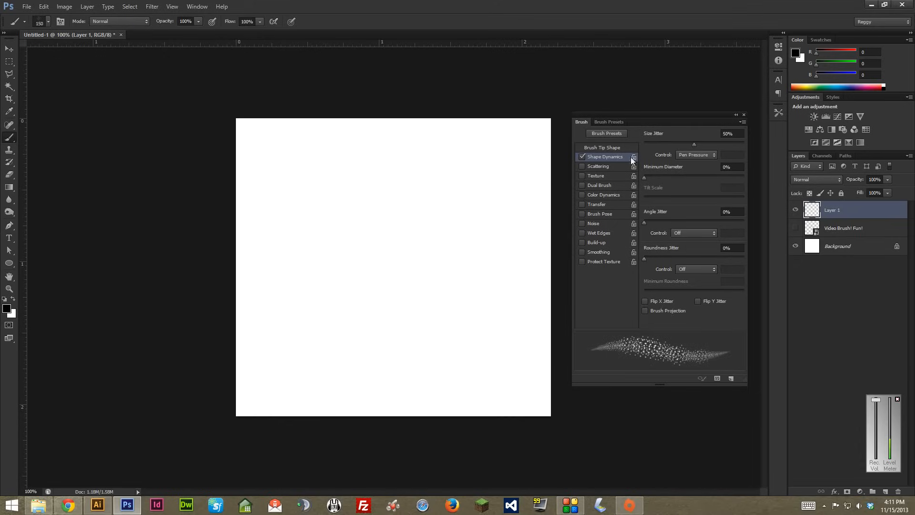
left_click(695, 155)
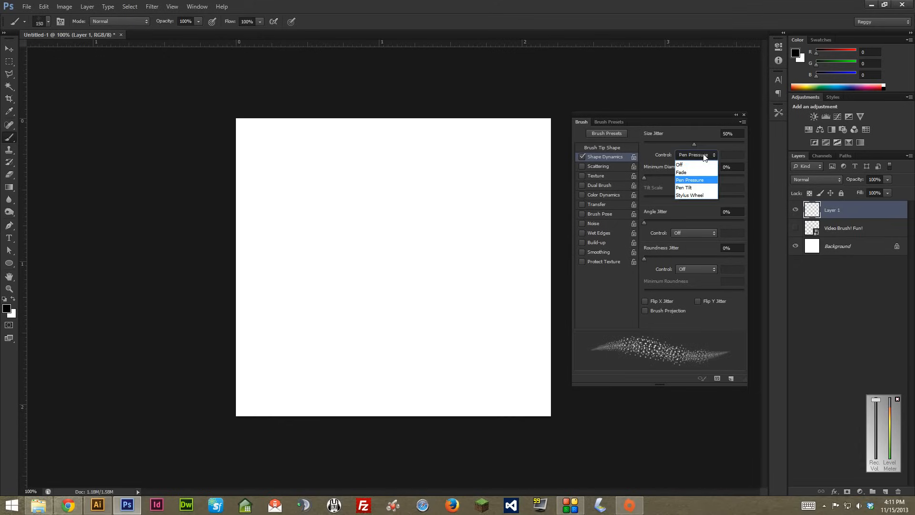
left_click(680, 164)
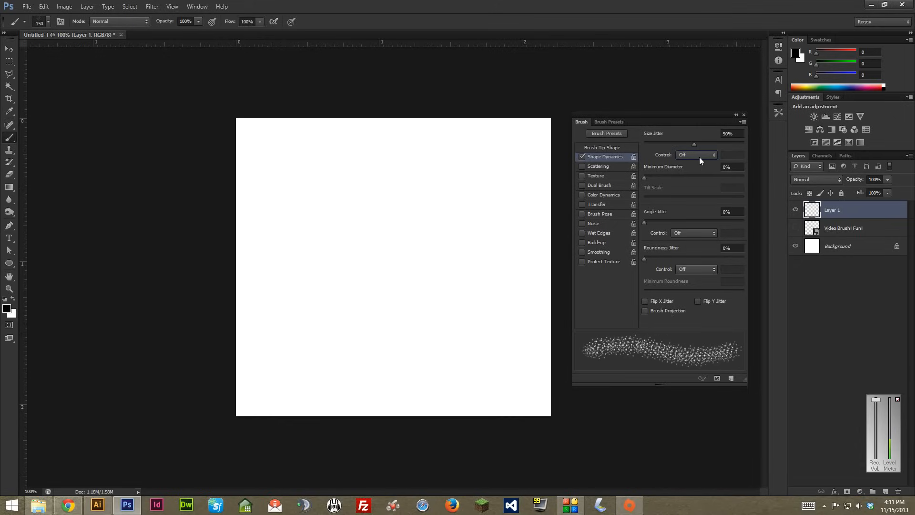
left_click(694, 154)
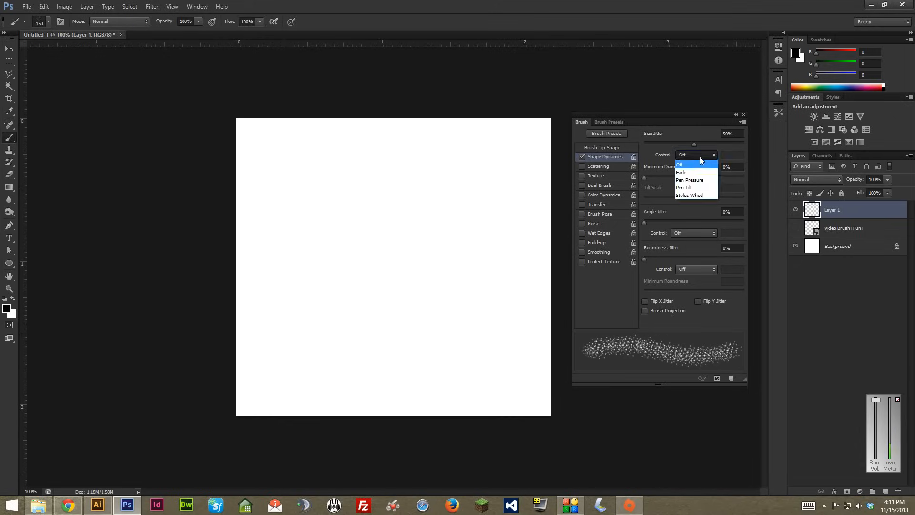
mouse_move(693, 180)
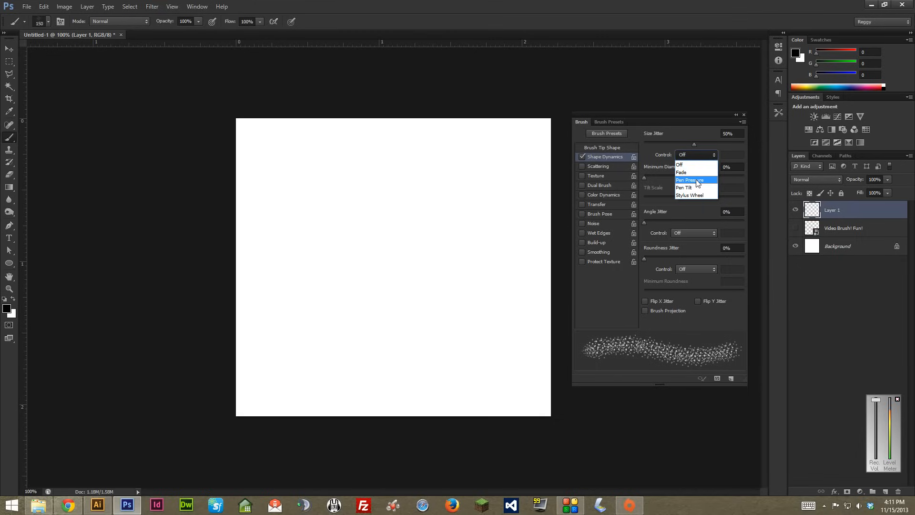
left_click(688, 180)
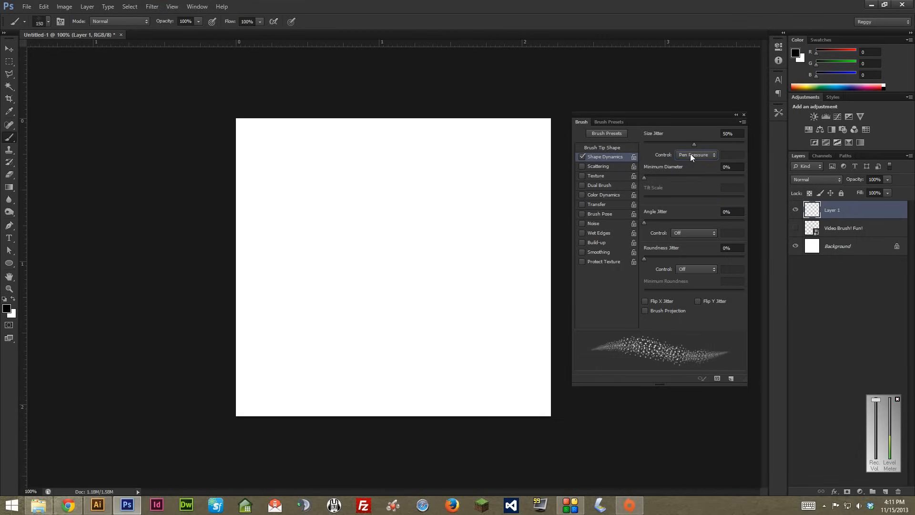
mouse_move(693, 146)
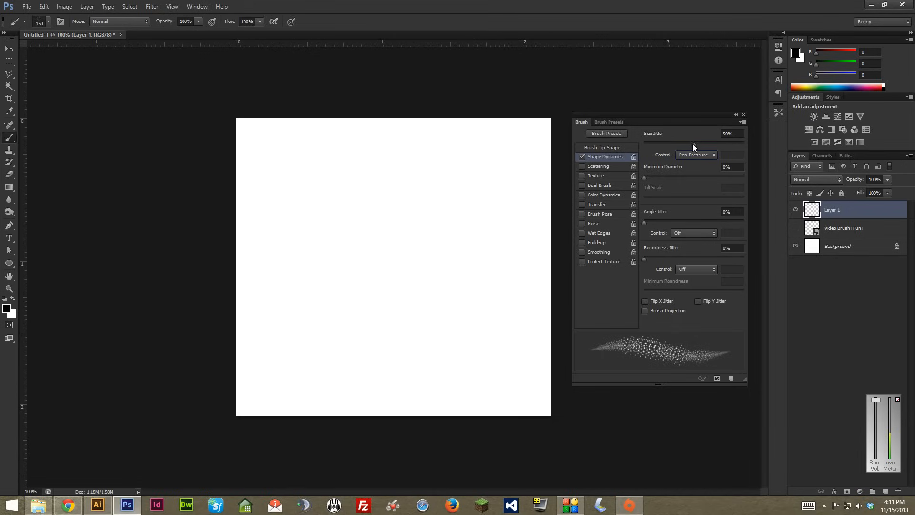
- Lower size jitter to 25% and paint a test dab with the new settings
left_click_drag(677, 144, 676, 144)
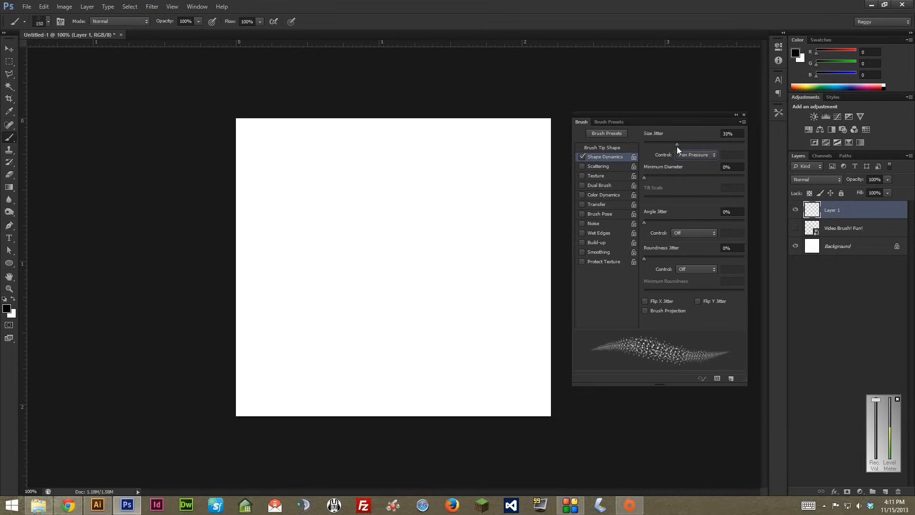
left_click_drag(677, 143, 670, 143)
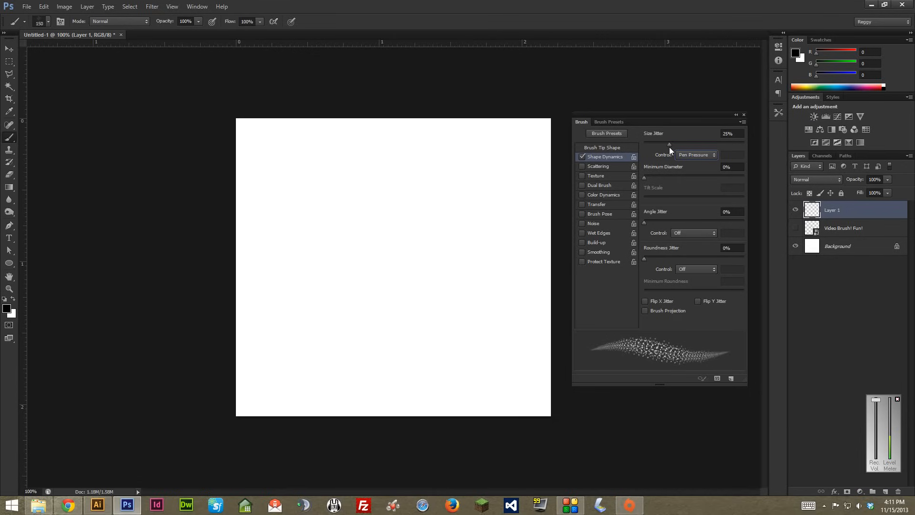
mouse_move(648, 183)
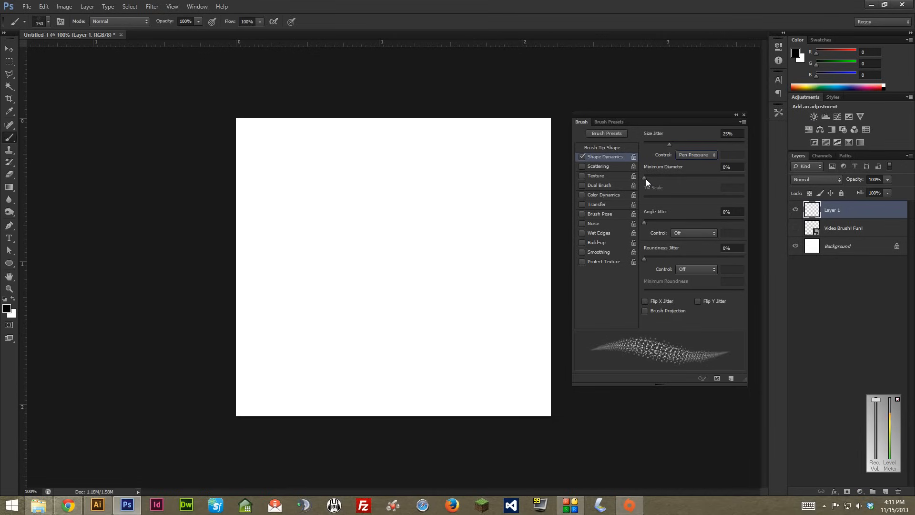
mouse_move(647, 183)
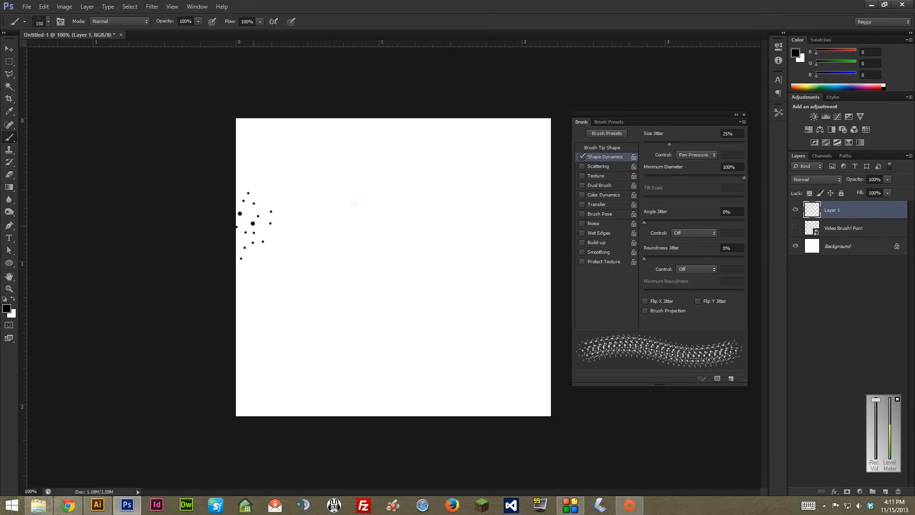
left_click_drag(239, 225, 545, 225)
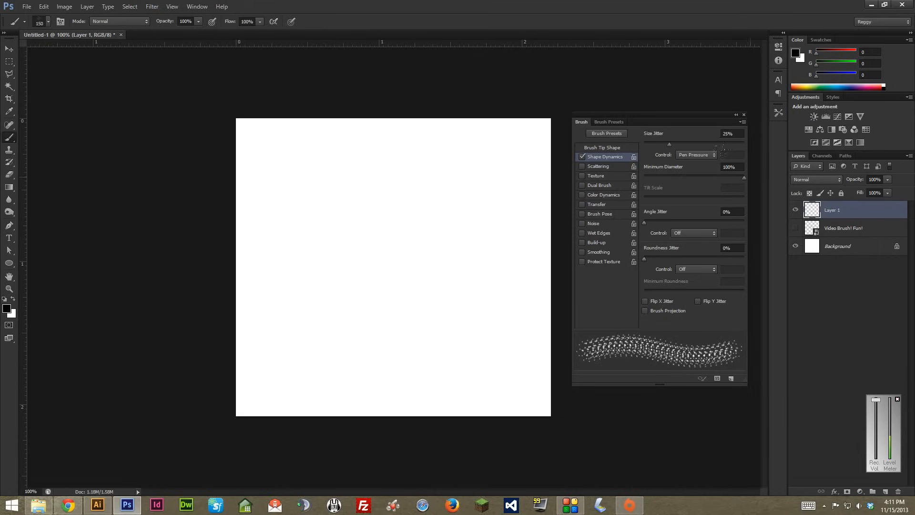
mouse_move(744, 182)
type("0")
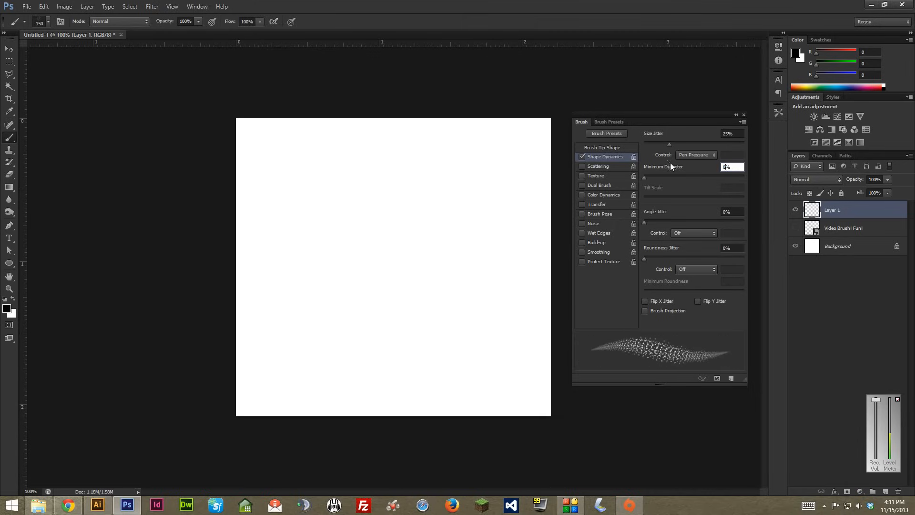
- Set minimum diameter 0% and angle jitter 50%, then paint test strokes on the canvas
left_click(731, 211)
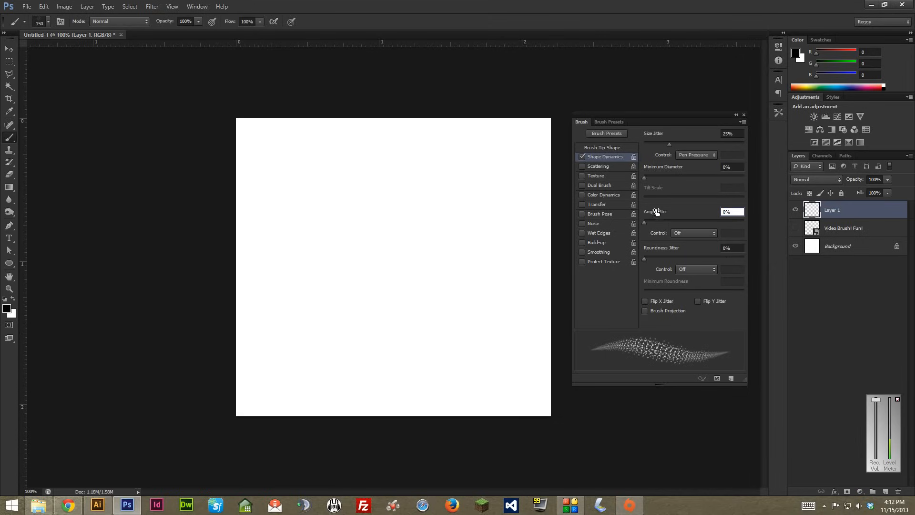
left_click(731, 211)
type("50")
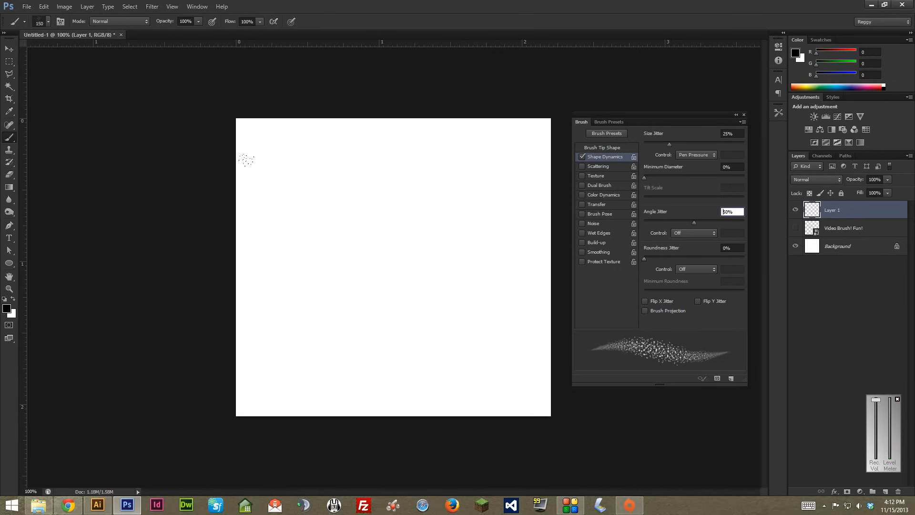
left_click_drag(245, 160, 531, 193)
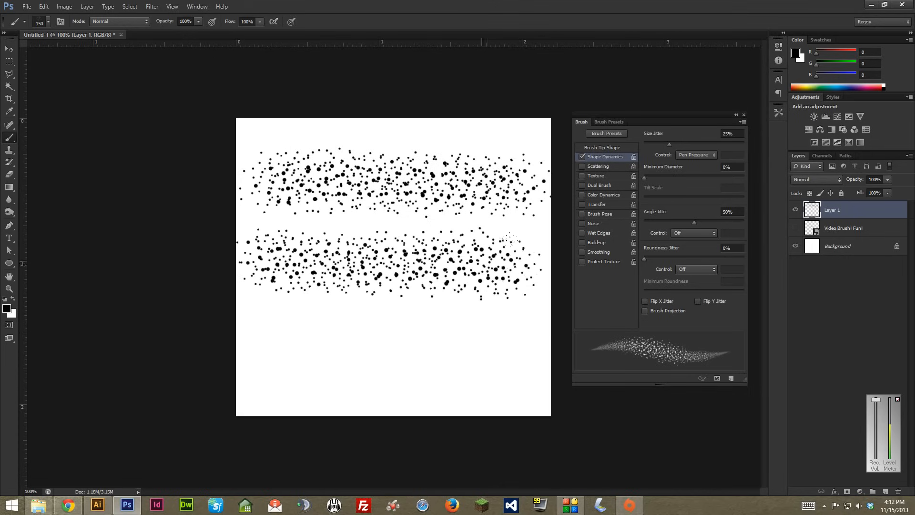
left_click(519, 263)
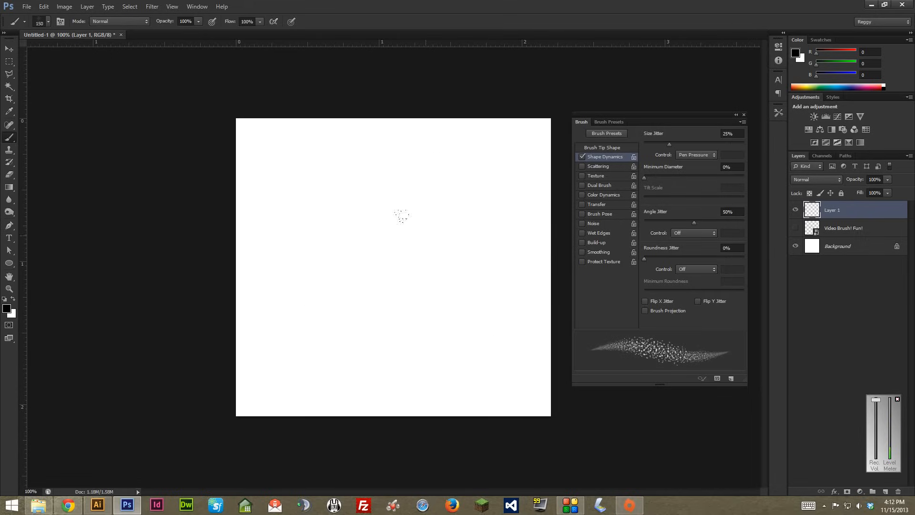
mouse_move(672, 249)
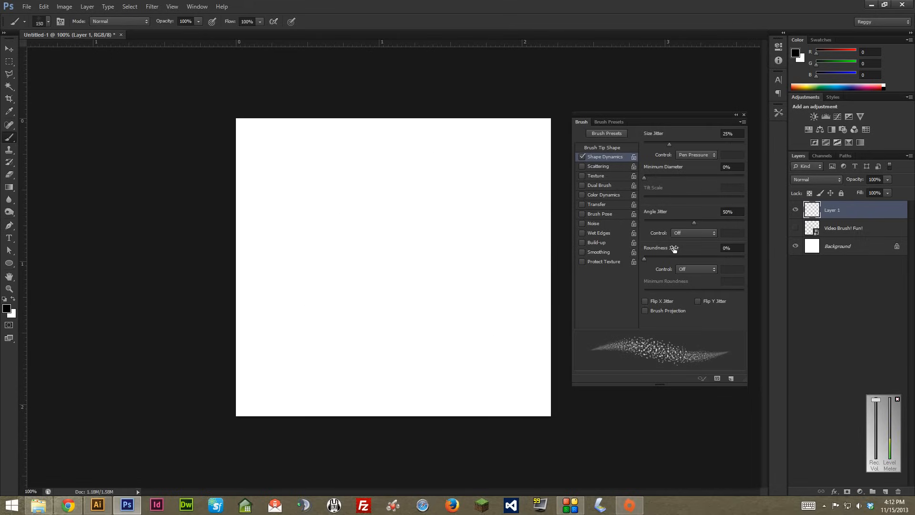
mouse_move(674, 247)
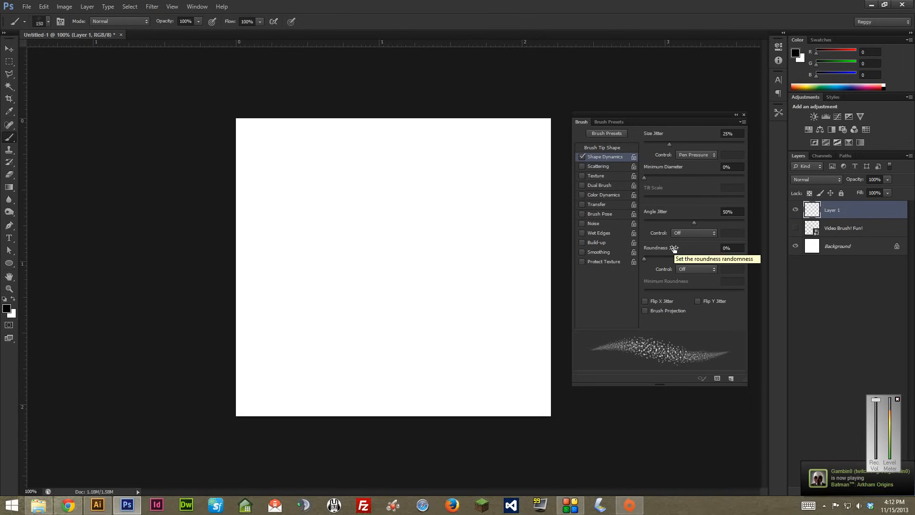
mouse_move(671, 249)
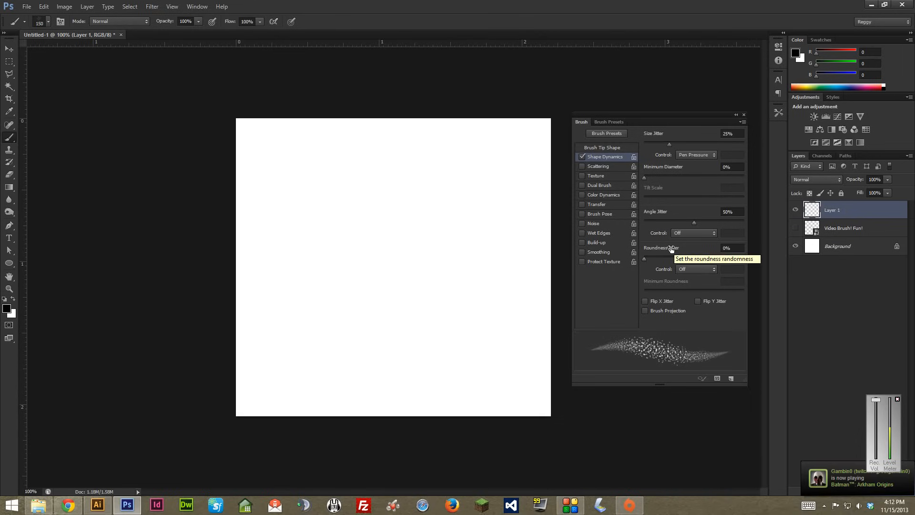
mouse_move(645, 261)
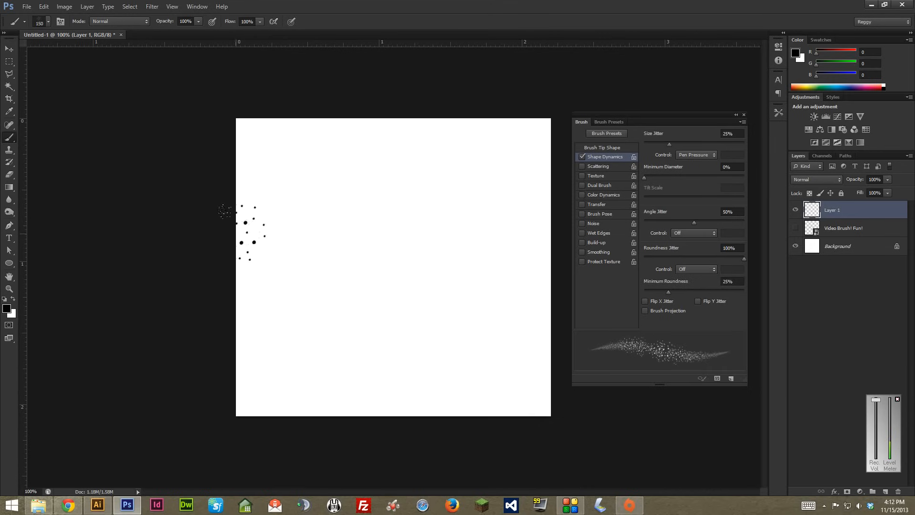
- Test the roundness jitter, lower it to 10%, and paint another test stroke
left_click_drag(236, 228, 528, 228)
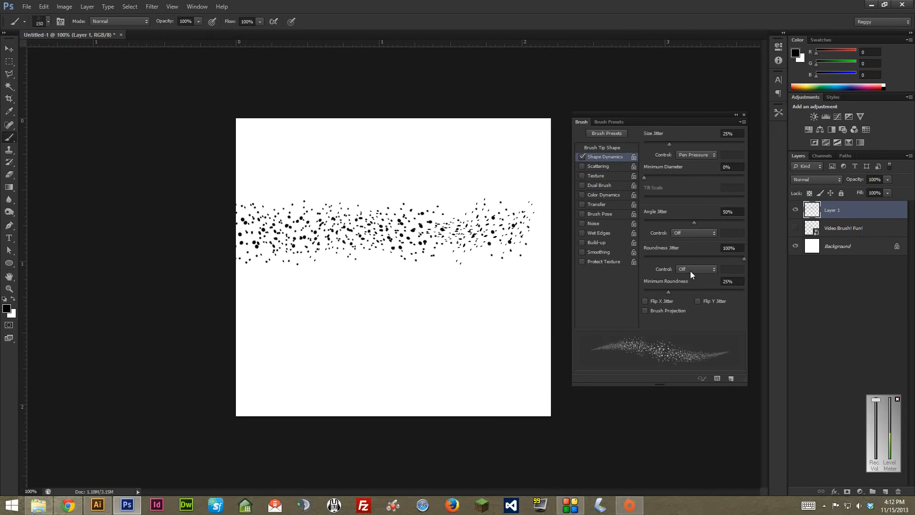
mouse_move(660, 262)
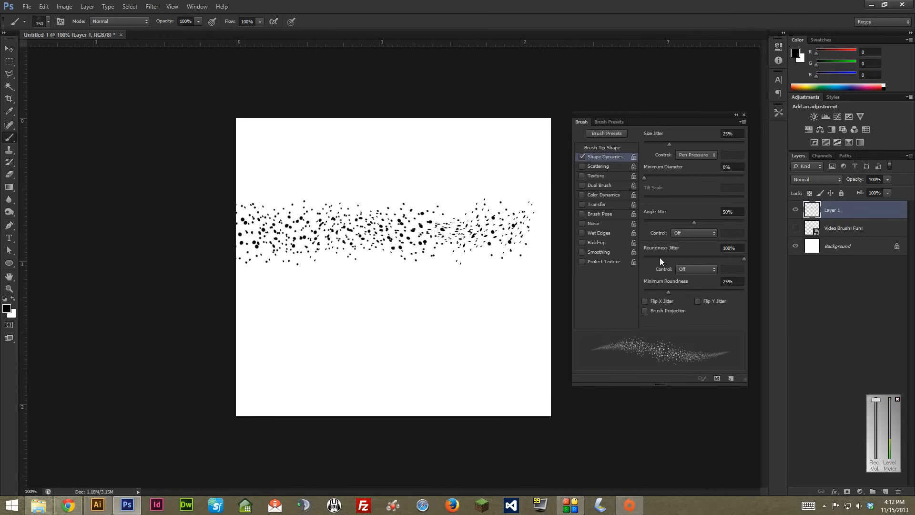
left_click_drag(744, 258, 689, 258)
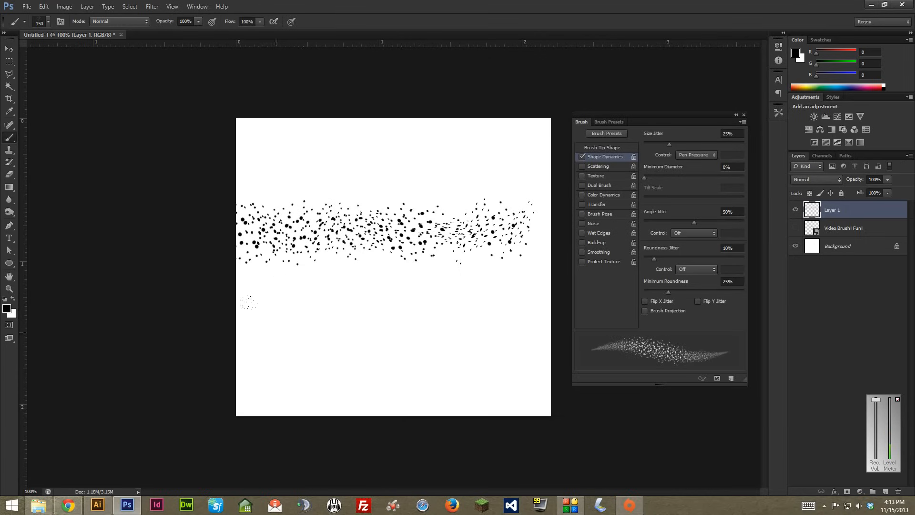
left_click_drag(269, 327, 484, 374)
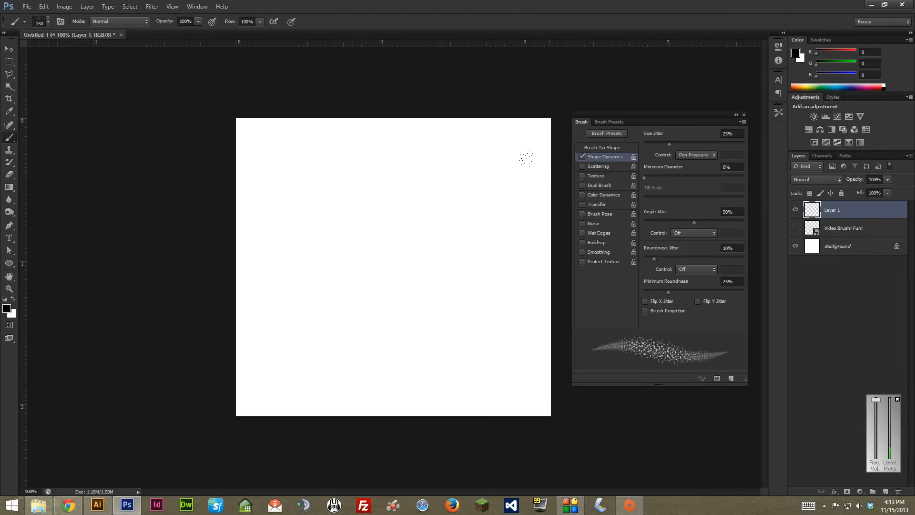
mouse_move(664, 197)
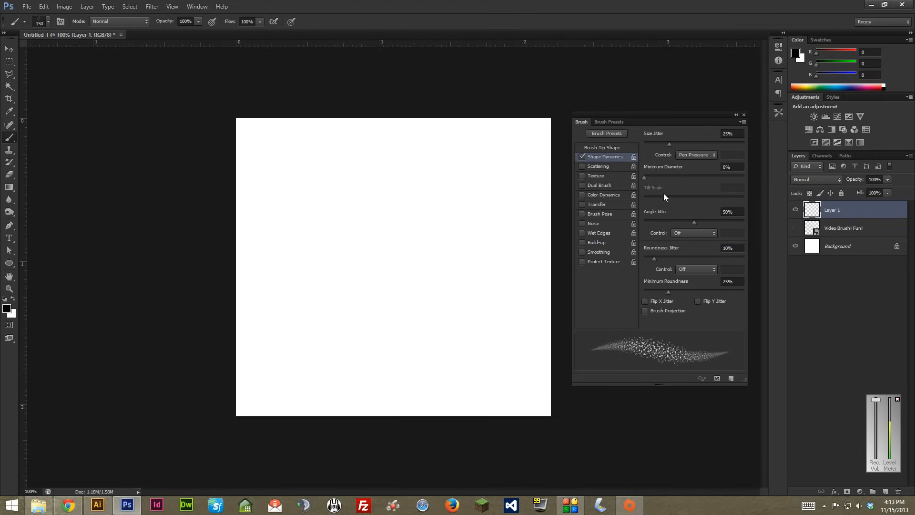
mouse_move(660, 131)
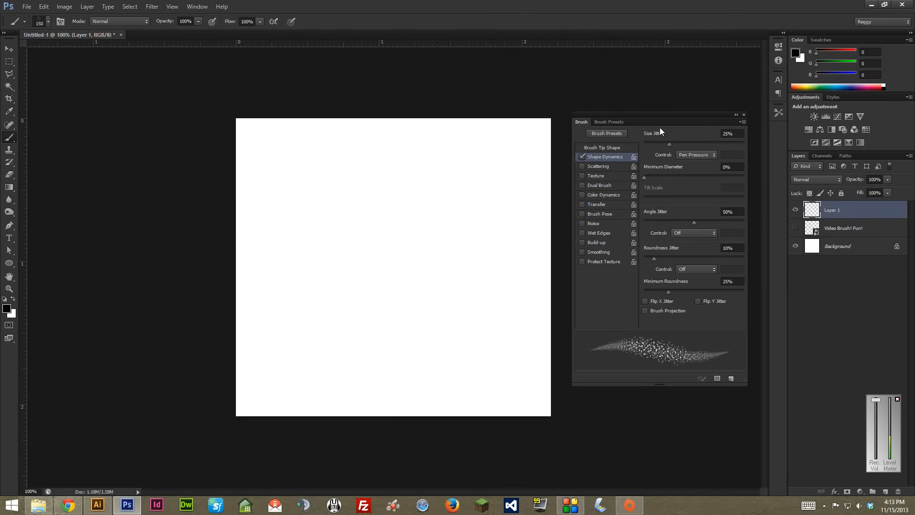
mouse_move(692, 277)
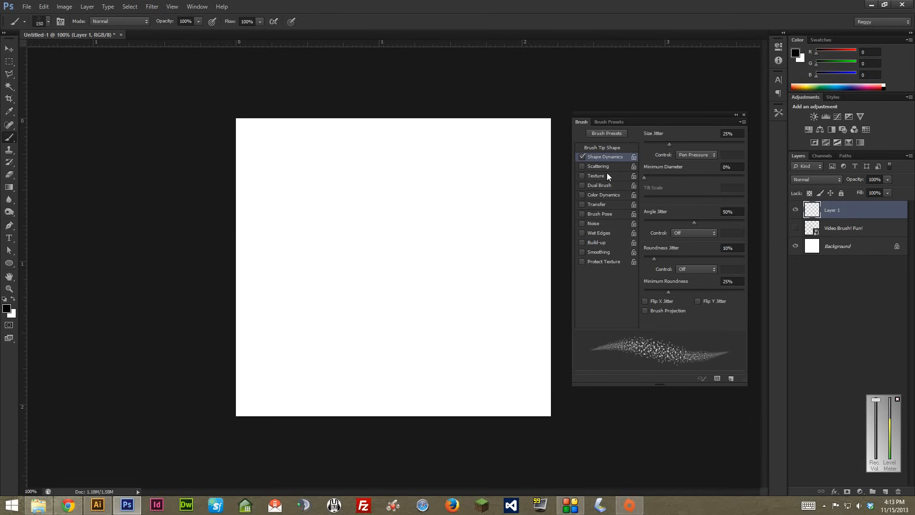
mouse_move(606, 173)
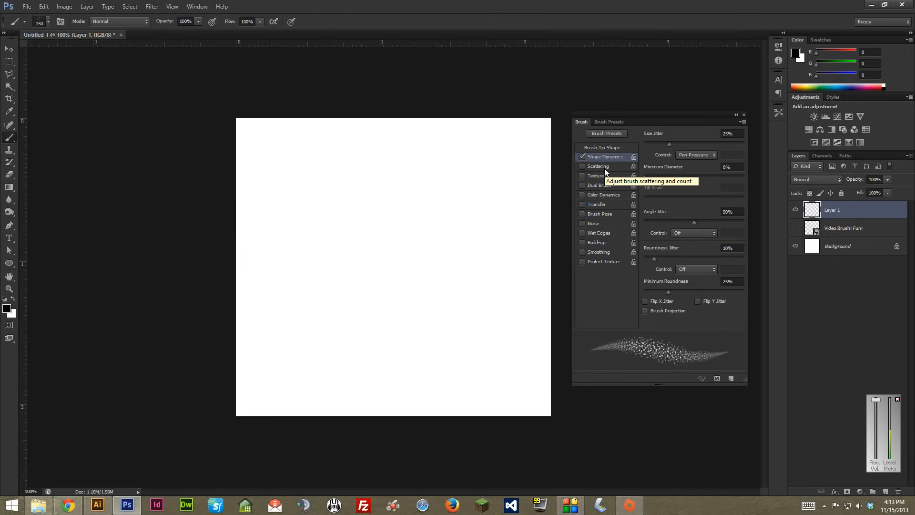
- Enable Scattering, push the scatter amount up to its maximum, and stamp test dabs, undoing one
left_click(598, 166)
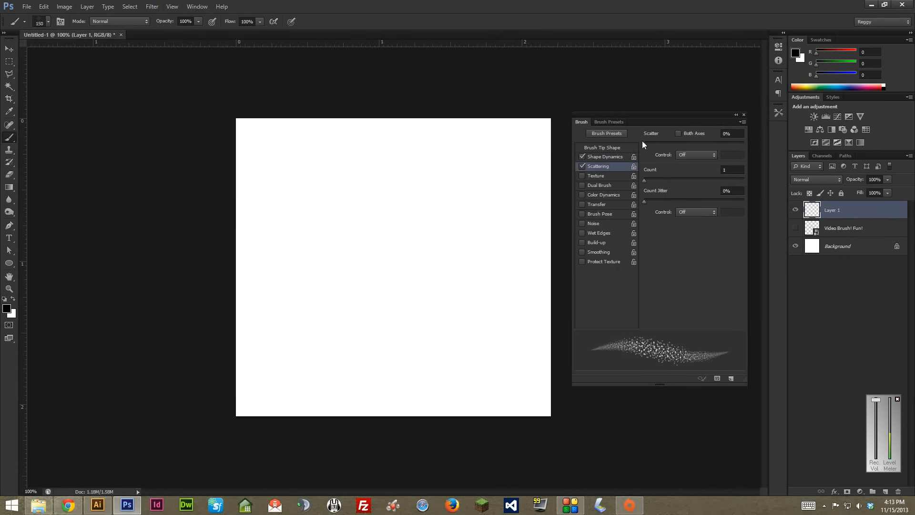
mouse_move(583, 339)
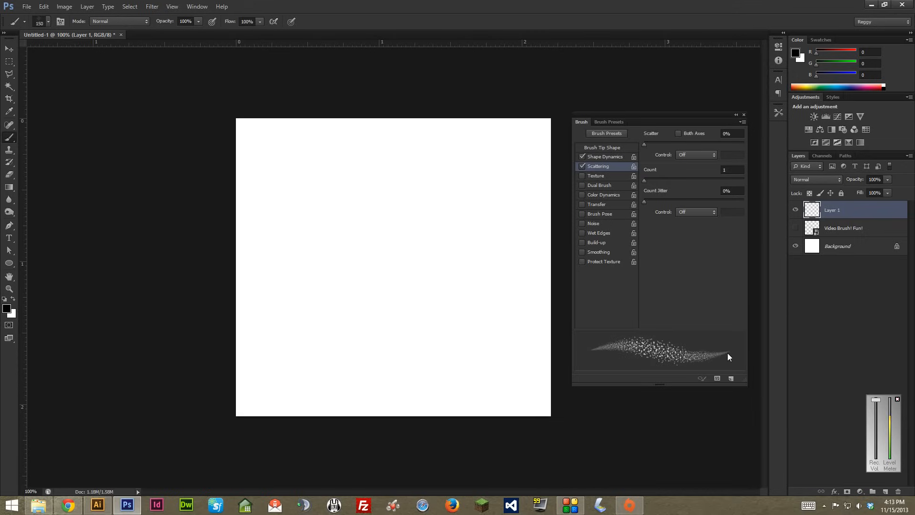
mouse_move(606, 352)
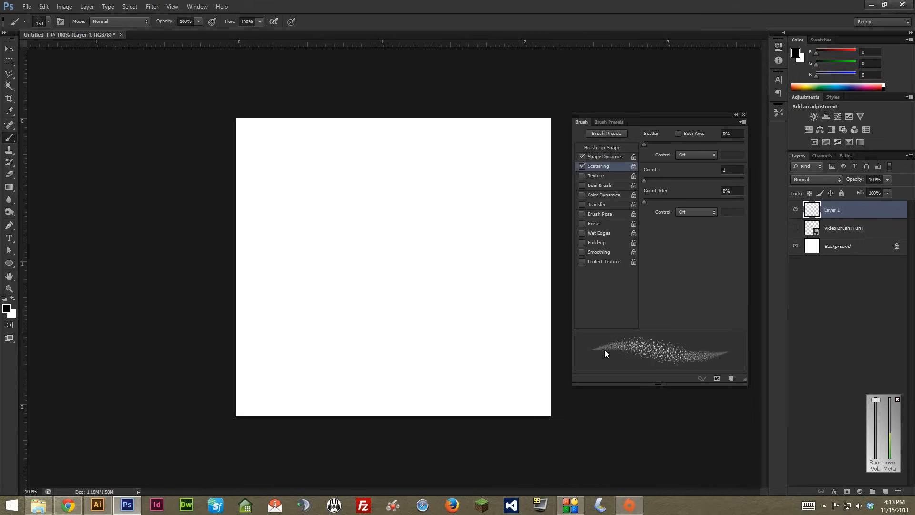
mouse_move(599, 358)
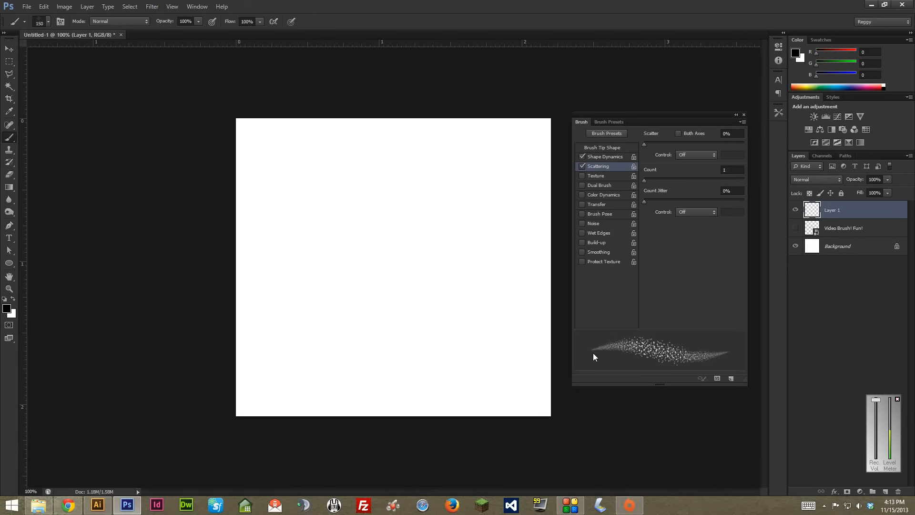
mouse_move(622, 353)
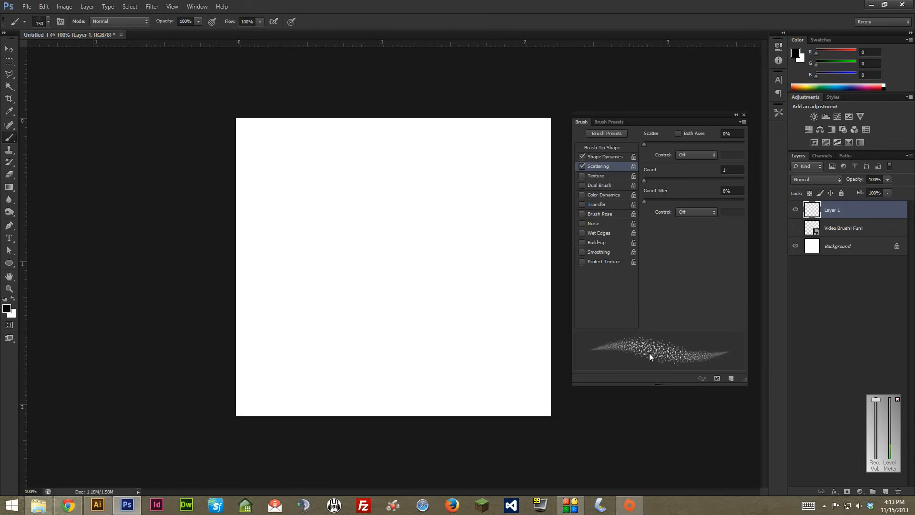
mouse_move(605, 354)
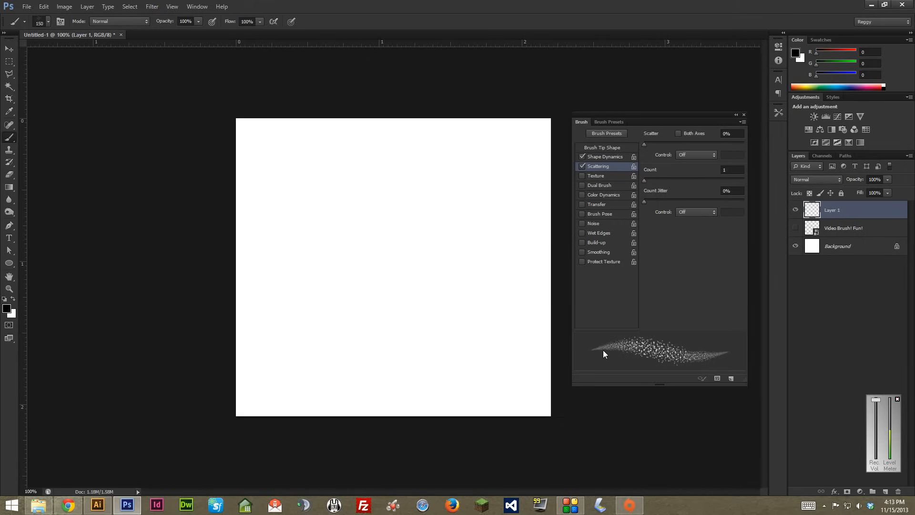
mouse_move(723, 353)
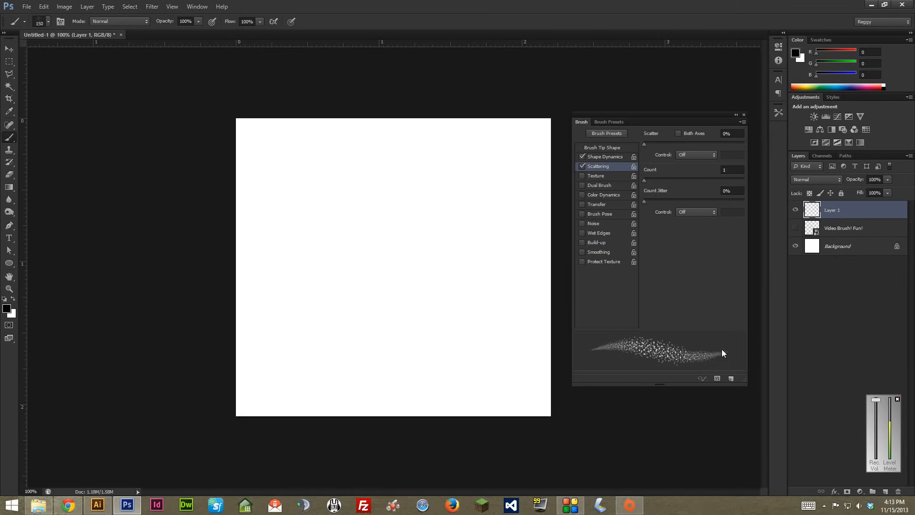
left_click_drag(644, 145, 730, 144)
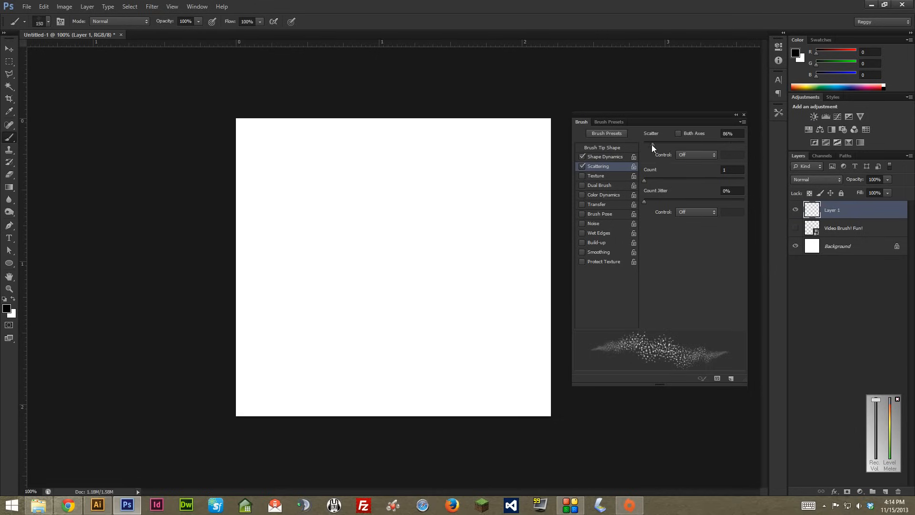
left_click_drag(729, 134, 671, 133)
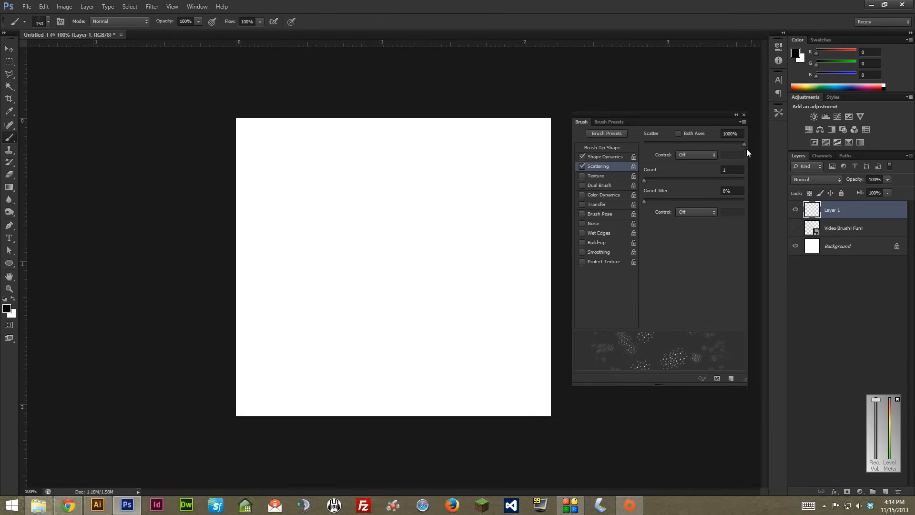
left_click(390, 254)
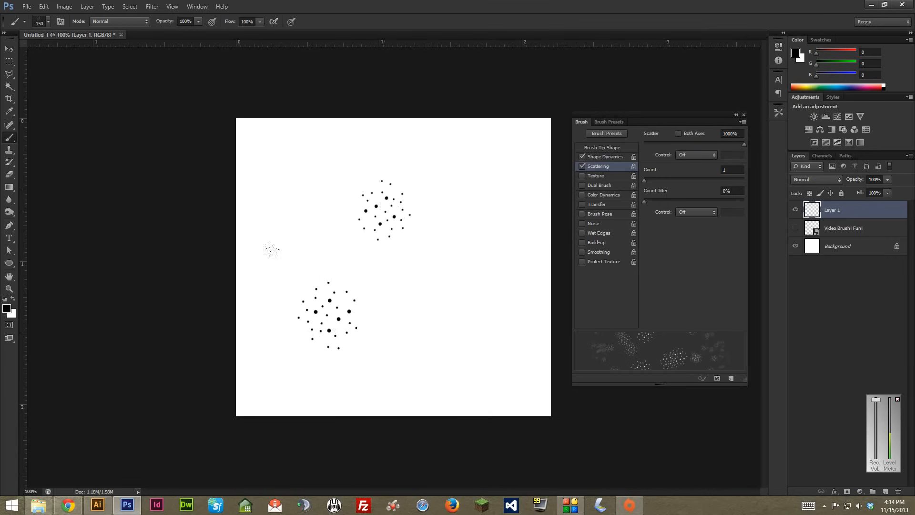
key("ctrl+z")
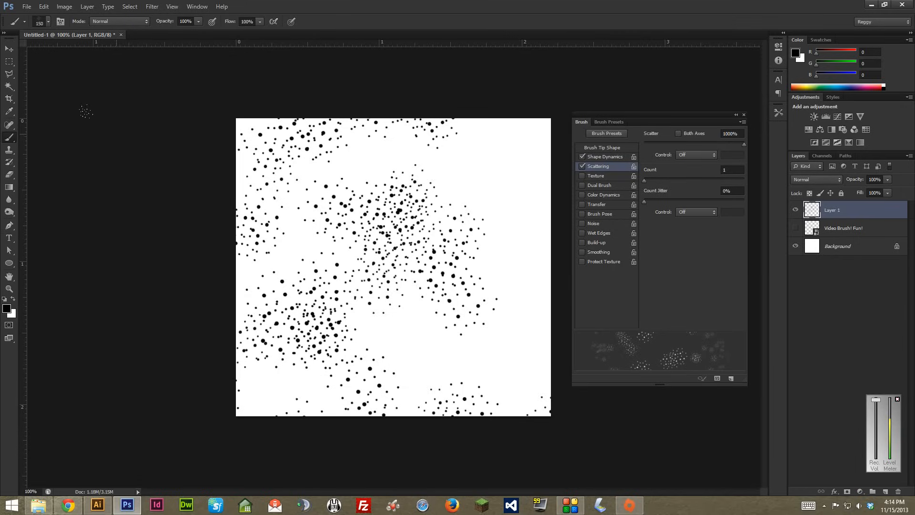
mouse_move(487, 155)
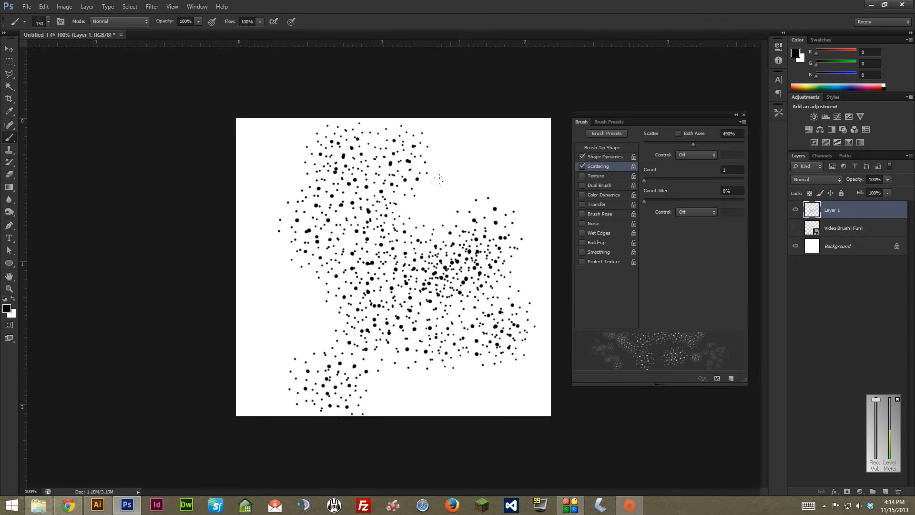
mouse_move(473, 160)
type("15")
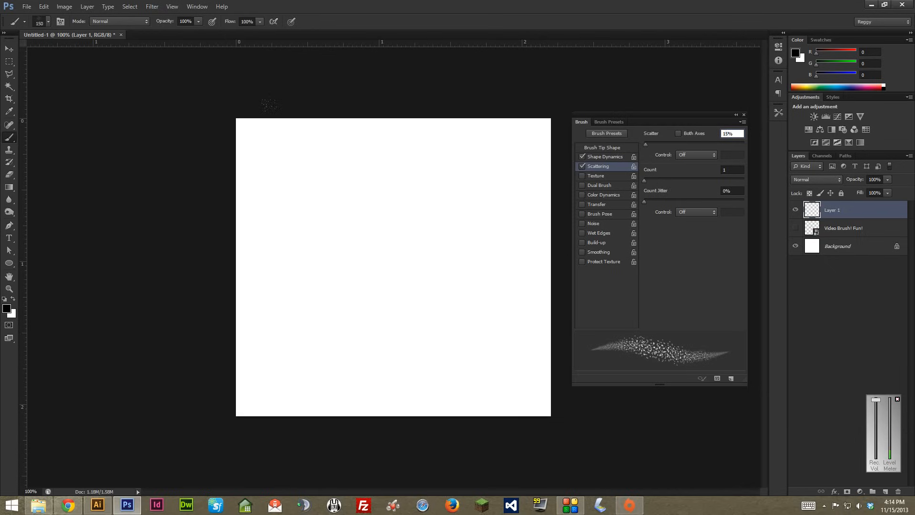
mouse_move(269, 203)
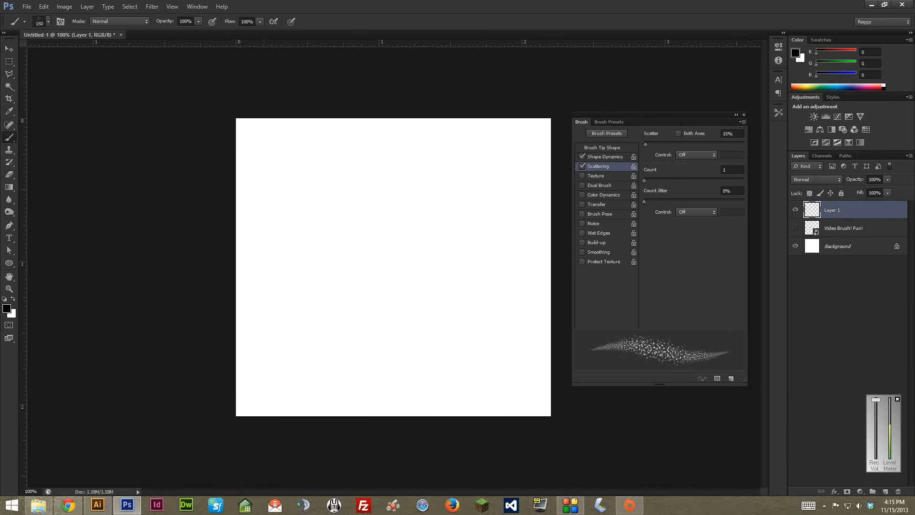
- Raise the brush count to 10 dots per dab
left_click_drag(239, 179, 546, 178)
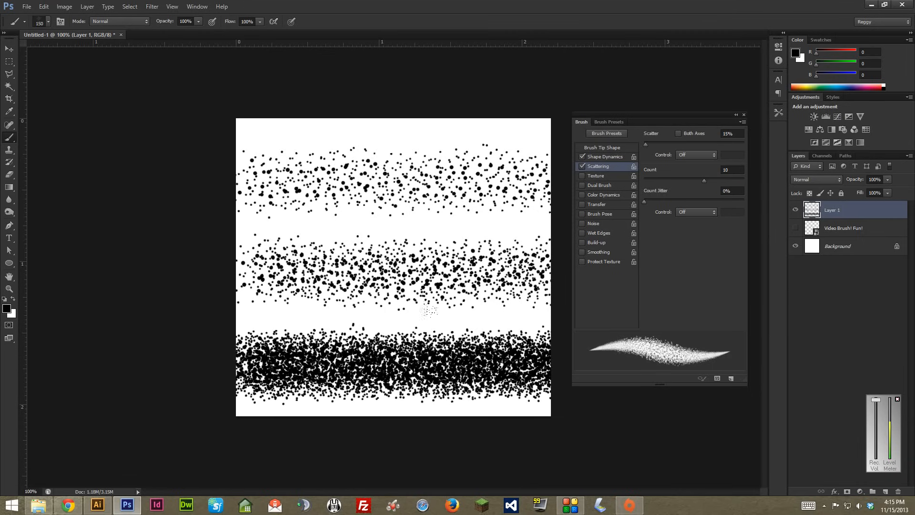
mouse_move(88, 246)
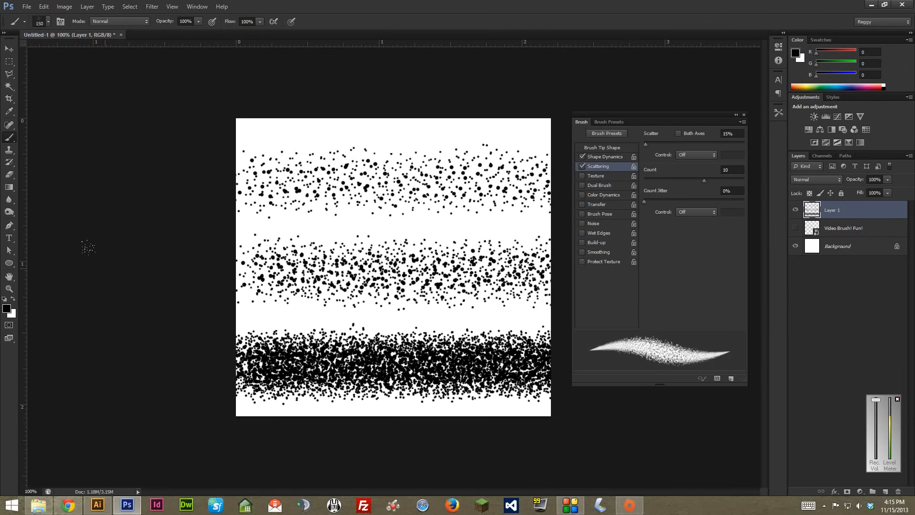
mouse_move(92, 234)
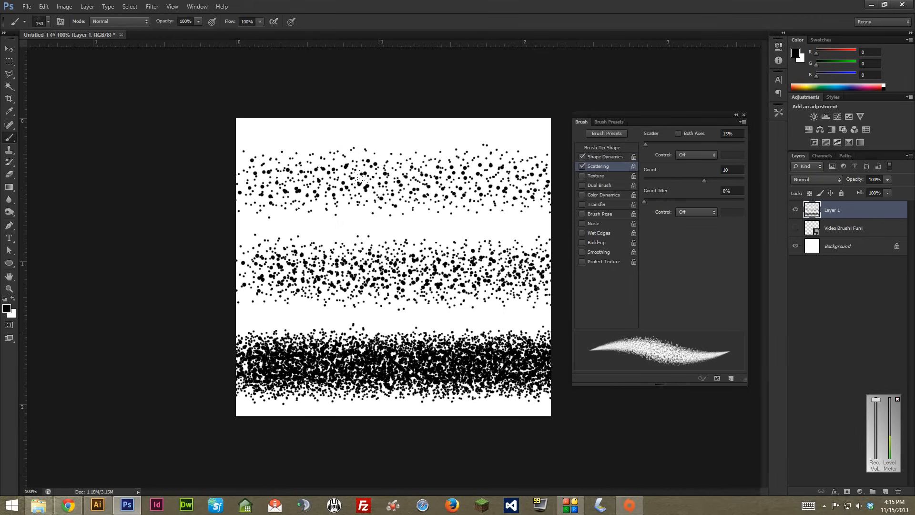
mouse_move(682, 131)
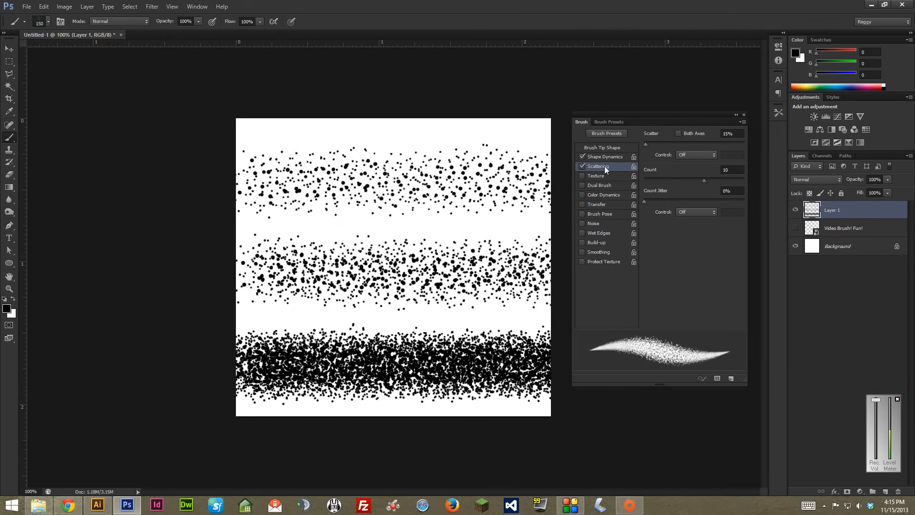
mouse_move(606, 168)
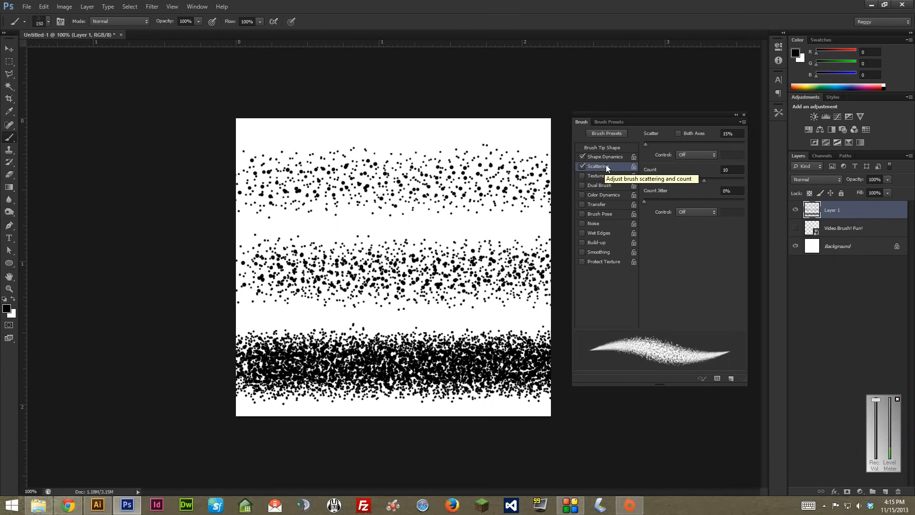
mouse_move(677, 170)
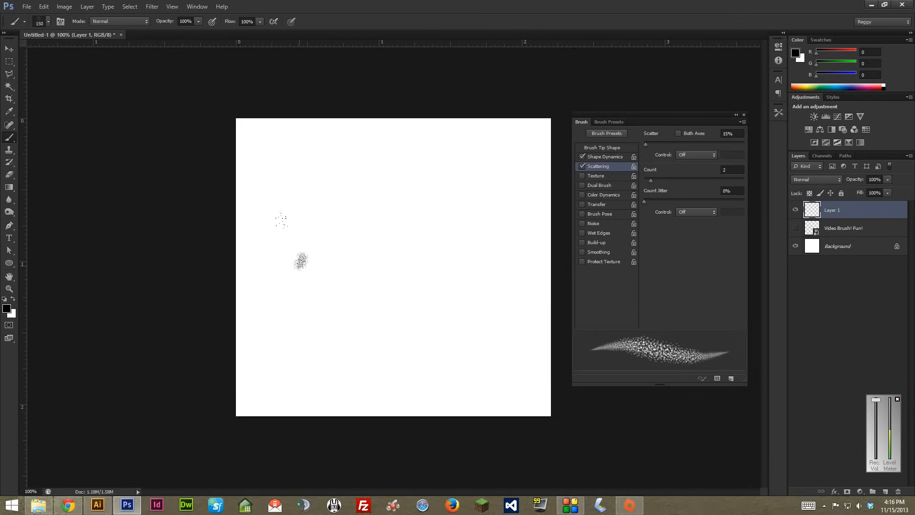
- Paint a large dense stippled dot cloud across the cleared canvas with the count-2 brush
left_click_drag(280, 220, 349, 280)
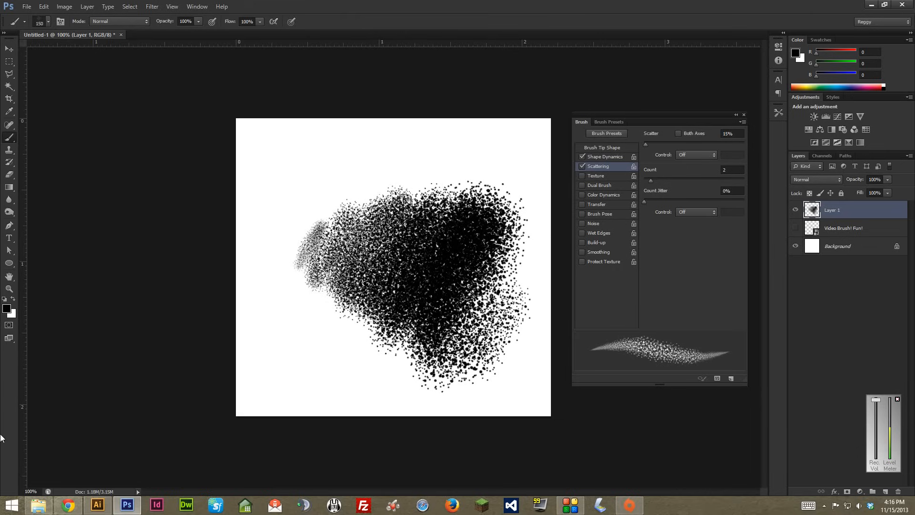
mouse_move(113, 211)
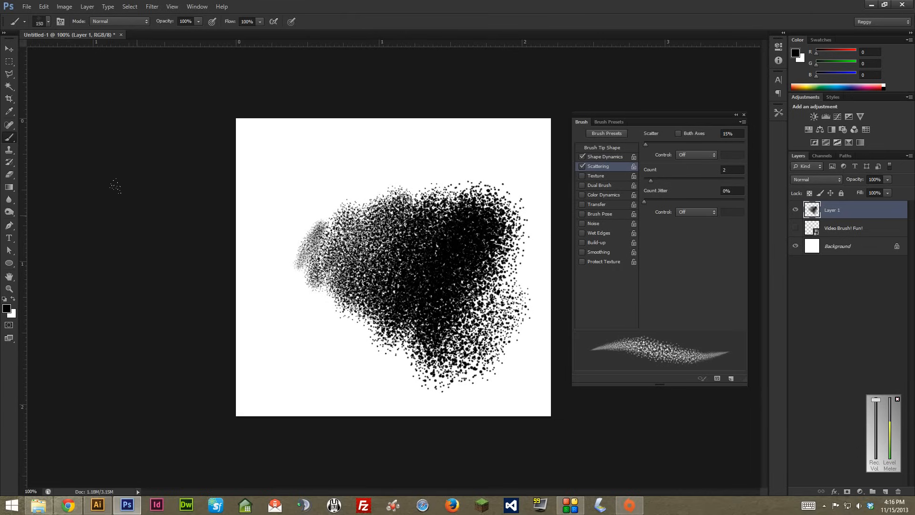
mouse_move(143, 192)
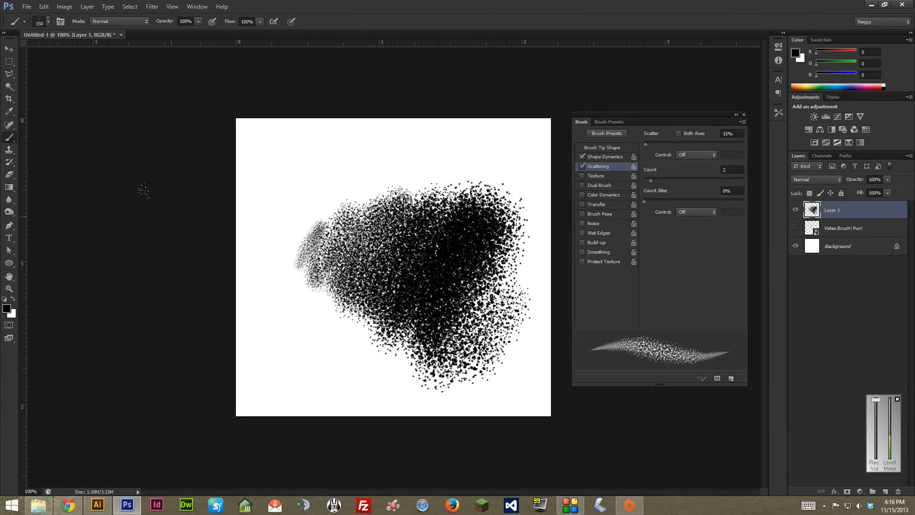
mouse_move(110, 143)
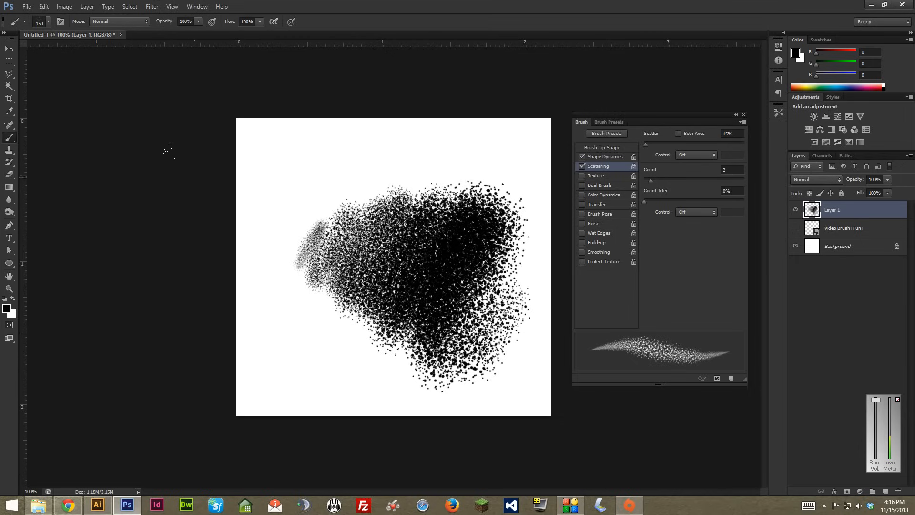
mouse_move(166, 139)
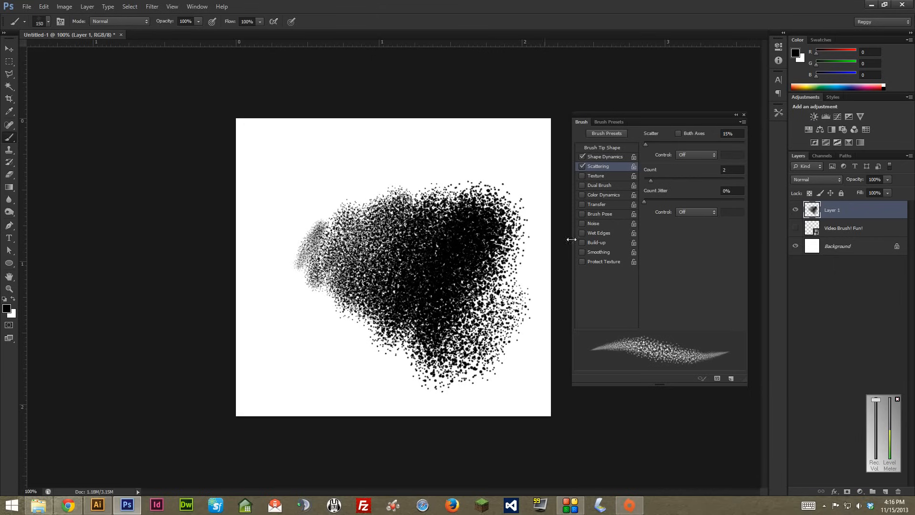
mouse_move(636, 166)
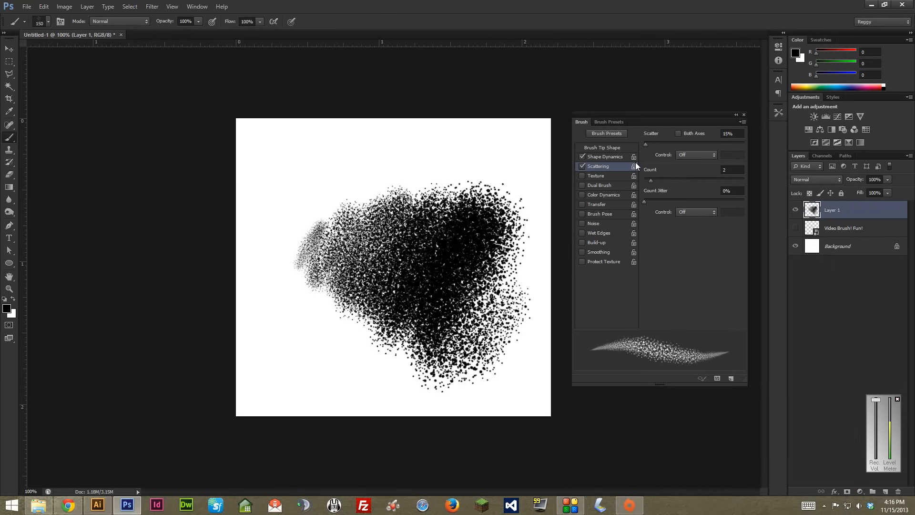
mouse_move(623, 186)
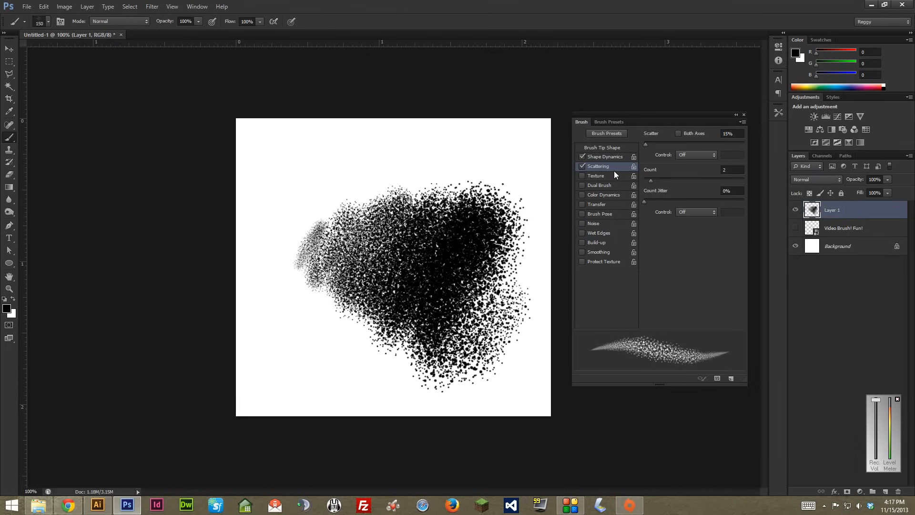
mouse_move(606, 182)
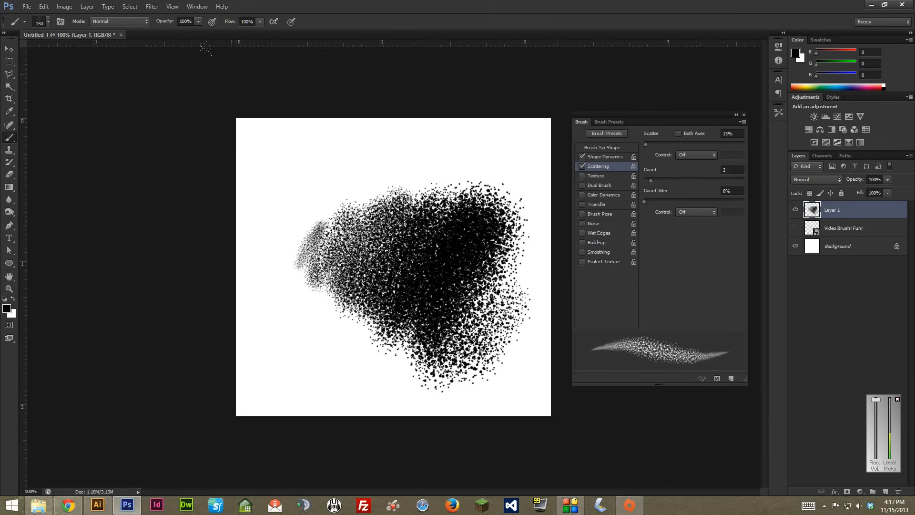
- In Preset Manager with Preset Type on Brushes, select the 279-pixel Video Brush 1 thumbnail
left_click(43, 7)
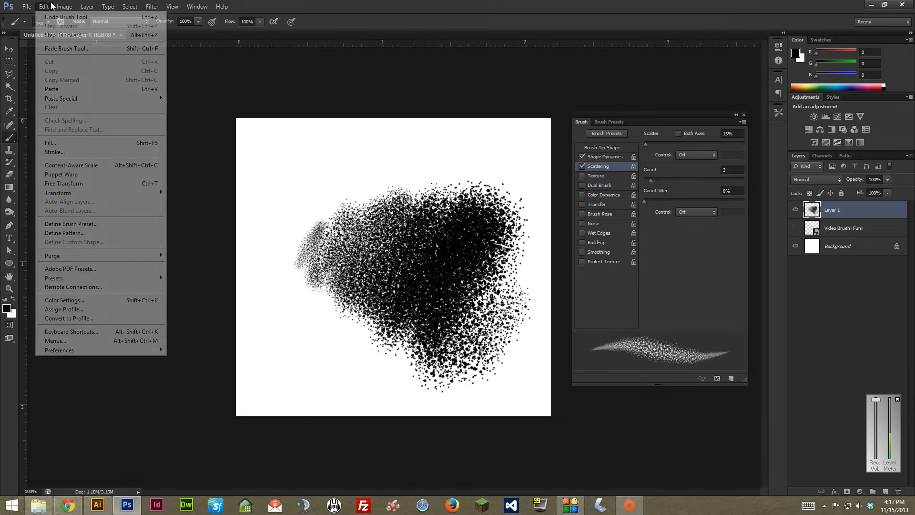
mouse_move(70, 223)
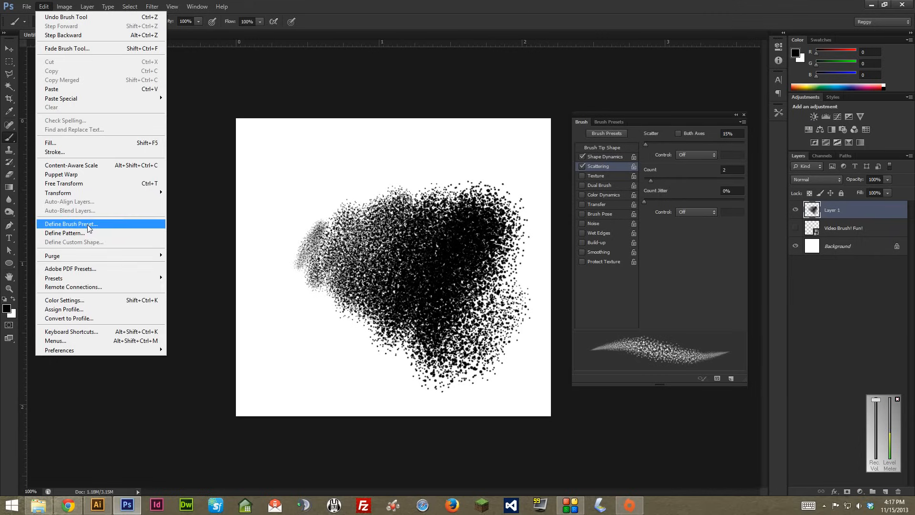
mouse_move(53, 278)
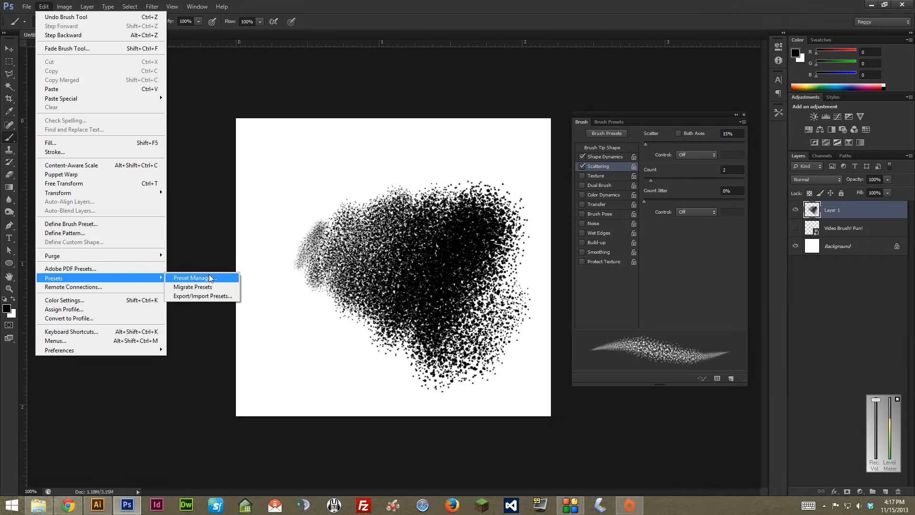
left_click(190, 278)
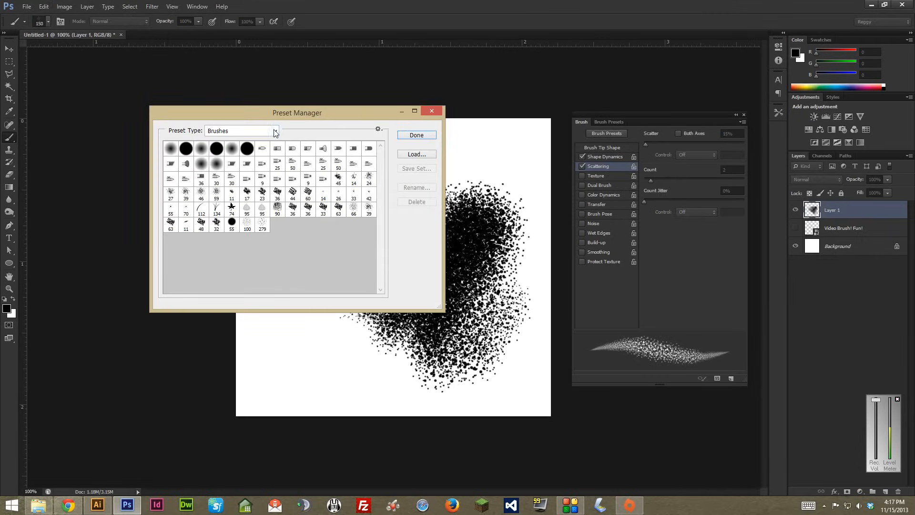
left_click(274, 131)
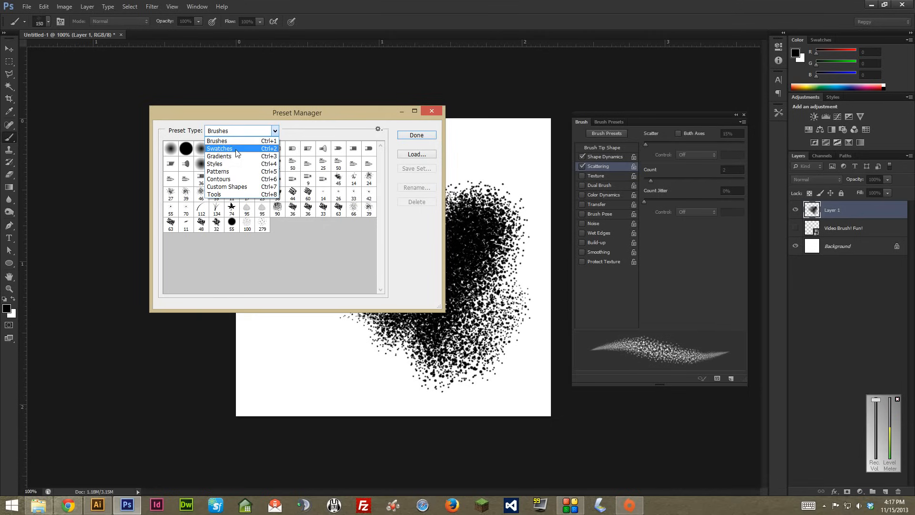
mouse_move(245, 155)
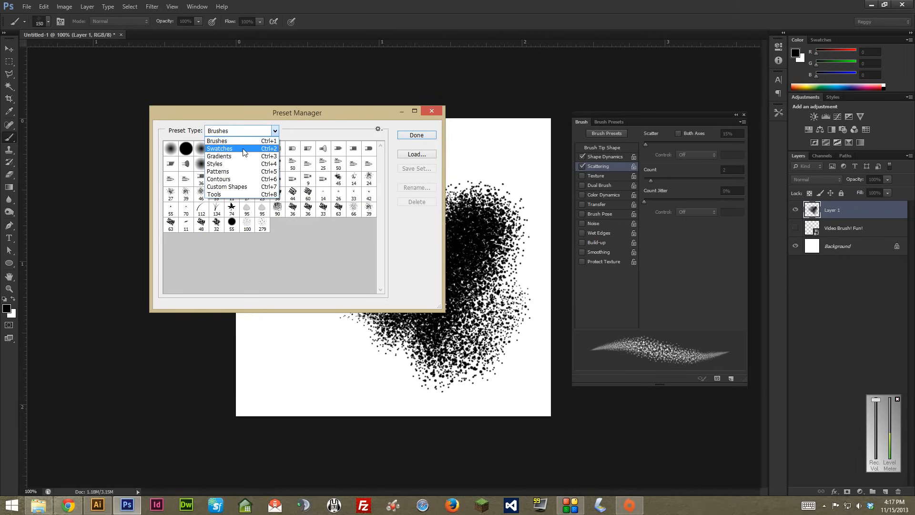
left_click(218, 141)
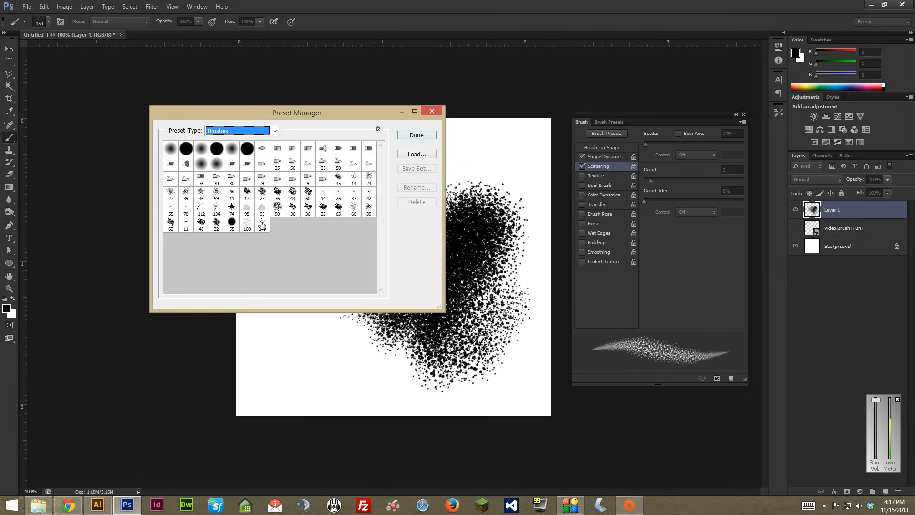
left_click(262, 225)
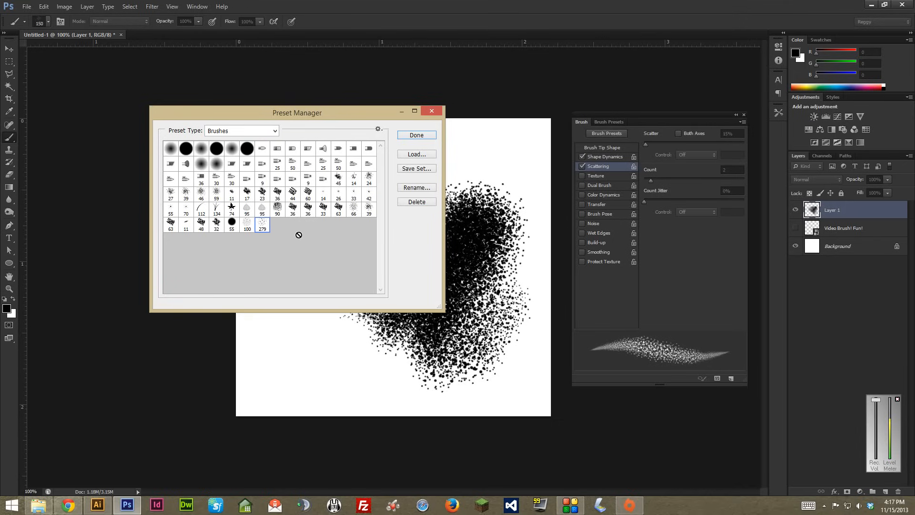
mouse_move(303, 234)
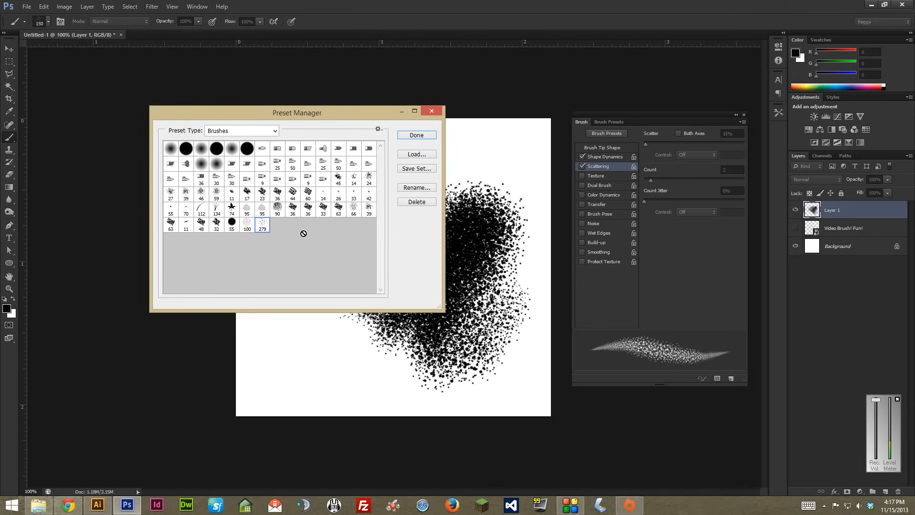
mouse_move(398, 187)
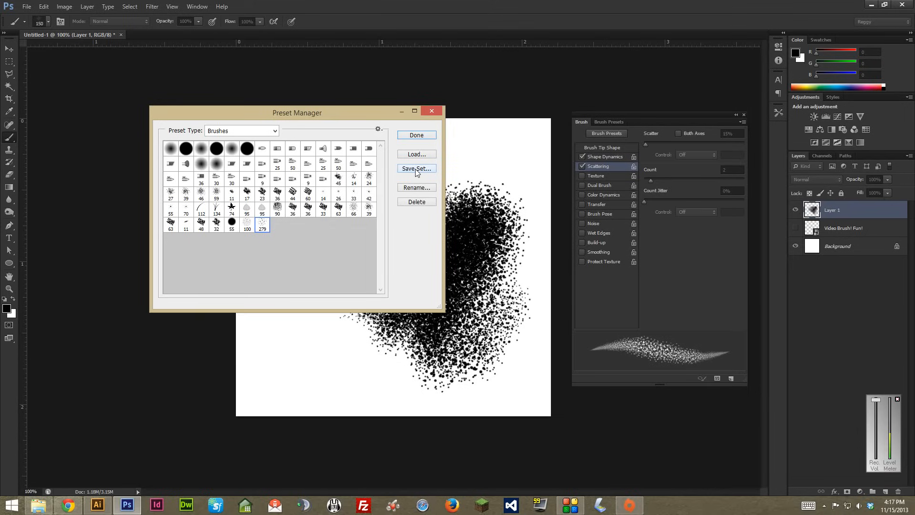
- Save the brush as a set named Scatter_Brush on the Desktop and return to the preset list
left_click(416, 169)
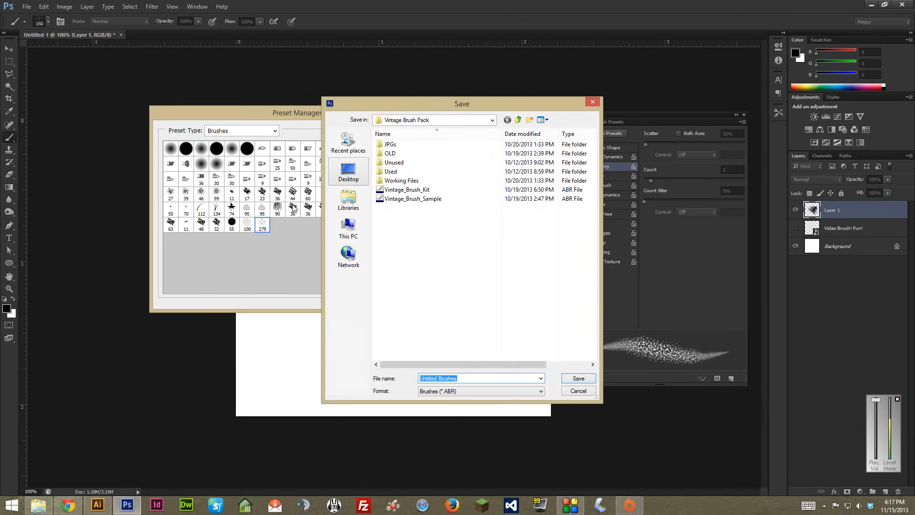
mouse_move(348, 172)
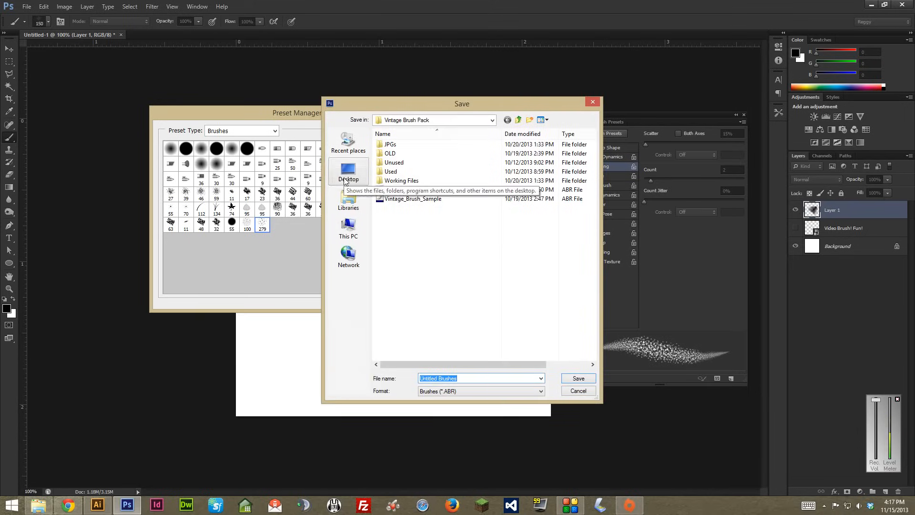
left_click(348, 171)
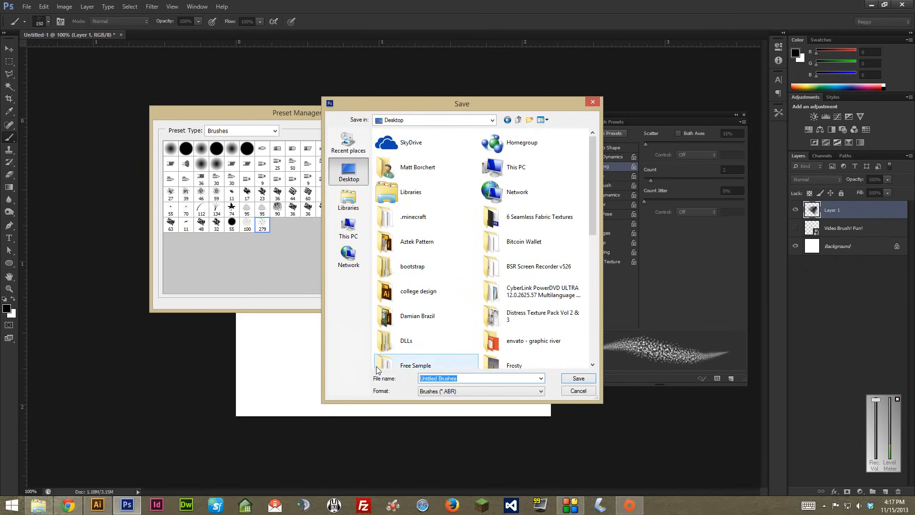
type("Sca")
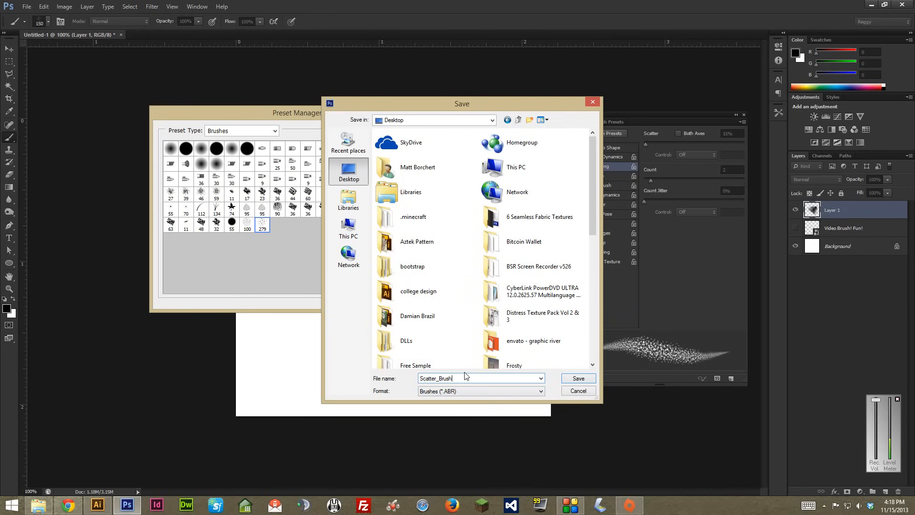
left_click(578, 377)
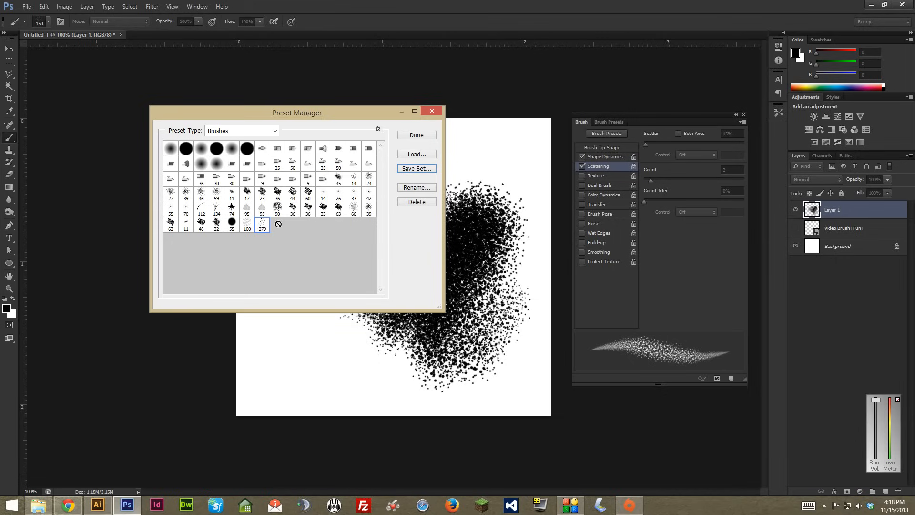
mouse_move(222, 126)
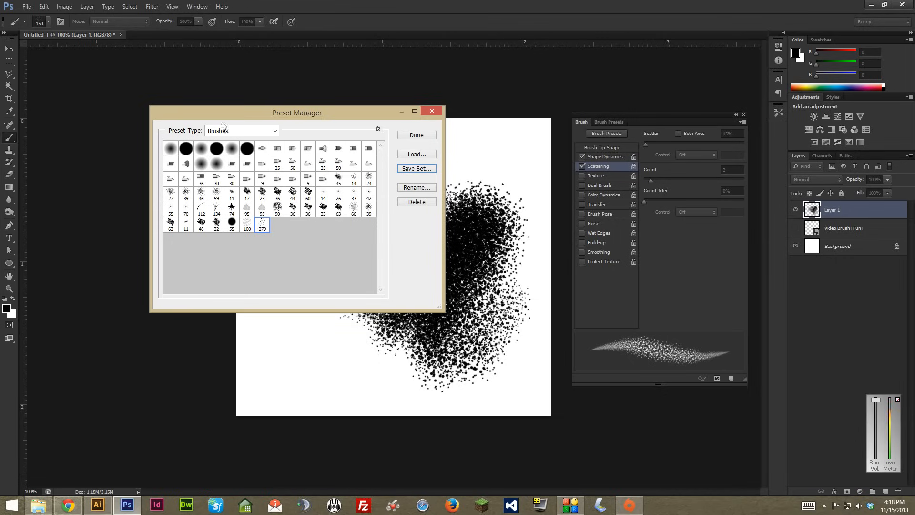
mouse_move(300, 222)
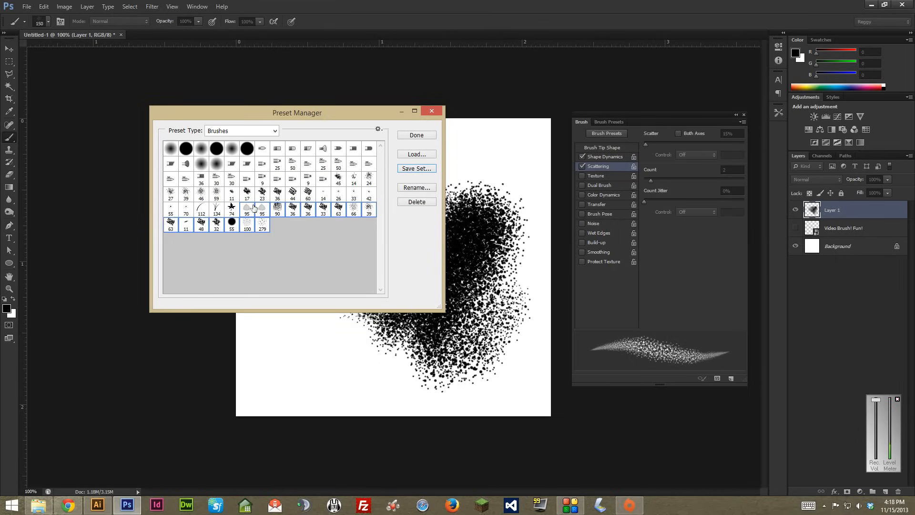
- Hand-pick several brush thumbnails with Shift and Ctrl, then start saving them as a set
left_click(262, 193)
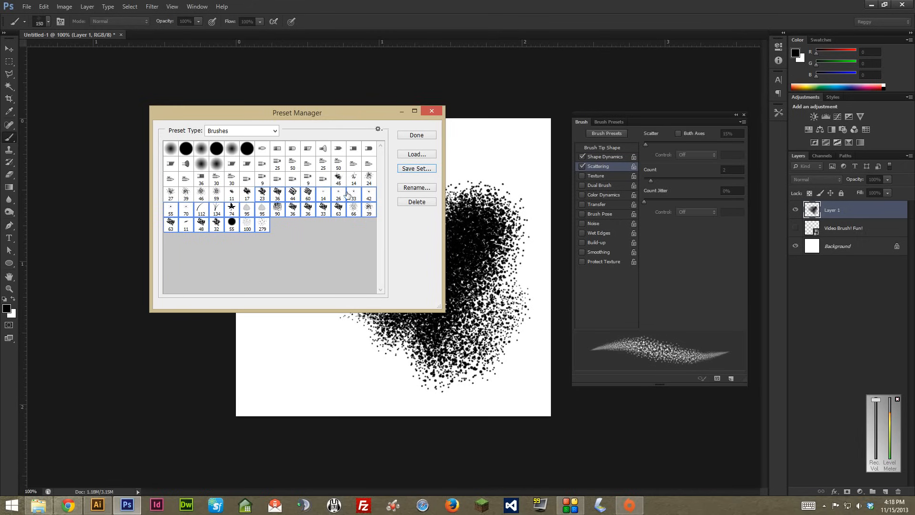
left_click(416, 169)
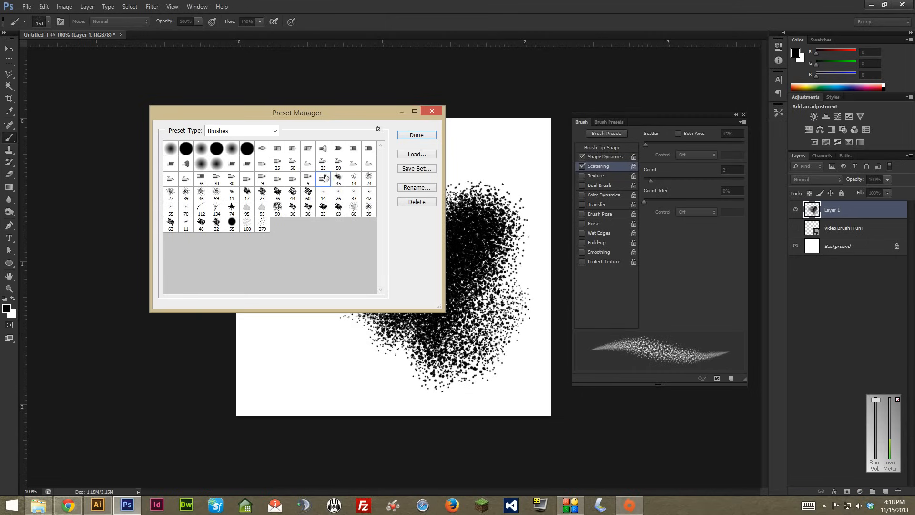
left_click(292, 148)
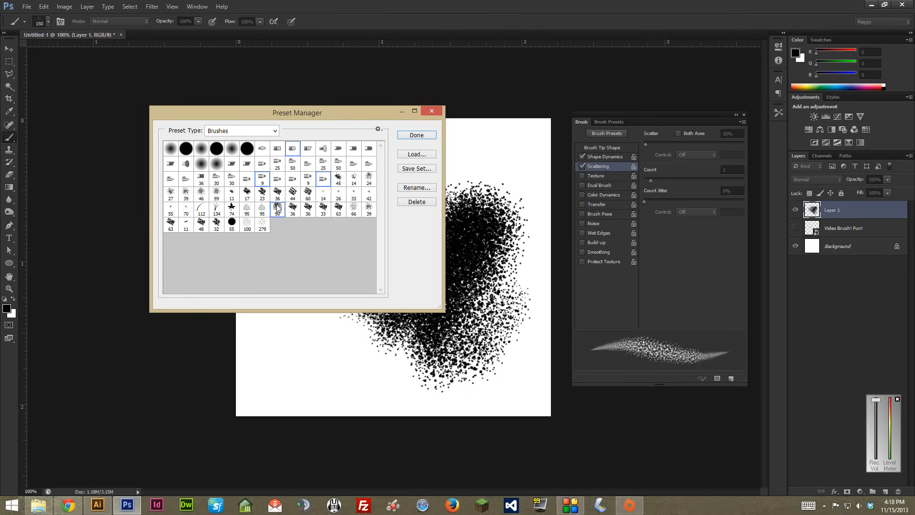
left_click(201, 223)
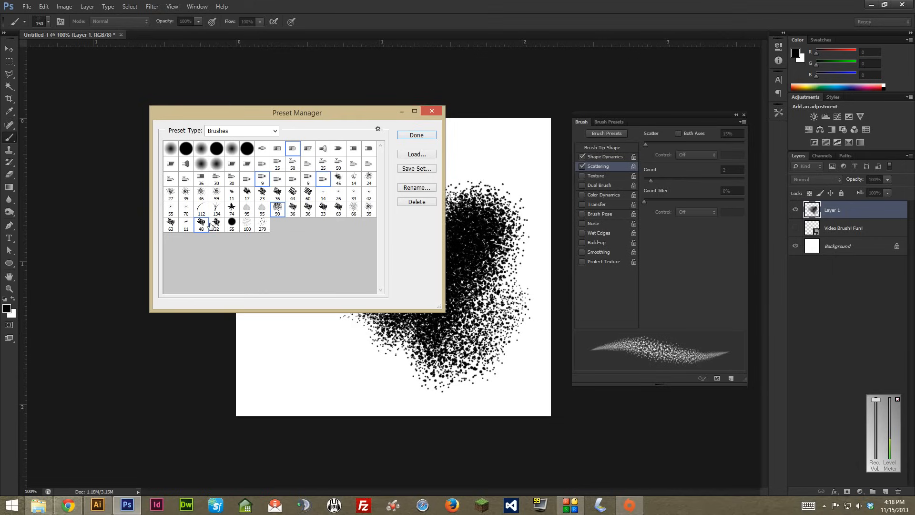
mouse_move(208, 230)
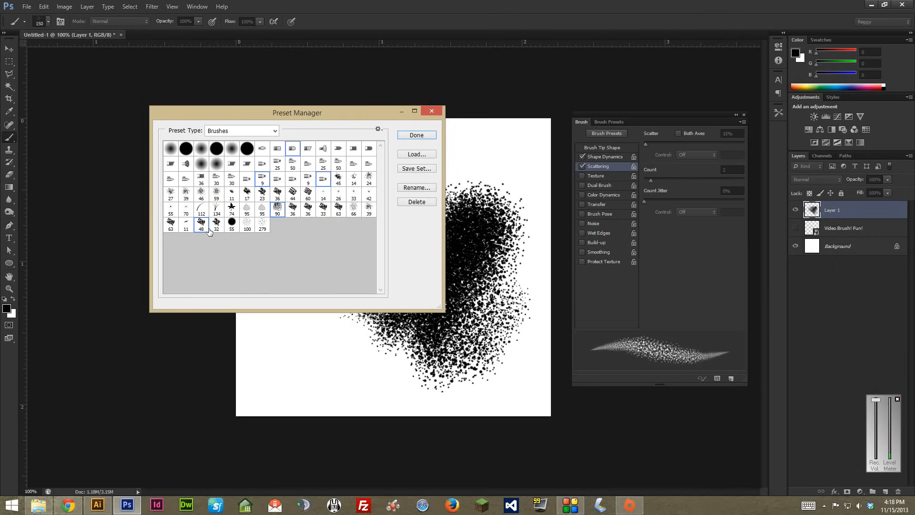
left_click(417, 167)
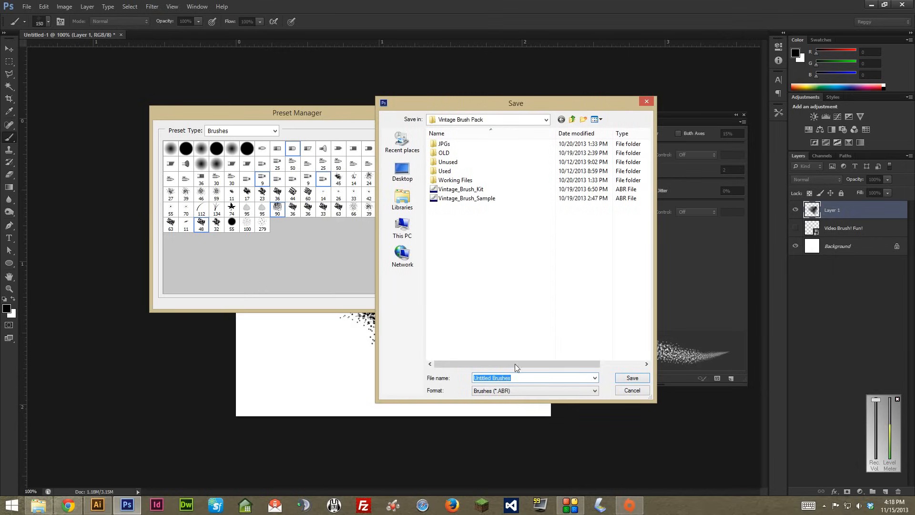
- Name the set Sweet_Brush_Pack, then cancel the save and return to Preset Manager
type("S")
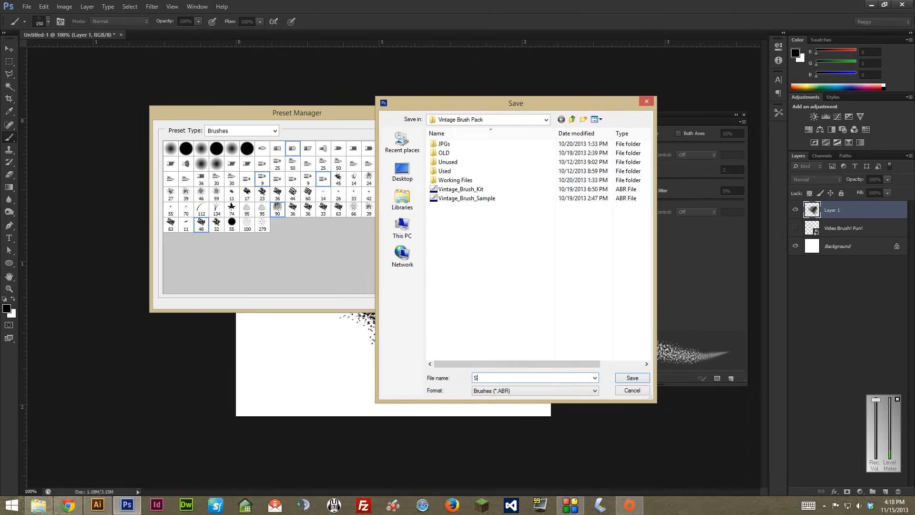
type("weet_Brush_Pack")
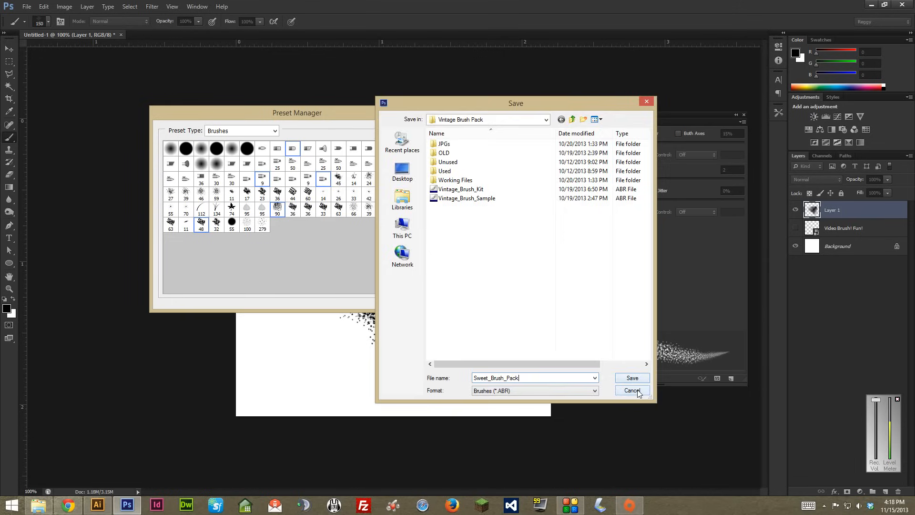
left_click(631, 391)
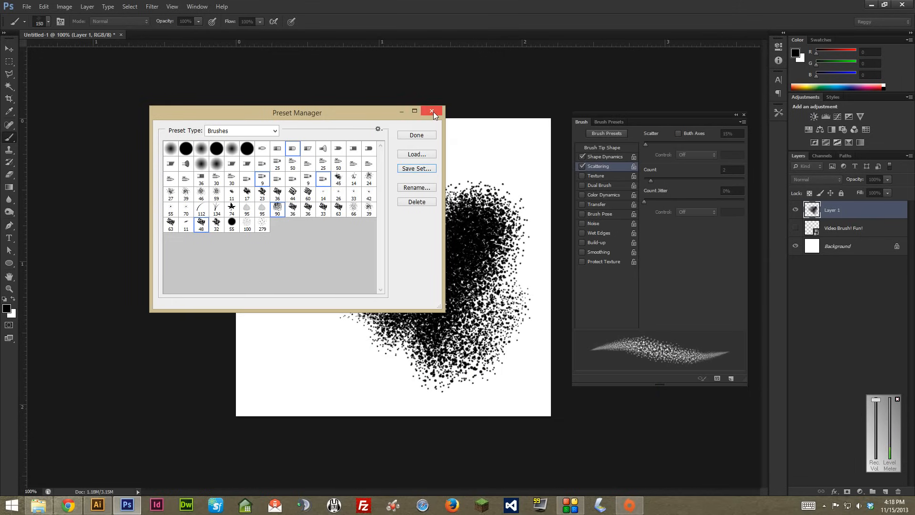
- Close Preset Manager to return to the dot-cloud canvas and dab the brush near the top
left_click(431, 112)
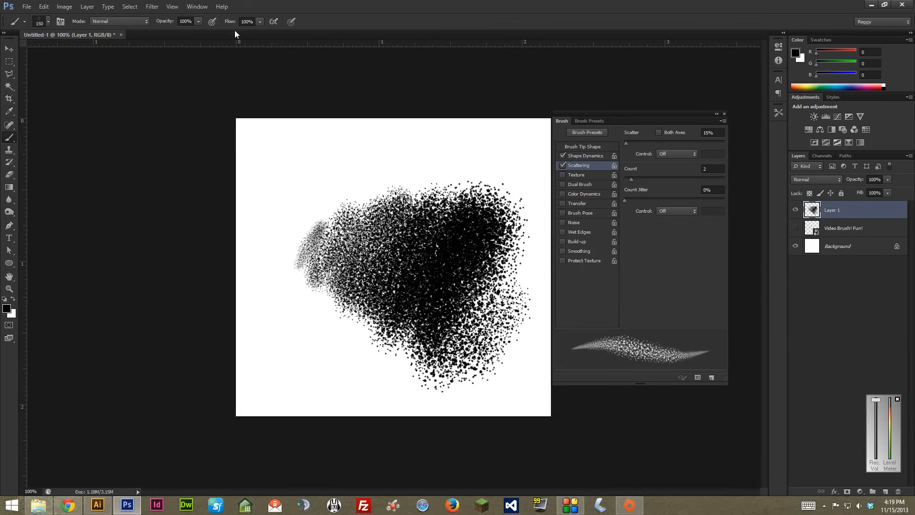
mouse_move(246, 41)
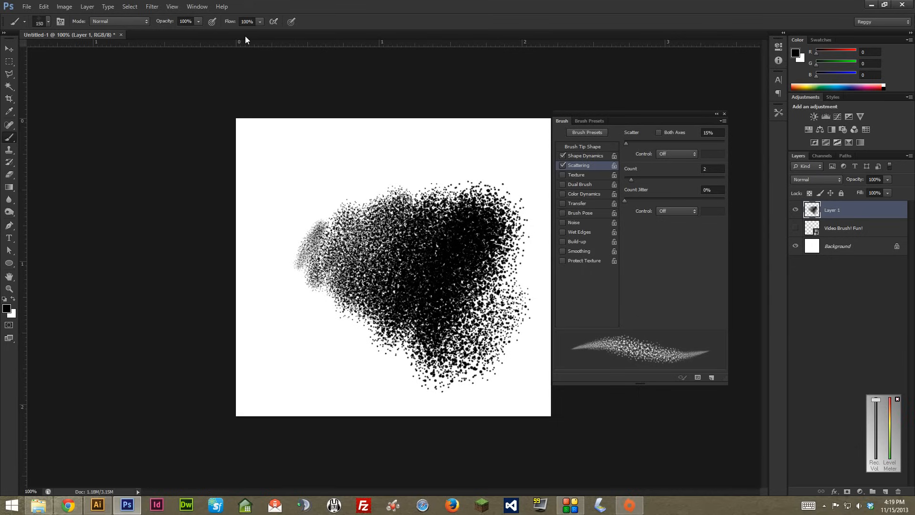
mouse_move(566, 132)
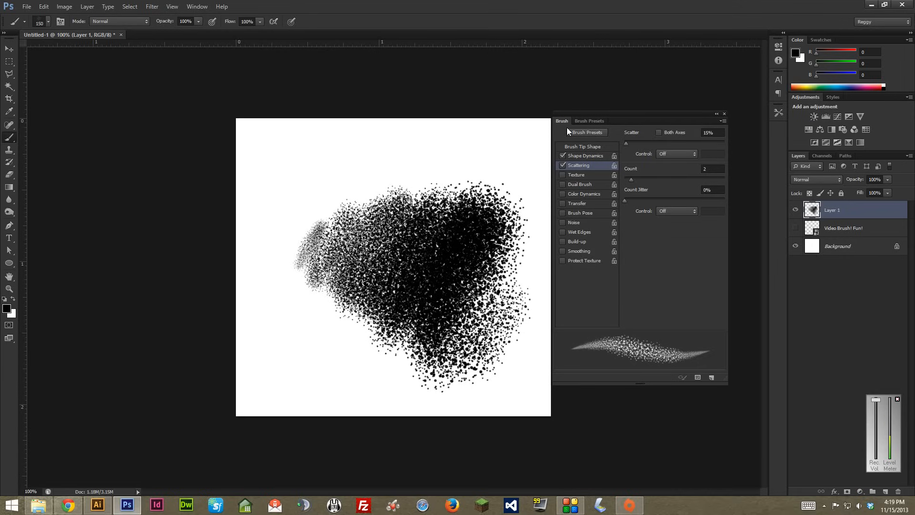
mouse_move(557, 82)
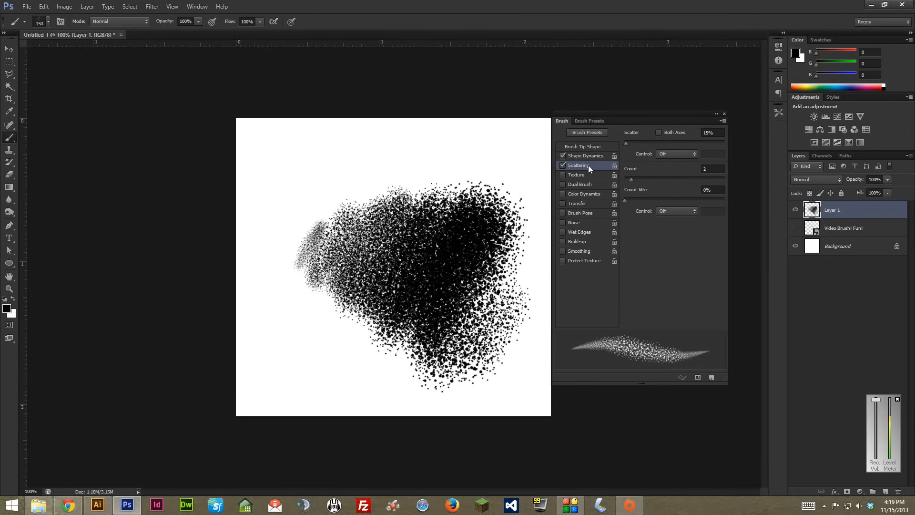
mouse_move(540, 10)
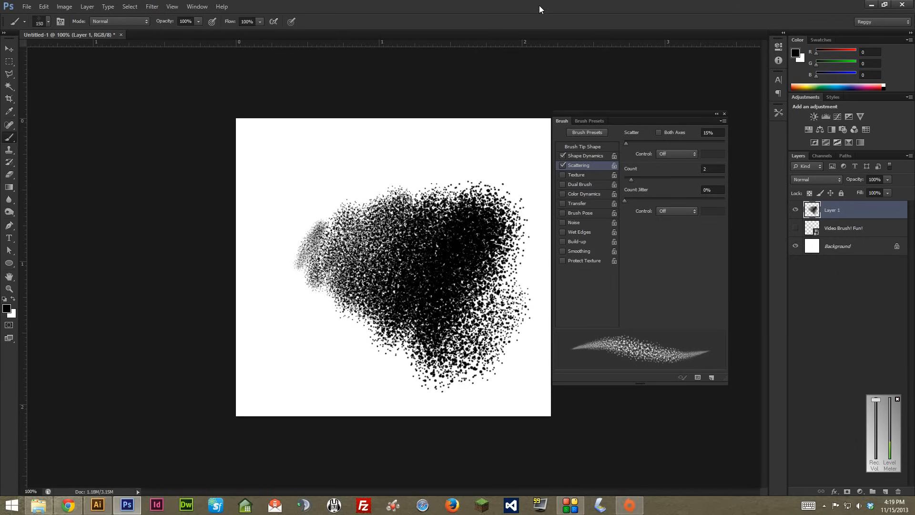
left_click(388, 152)
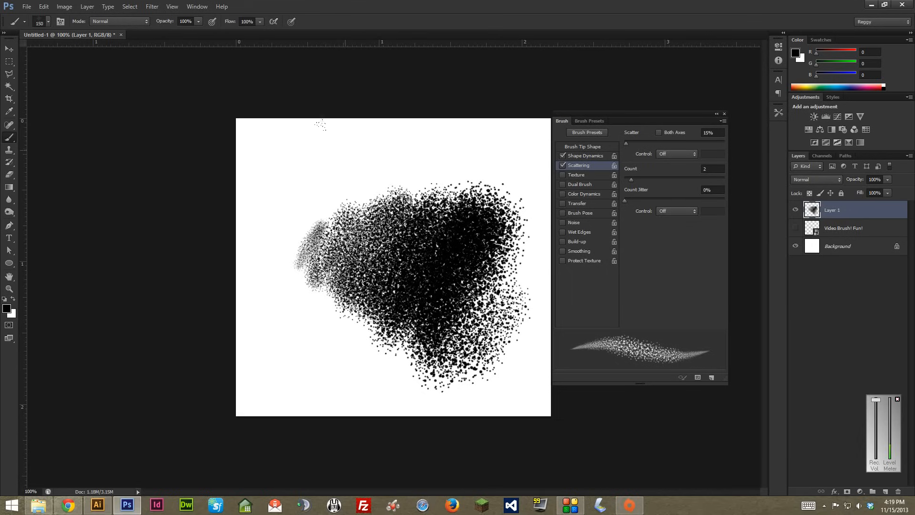
mouse_move(340, 110)
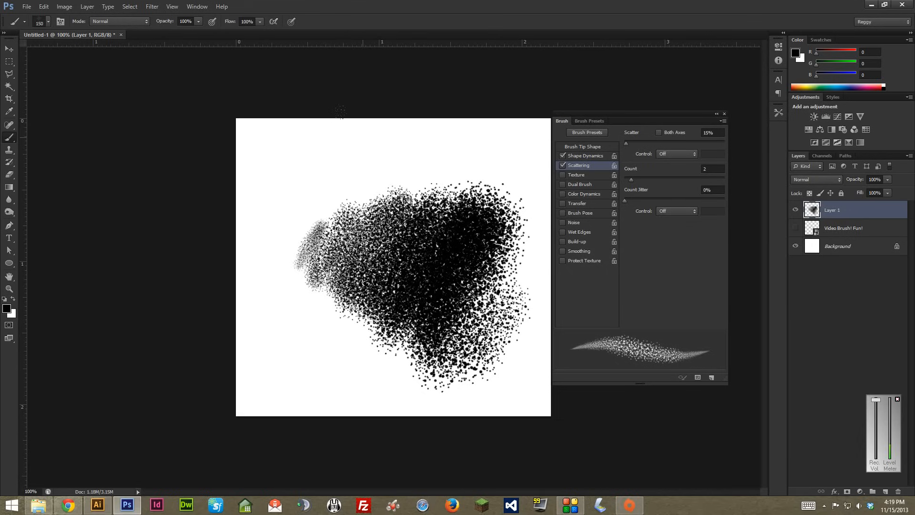